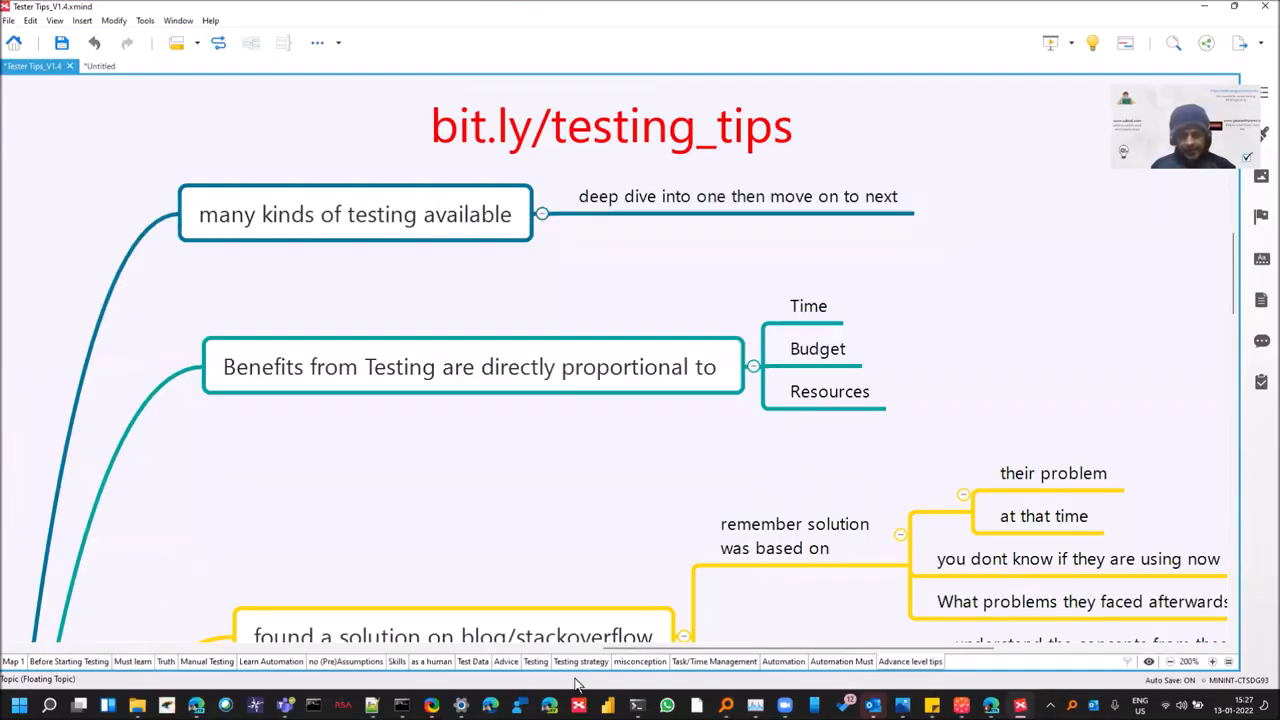
mouse_move(548, 668)
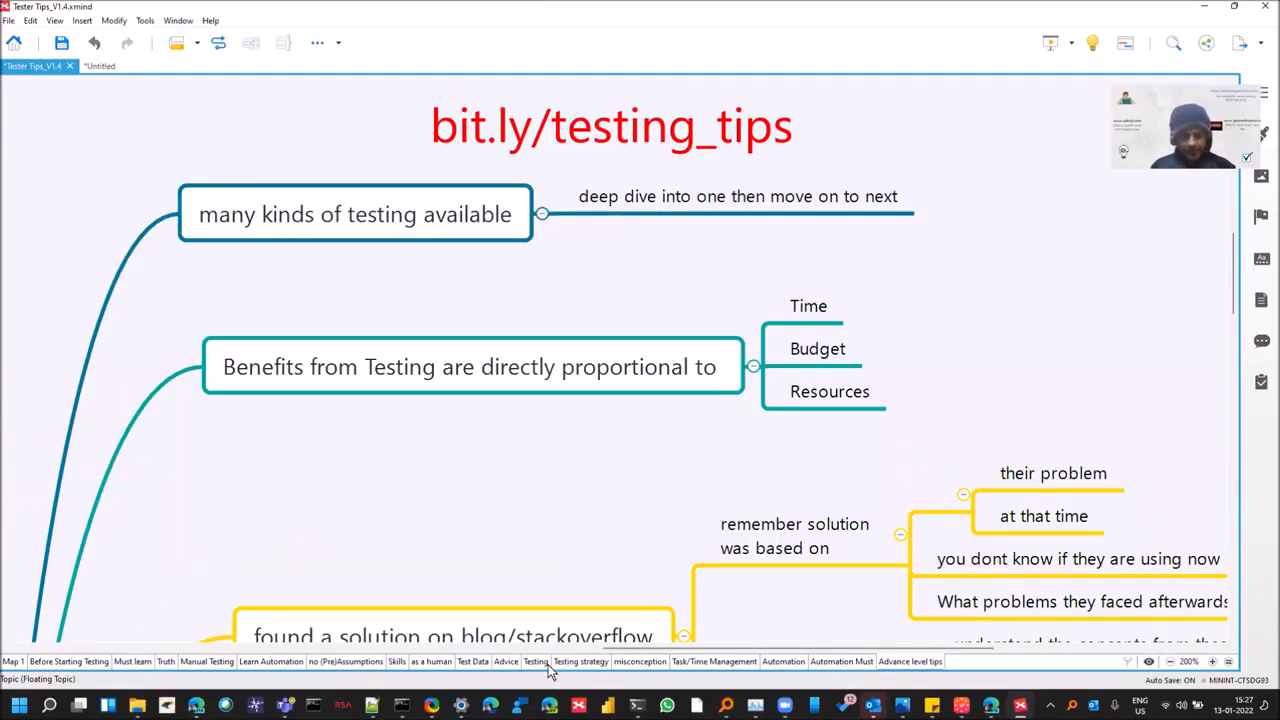
mouse_move(875, 505)
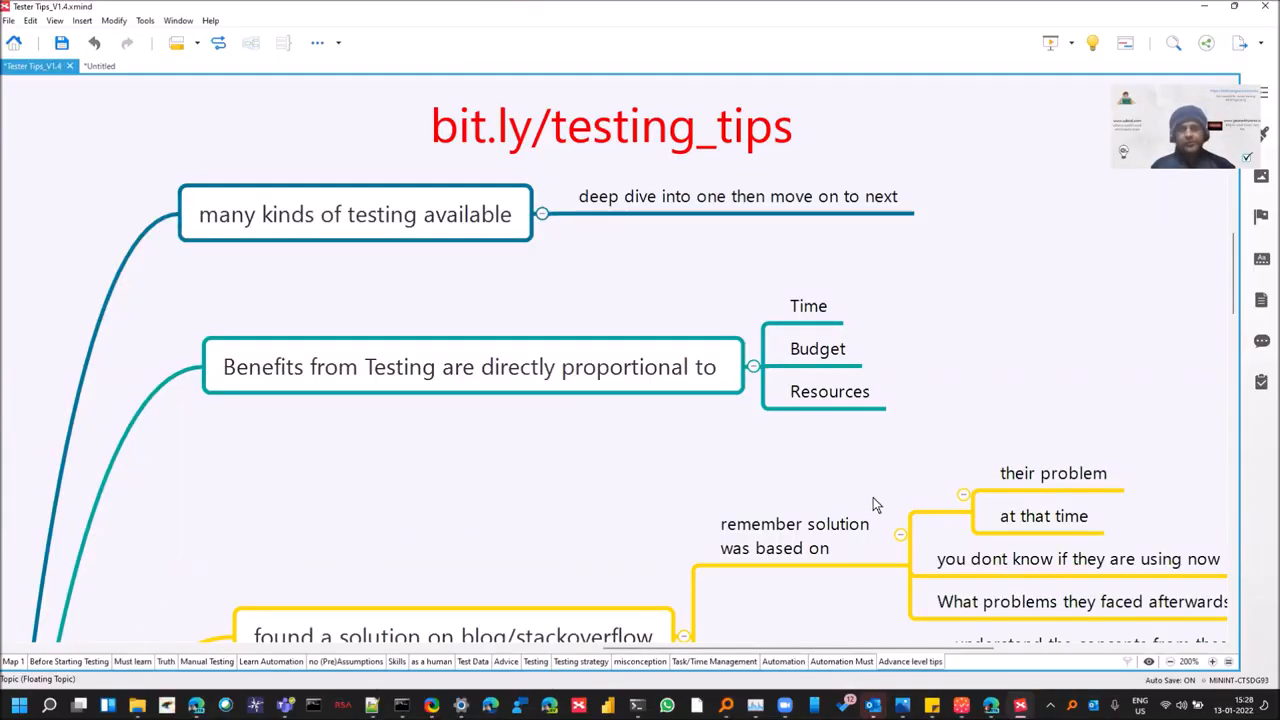
mouse_move(900, 343)
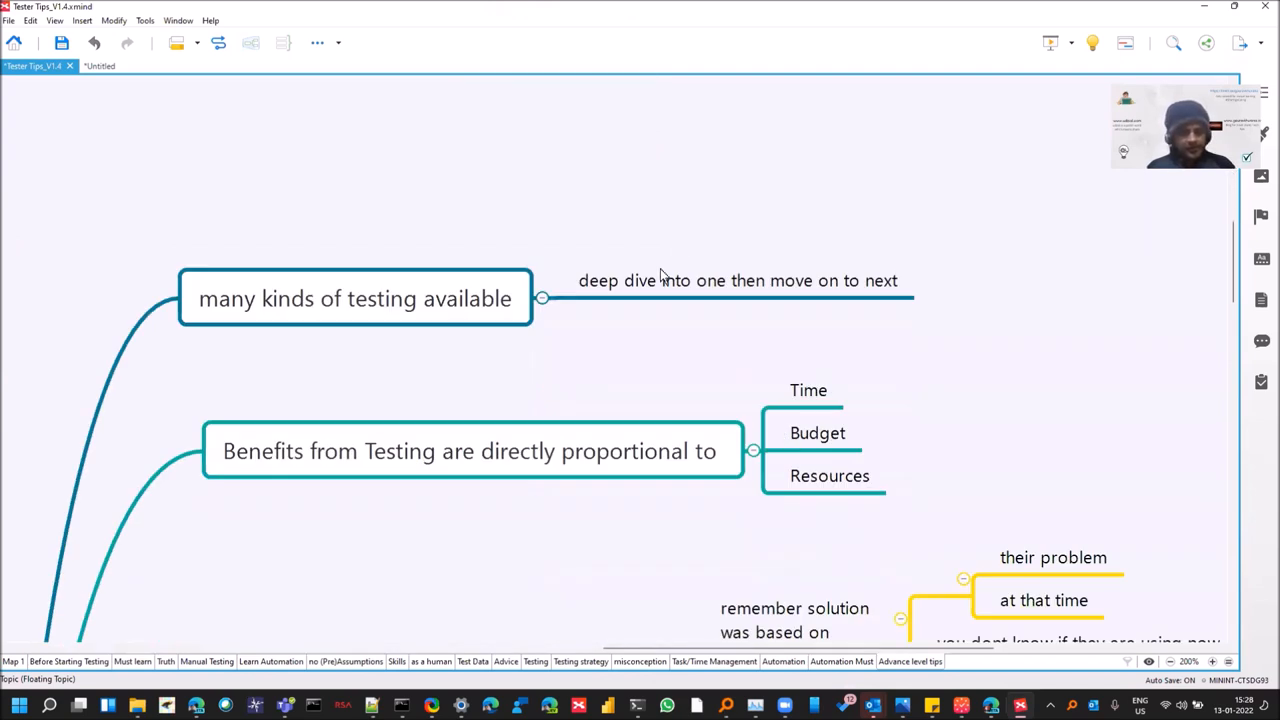
- Select the testing-kinds topic, then the 'found a solution on blog/stackoverflow' branch
click(355, 298)
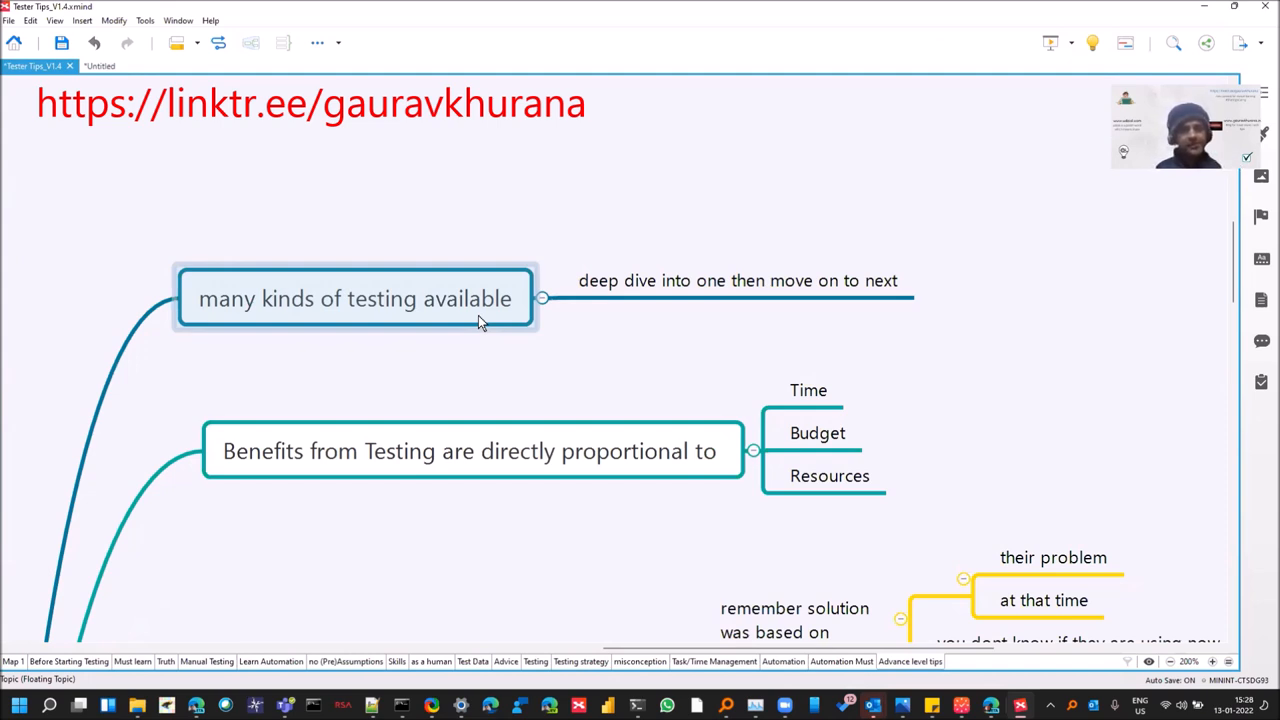
click(738, 280)
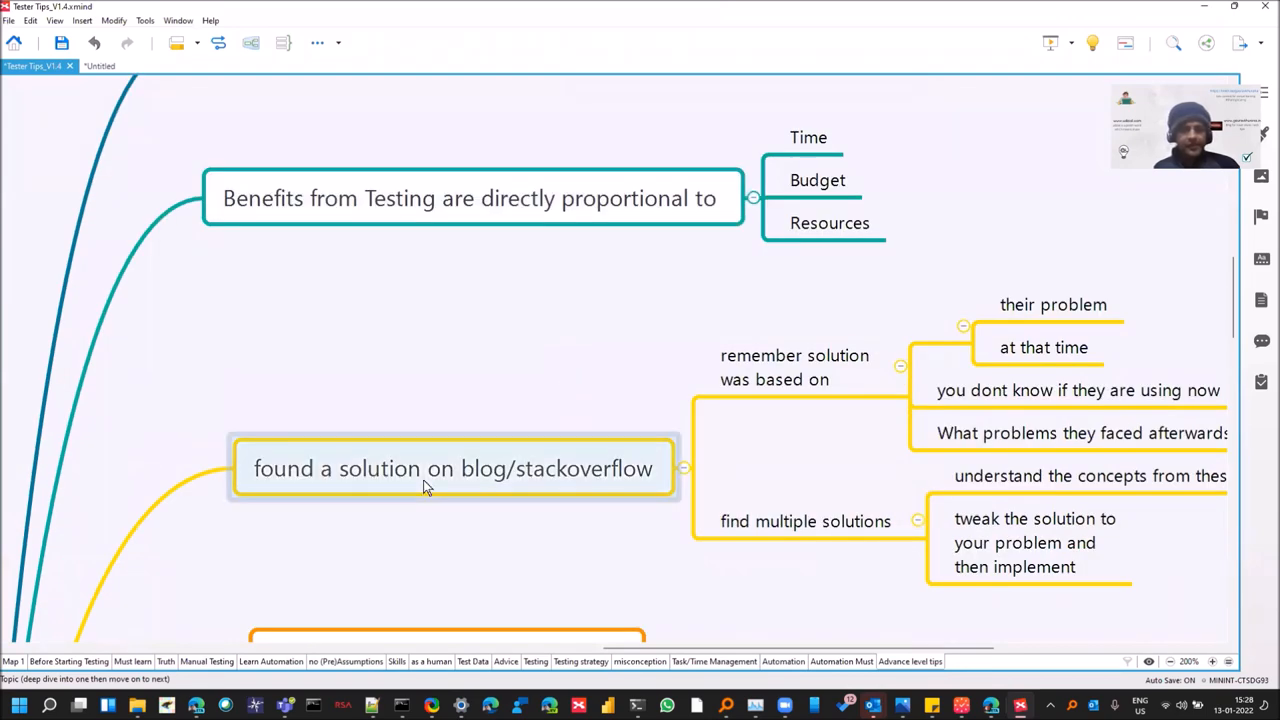
click(453, 468)
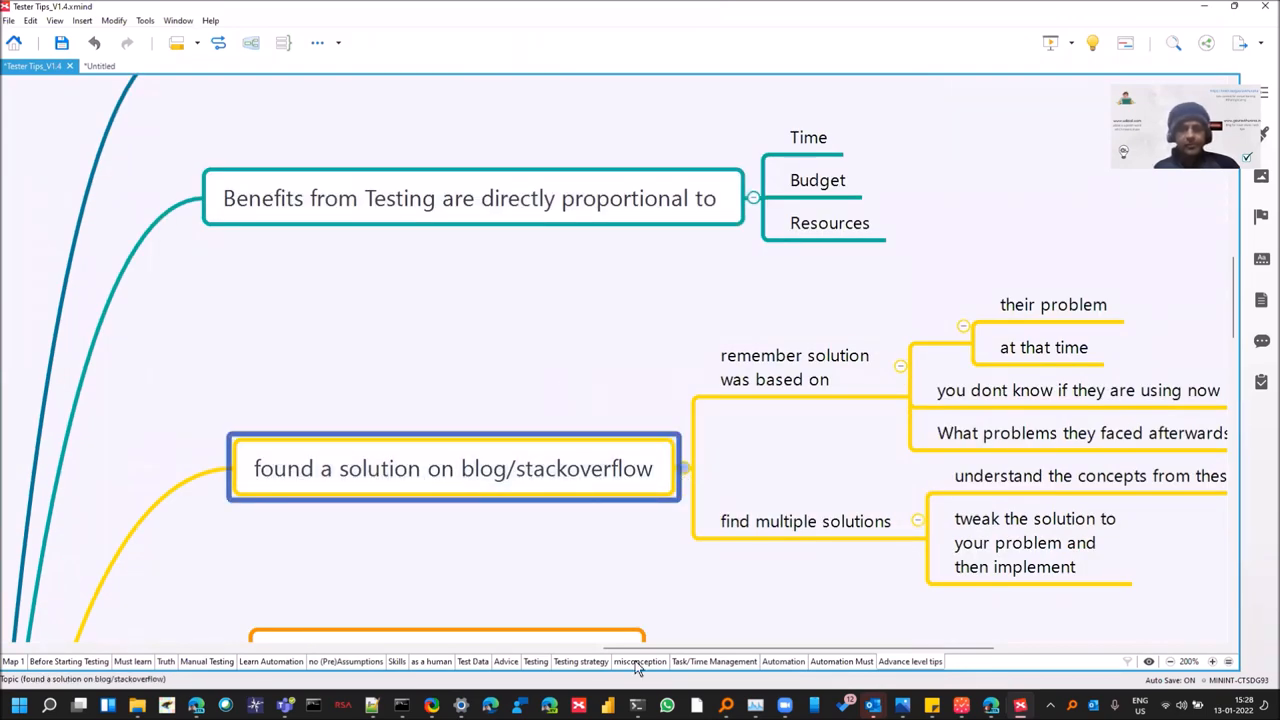
drag(640, 648, 690, 648)
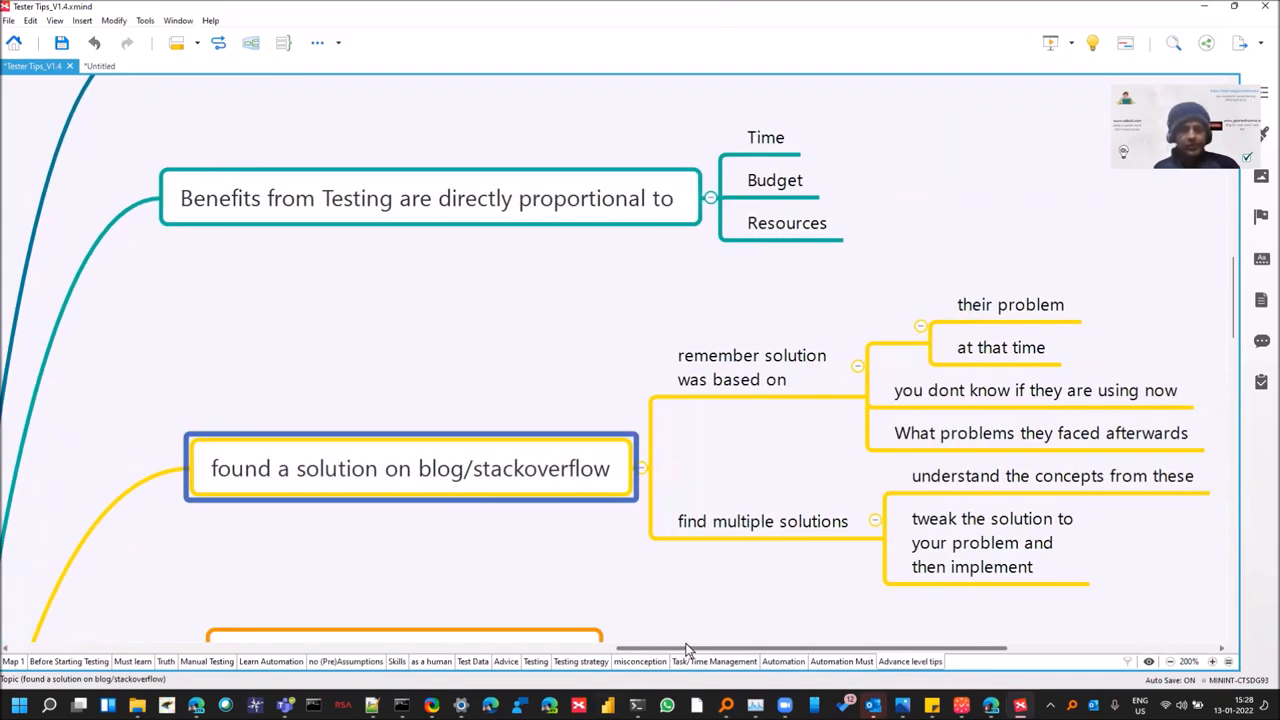
scroll(right, 3)
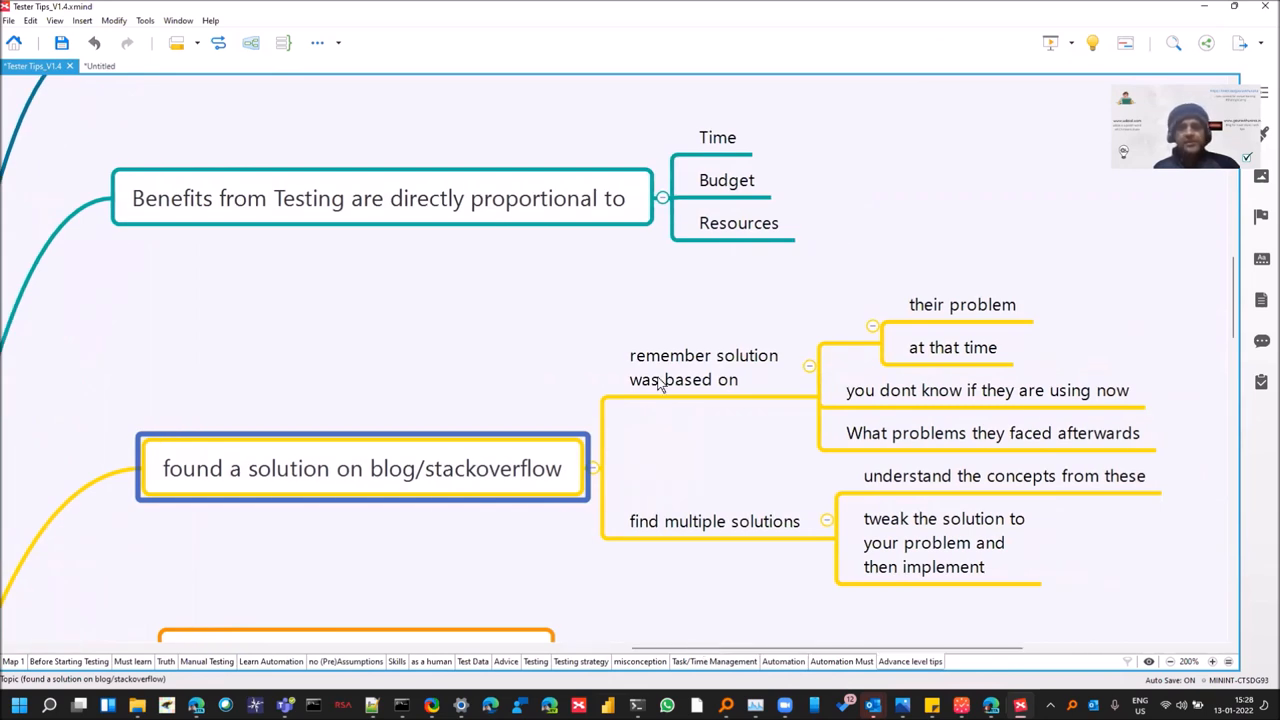
click(703, 367)
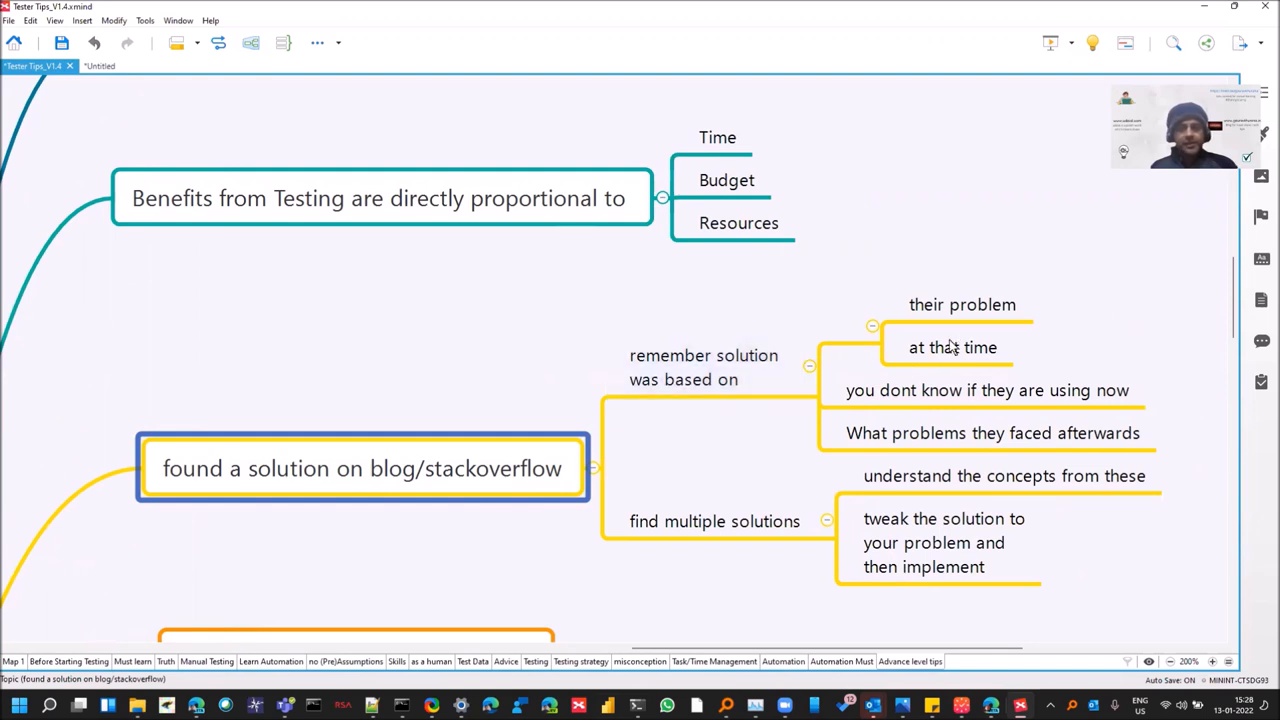
click(952, 347)
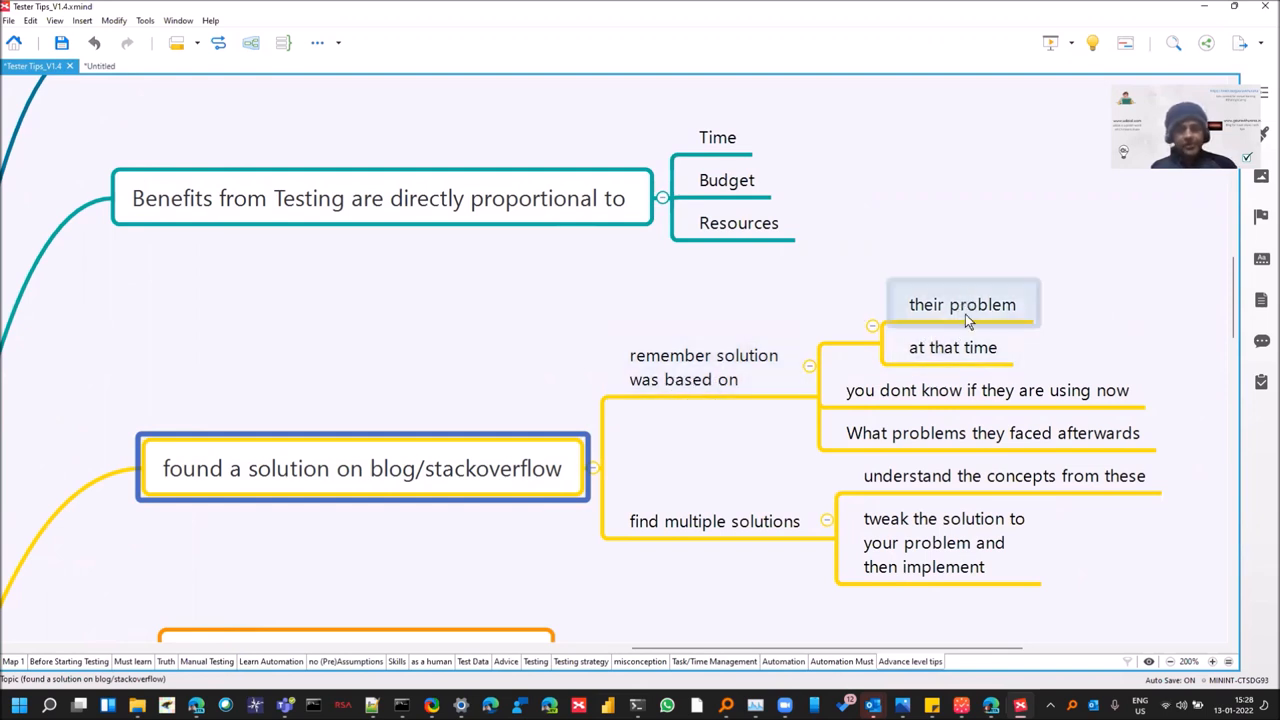
mouse_move(985, 318)
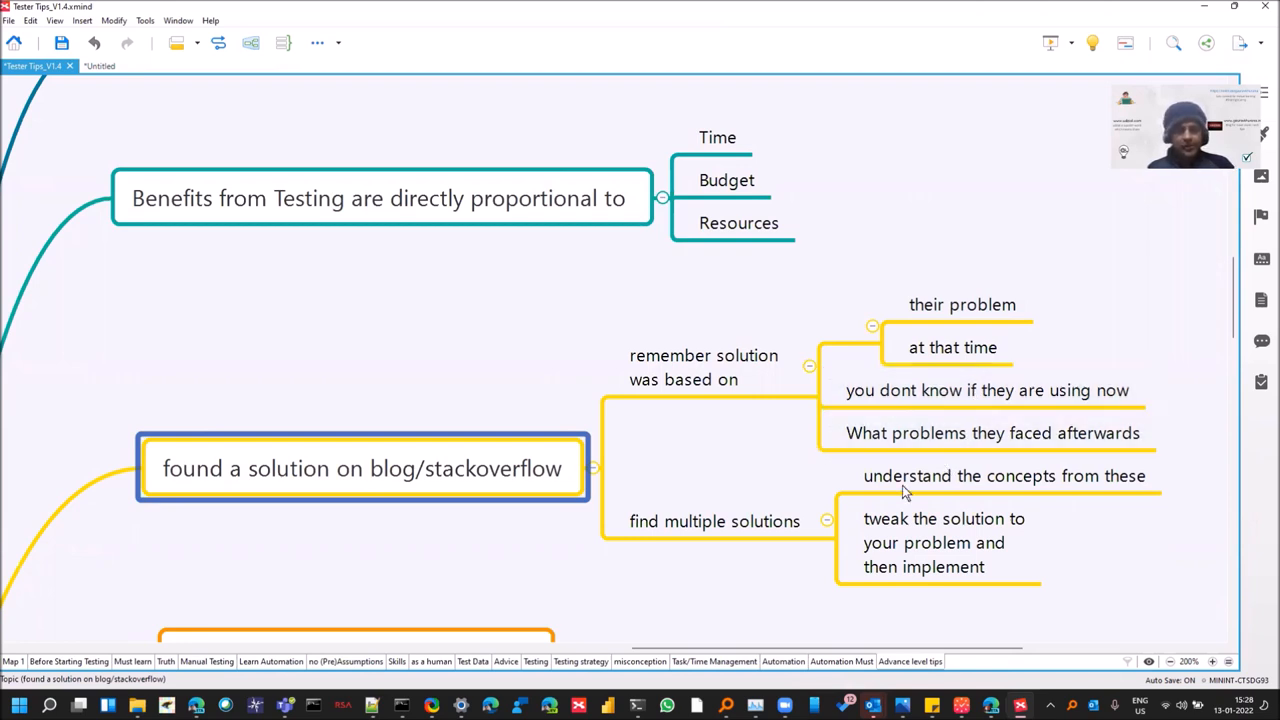
click(714, 521)
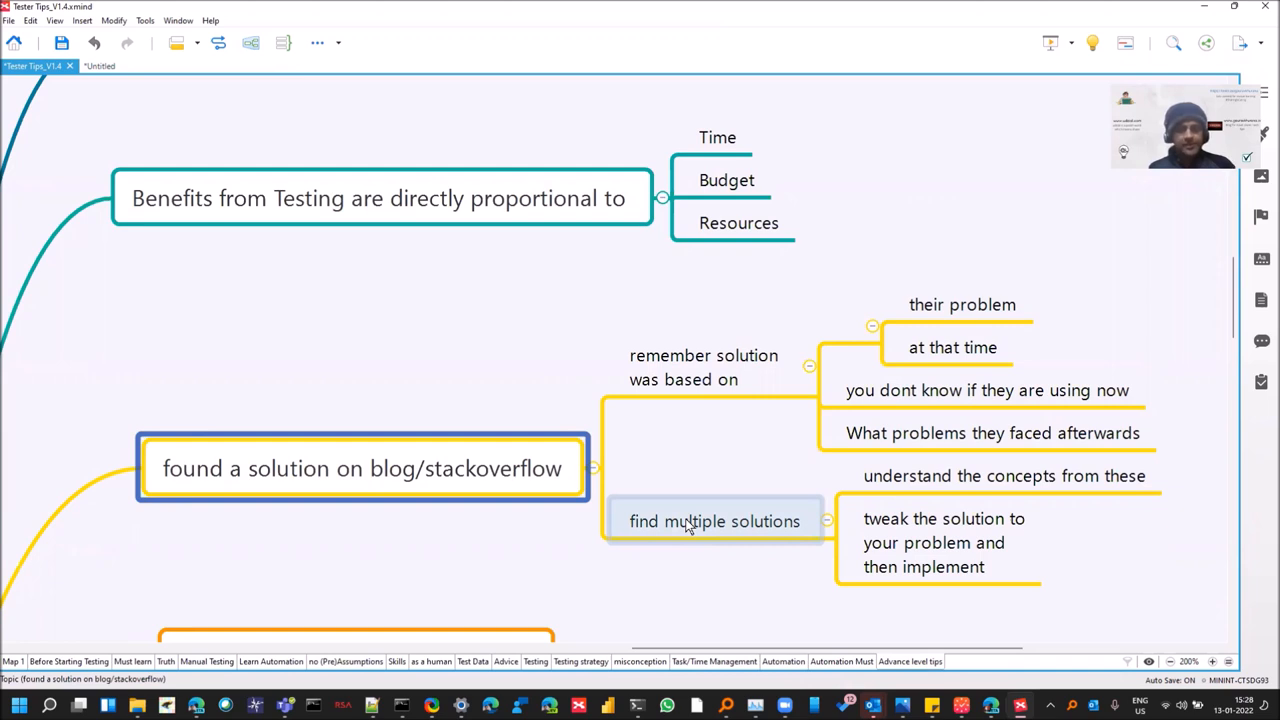
scroll(down, 3)
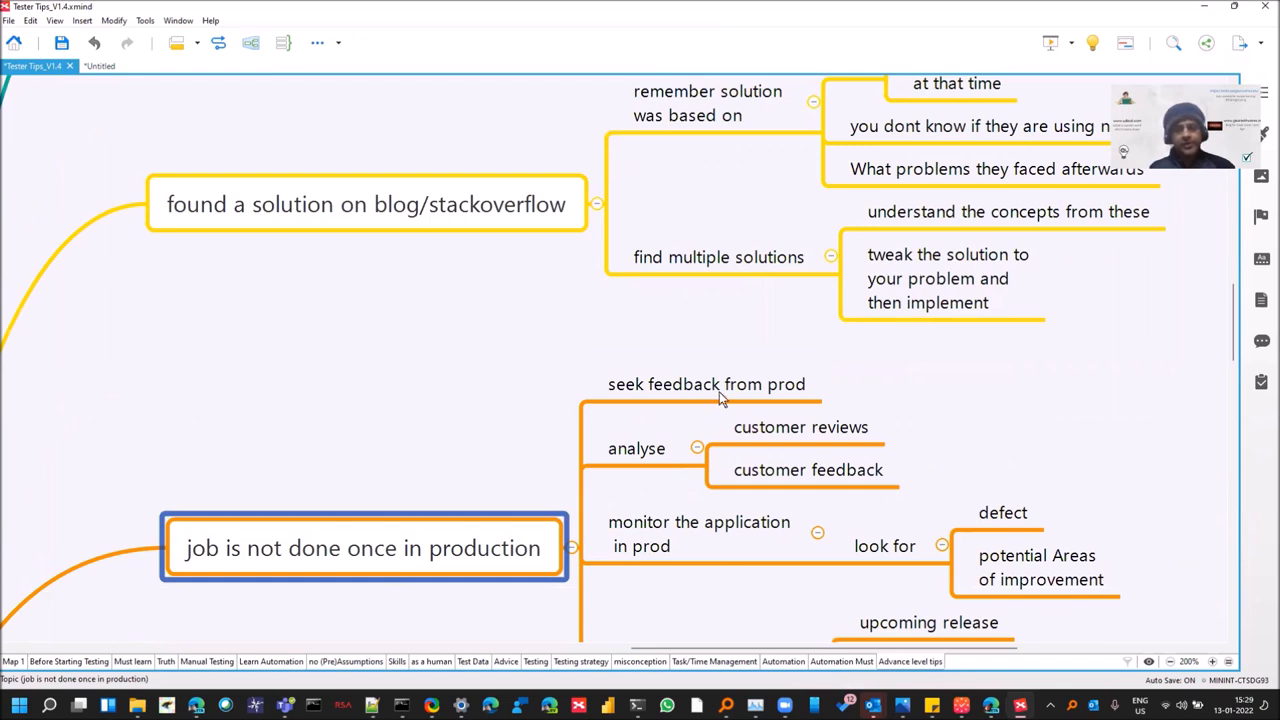
- Select the production tips: customer reviews, customer feedback, and monitor the application in prod
click(707, 384)
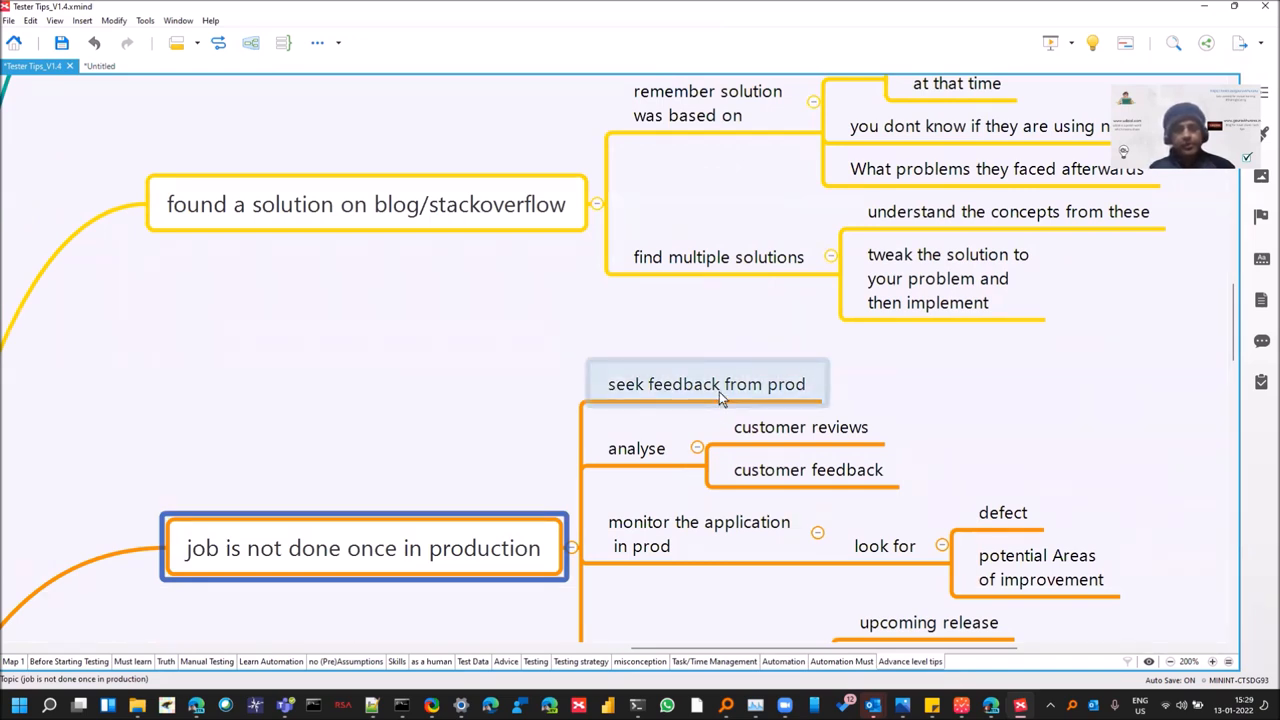
click(636, 448)
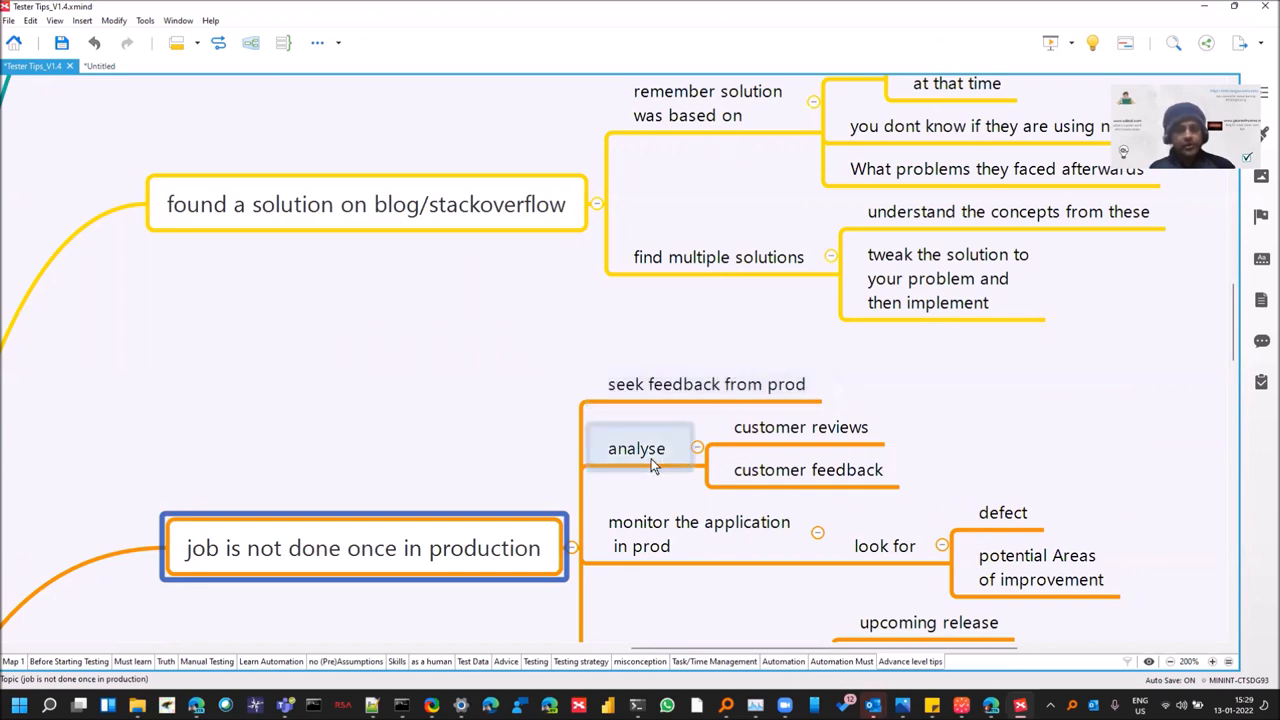
click(801, 427)
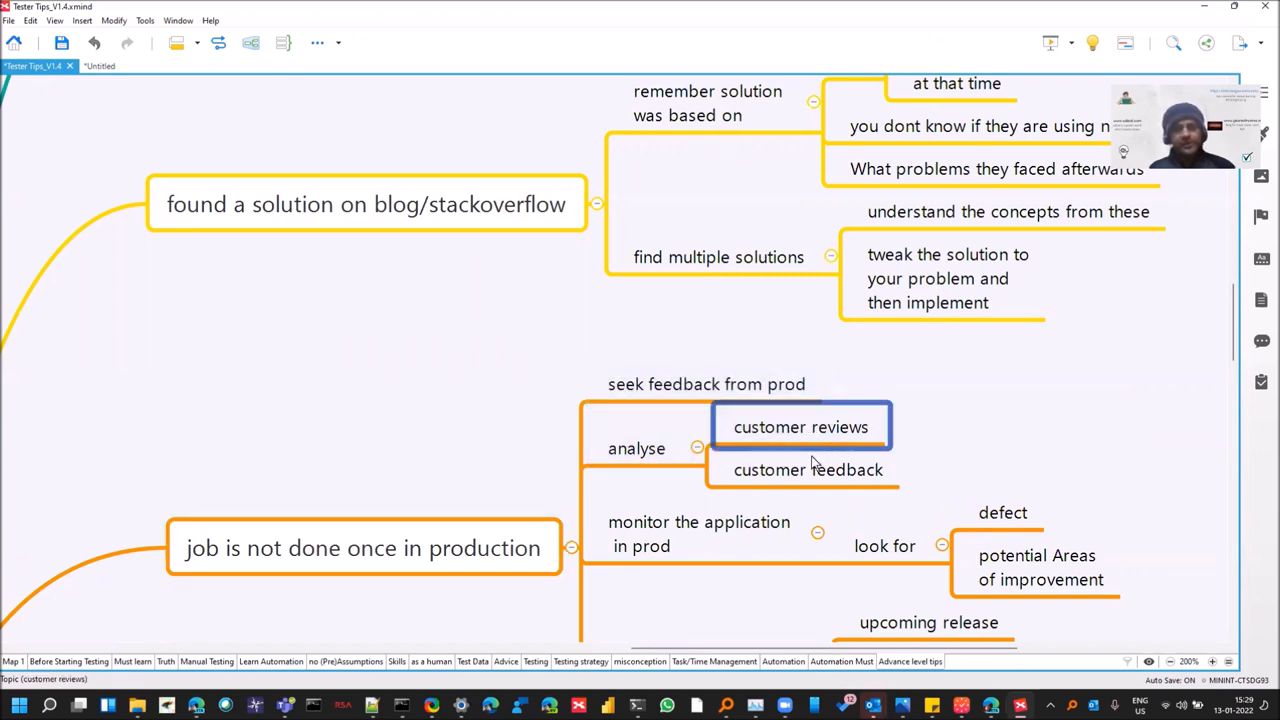
click(808, 469)
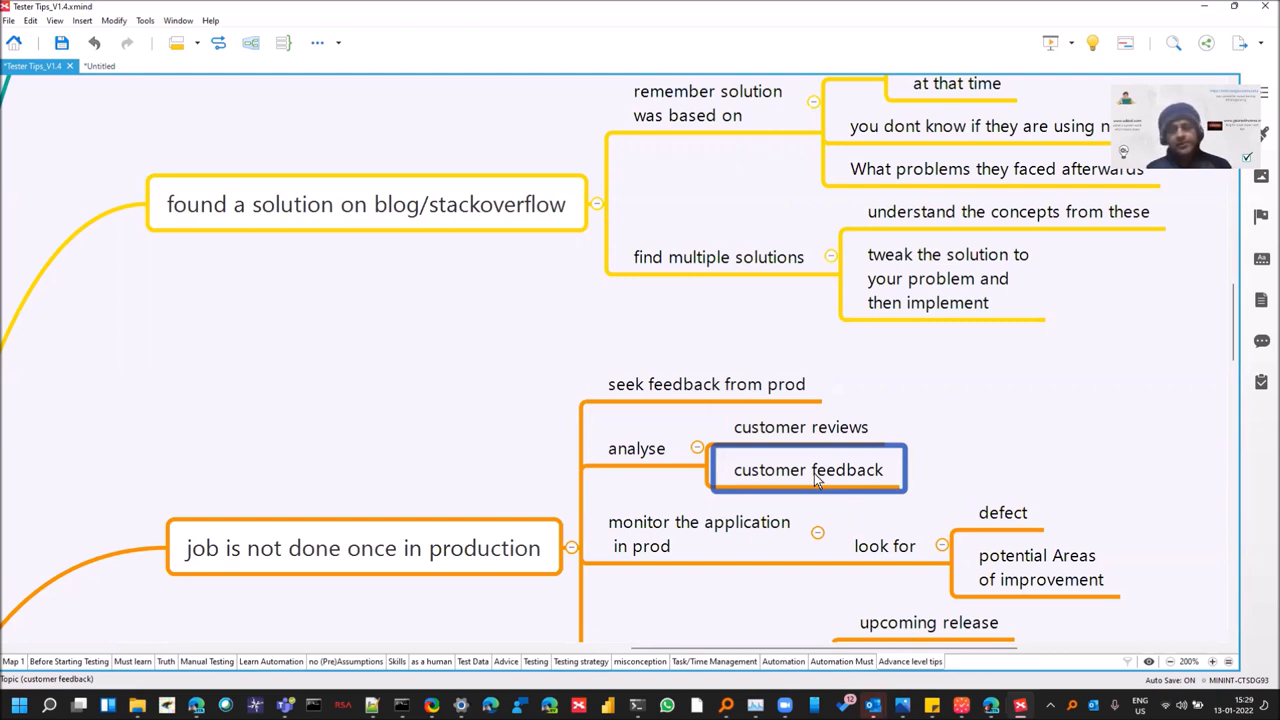
mouse_move(815, 482)
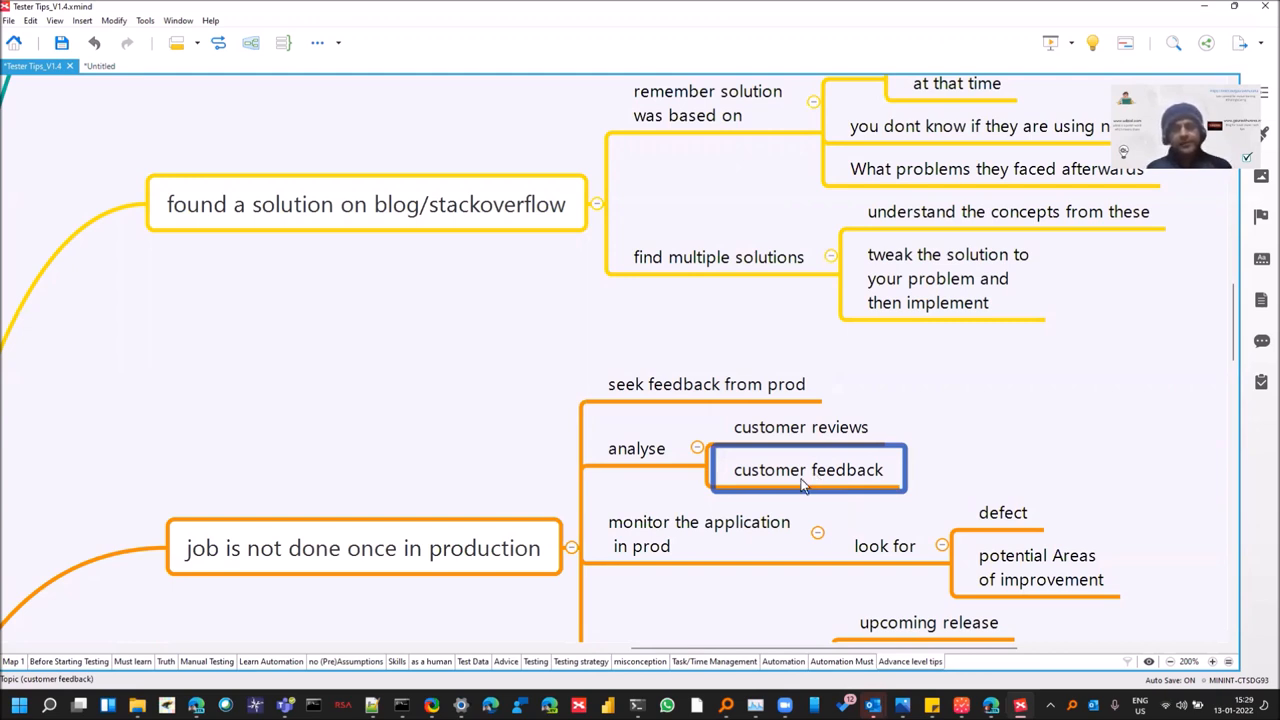
click(699, 533)
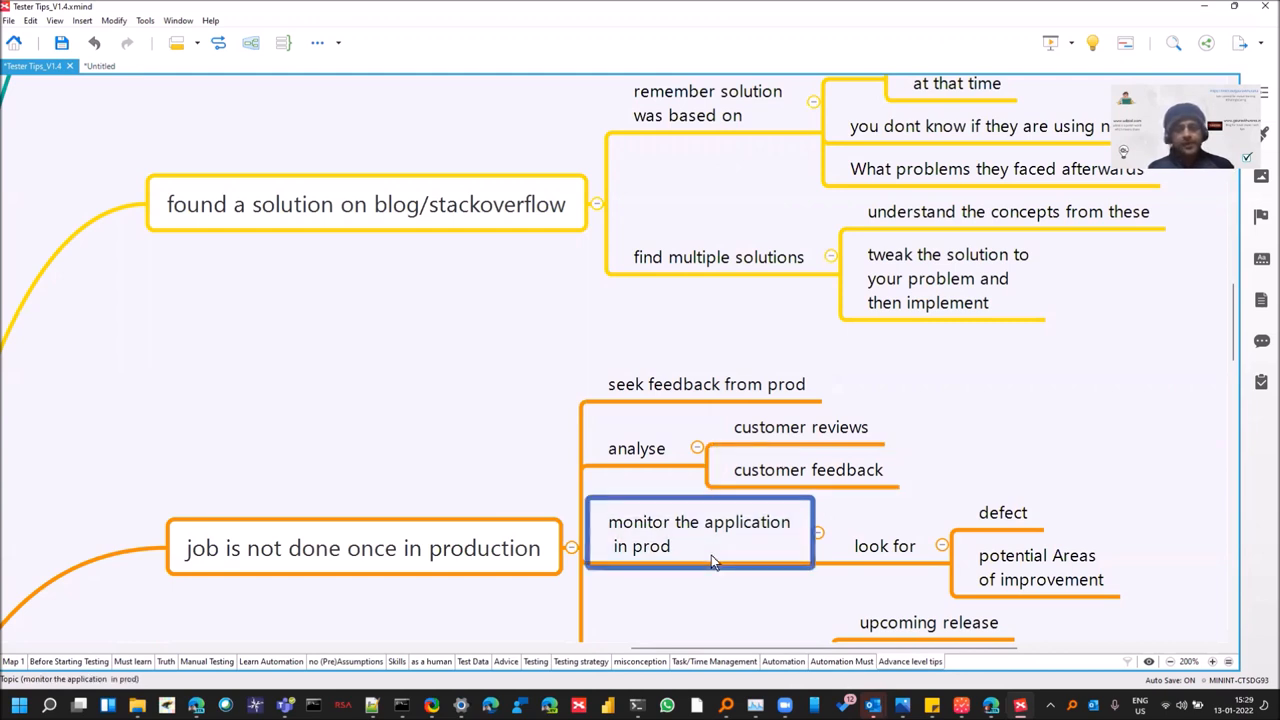
scroll(down, 3)
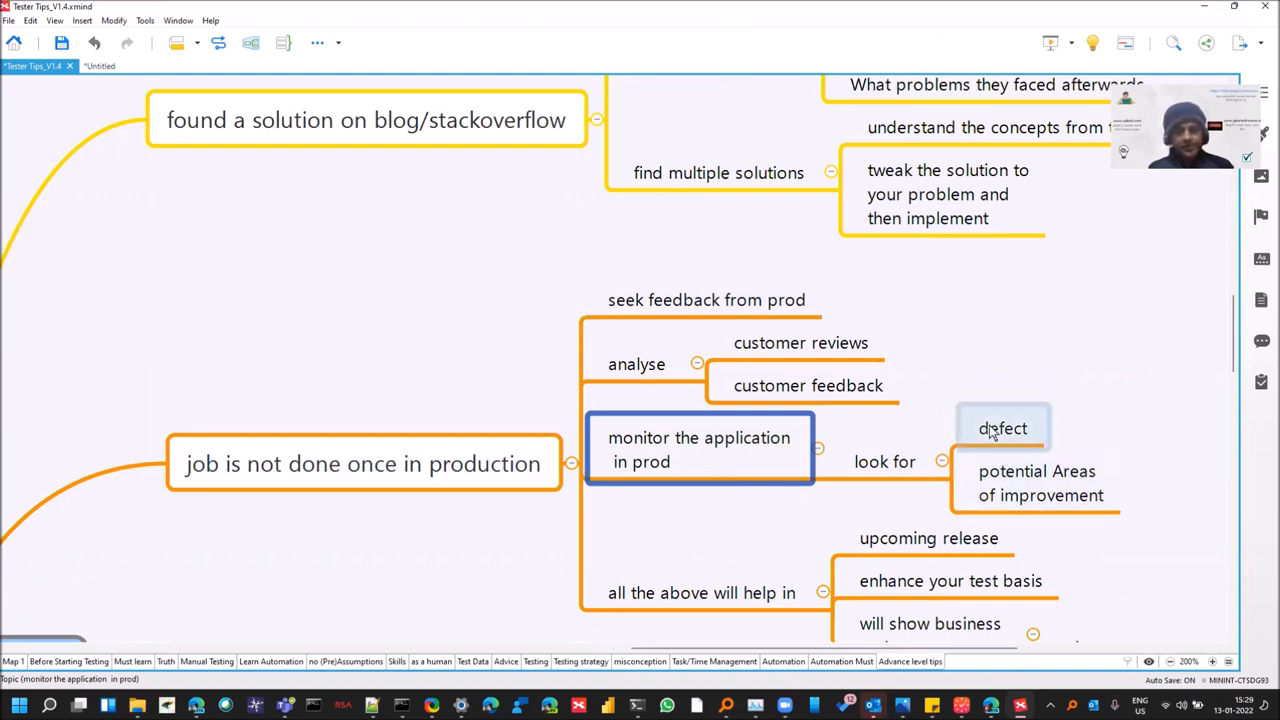
- Select the upcoming release, enhance your test basis, and will show business and customer tips
click(1040, 483)
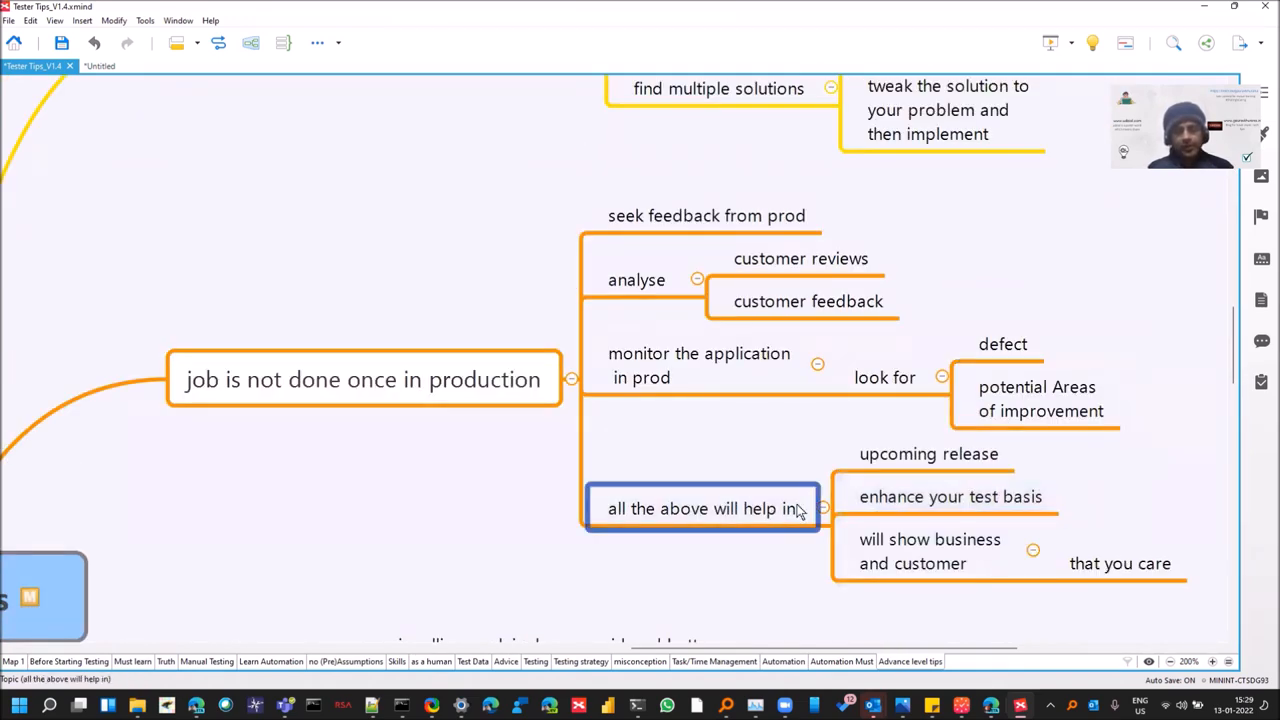
click(928, 453)
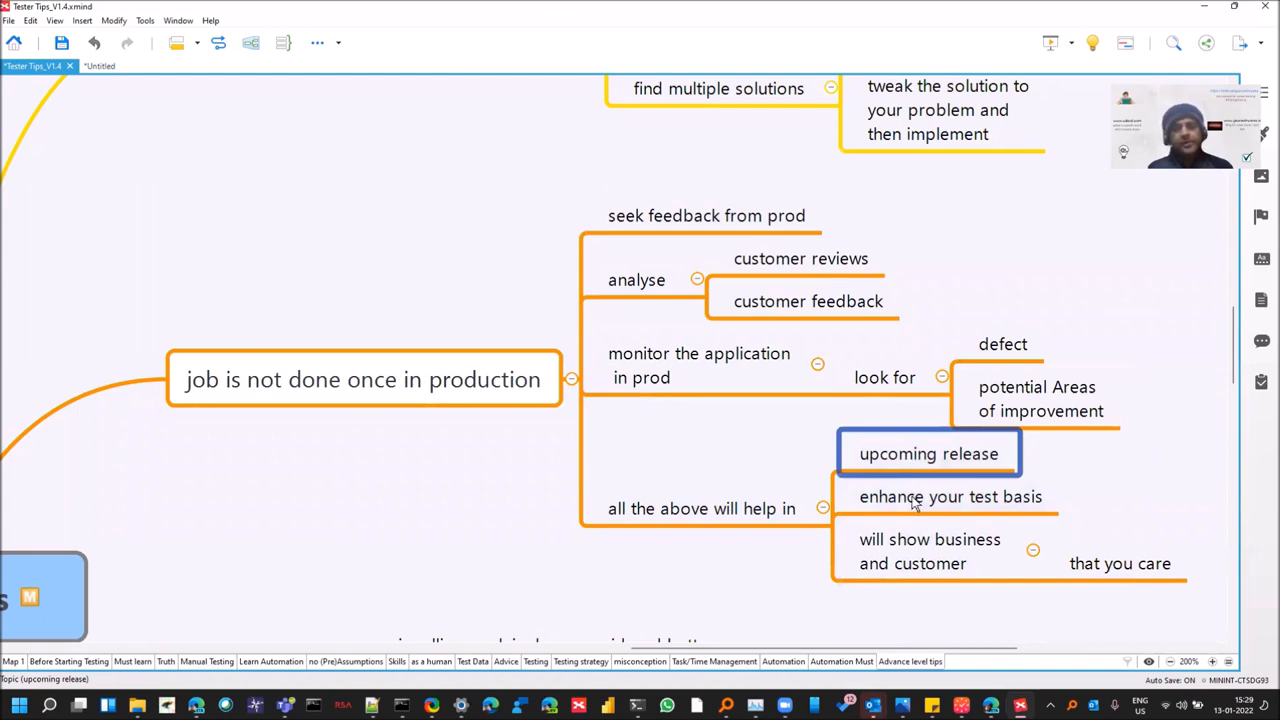
click(950, 496)
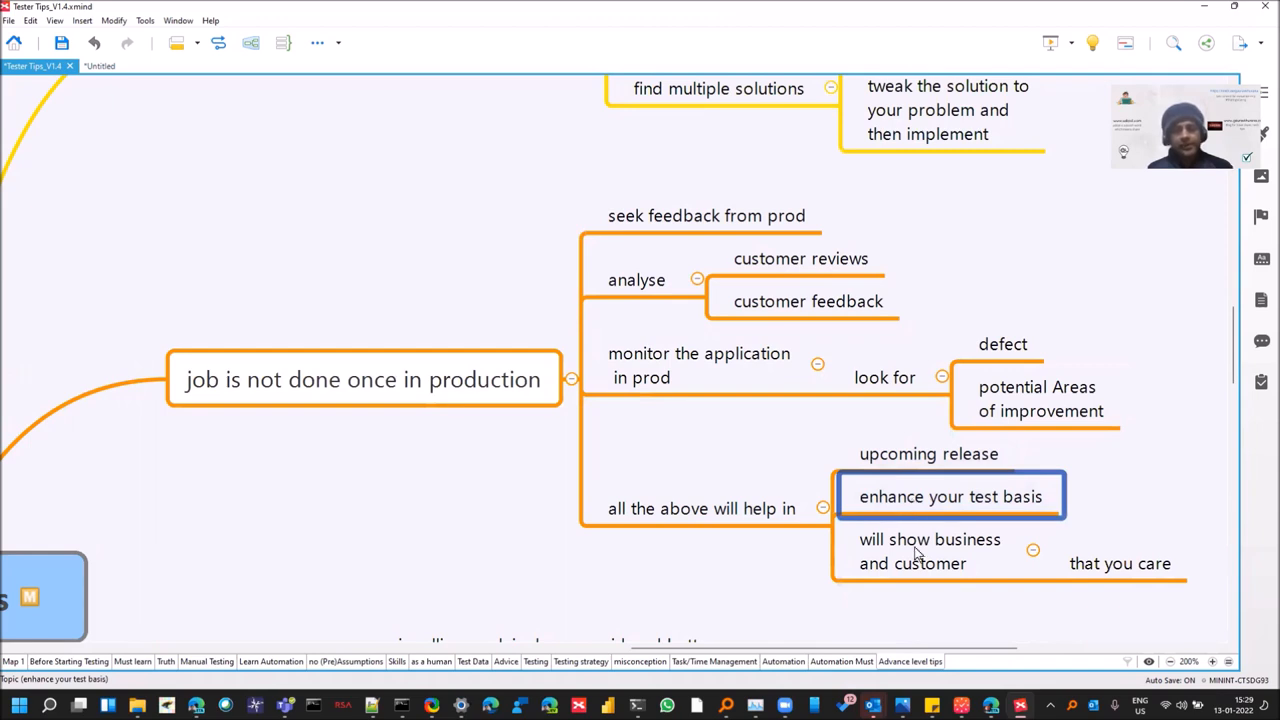
click(930, 551)
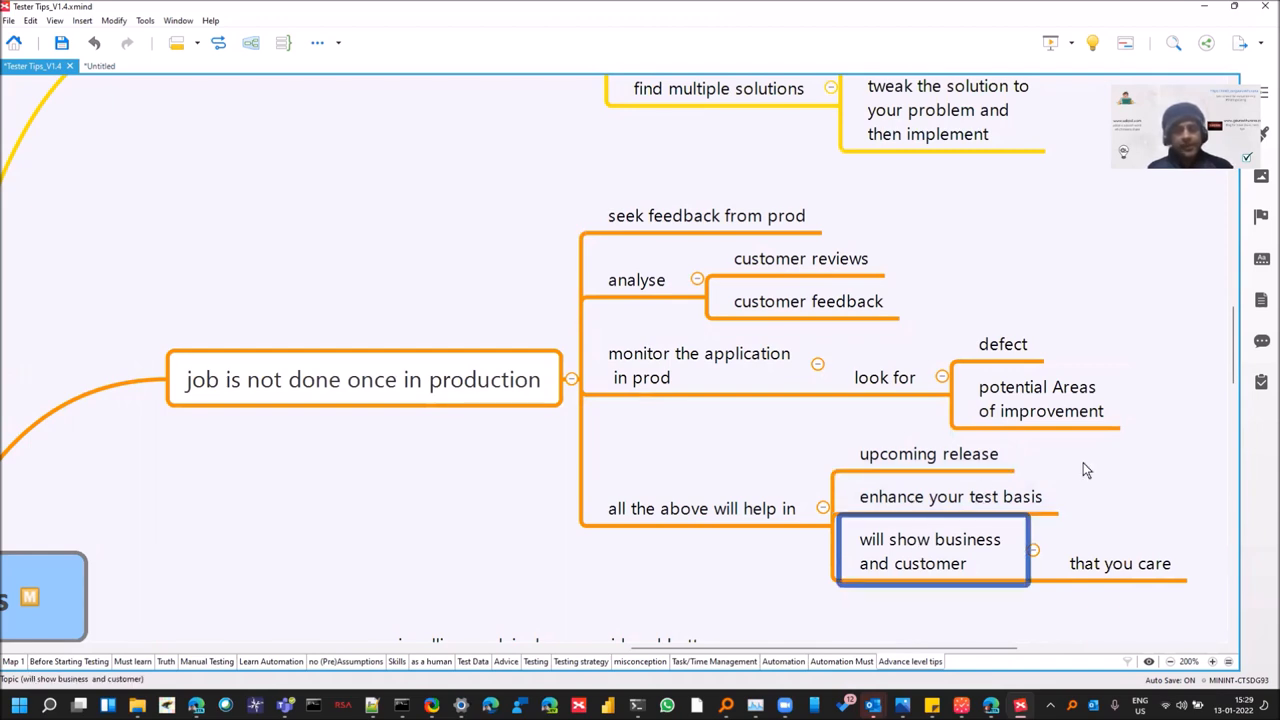
scroll(down, 3)
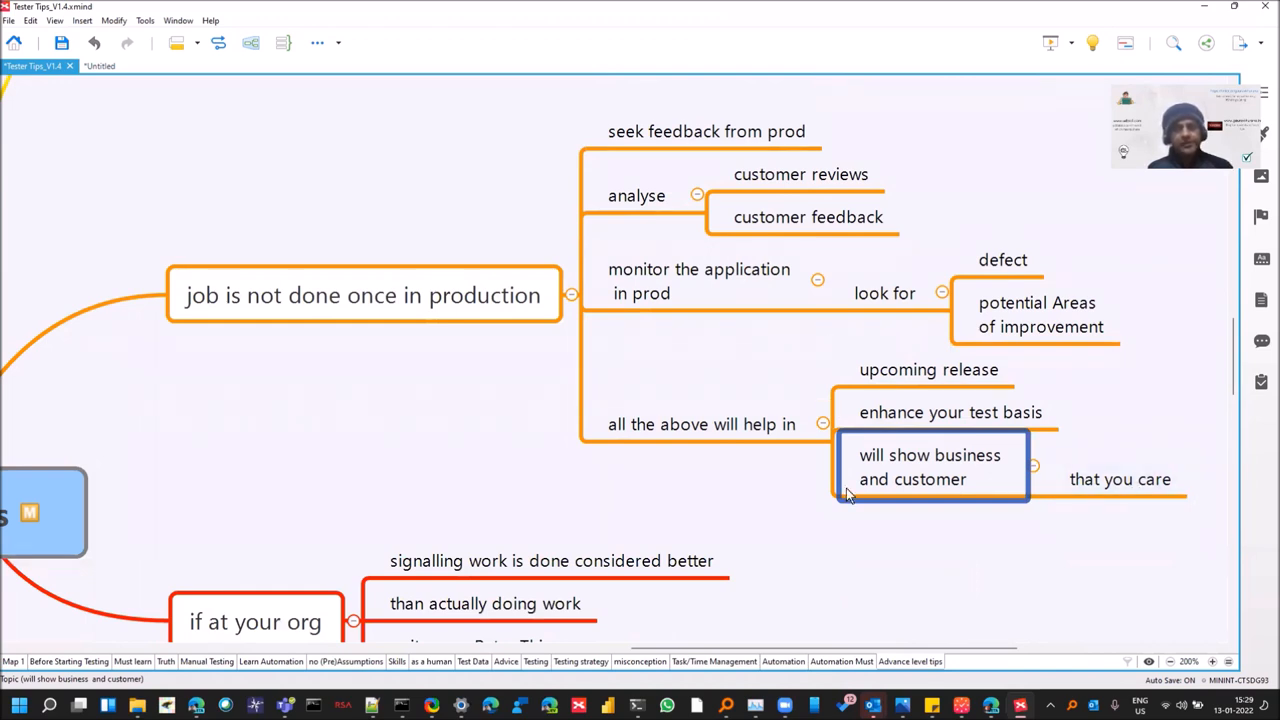
mouse_move(858, 533)
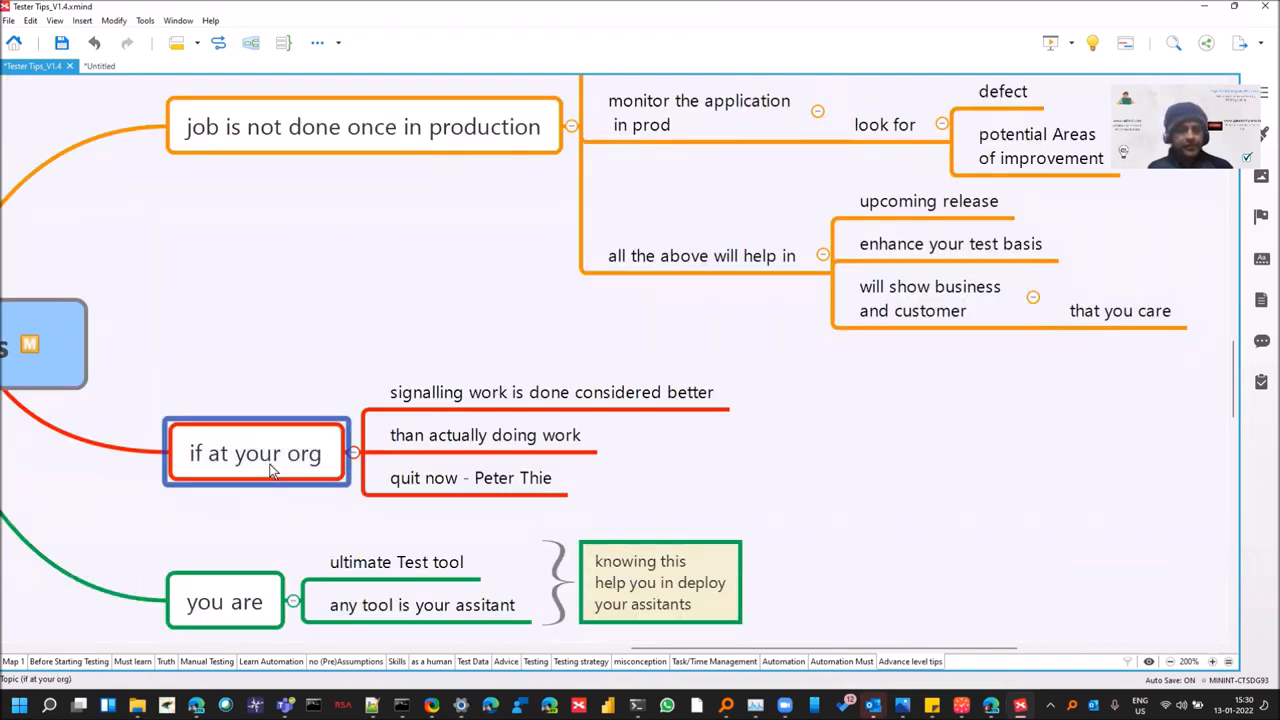
- Step through the 'you are' tips
scroll(down, 3)
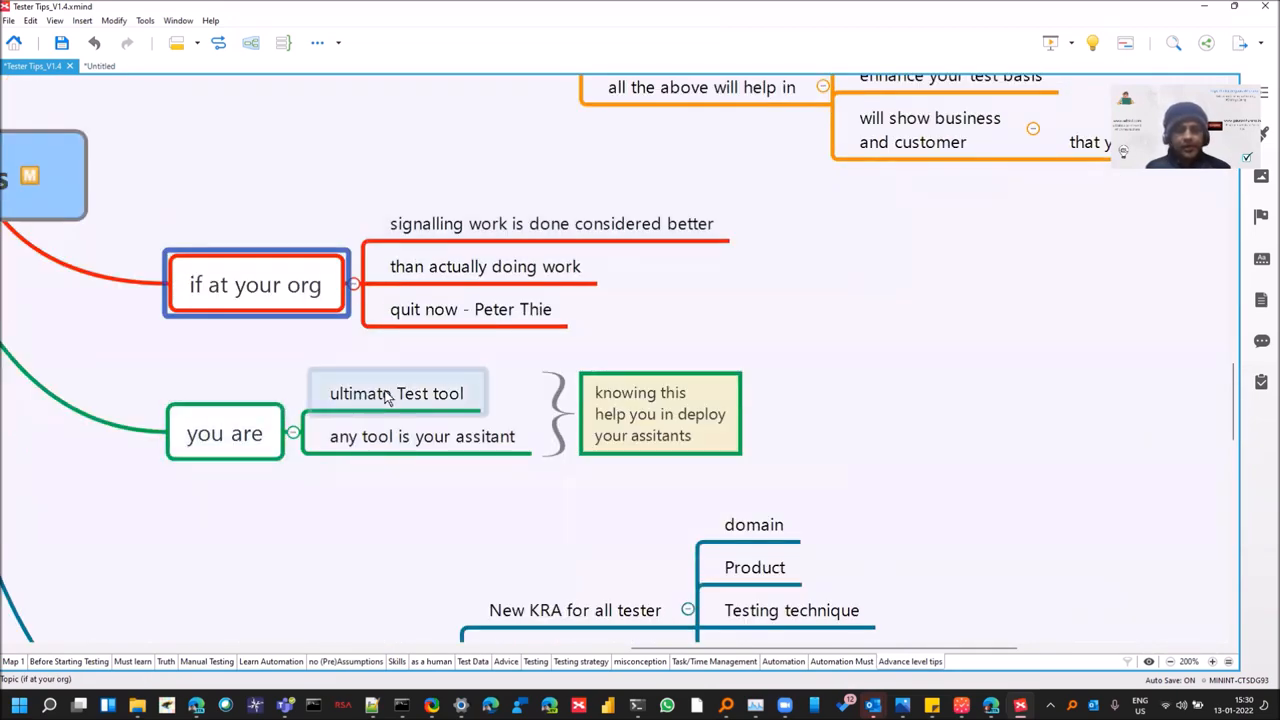
click(422, 436)
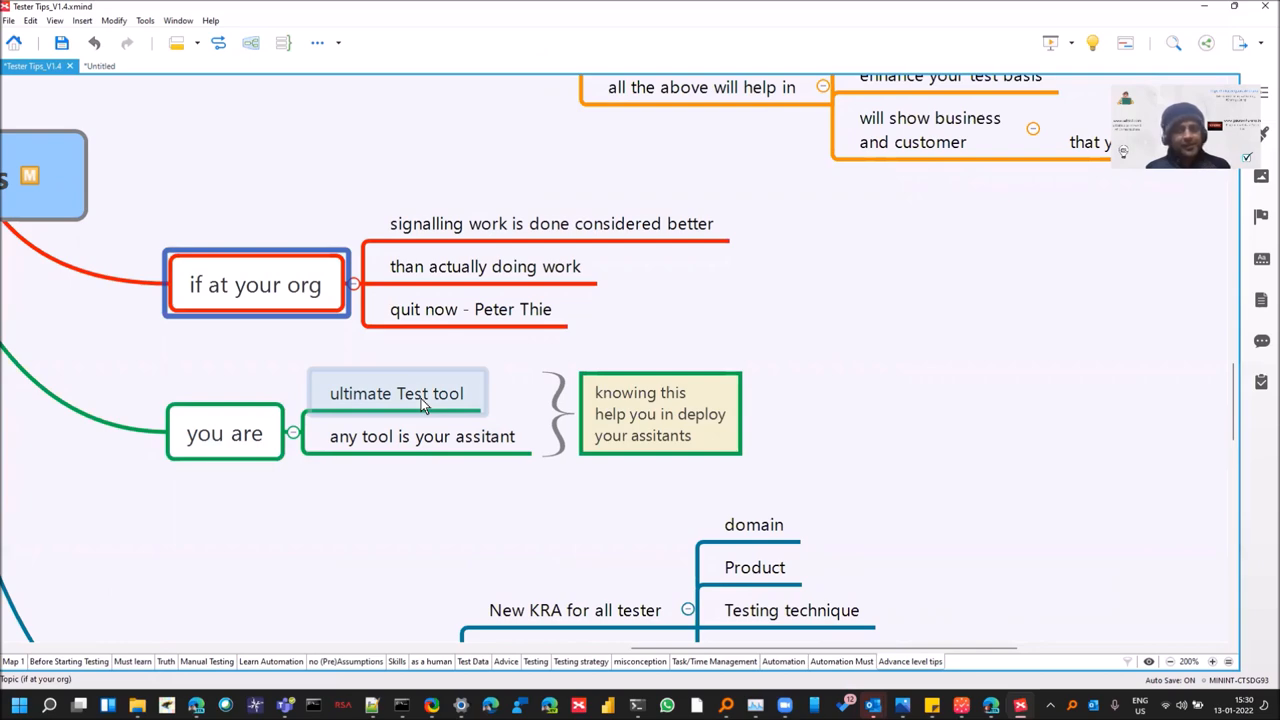
click(397, 393)
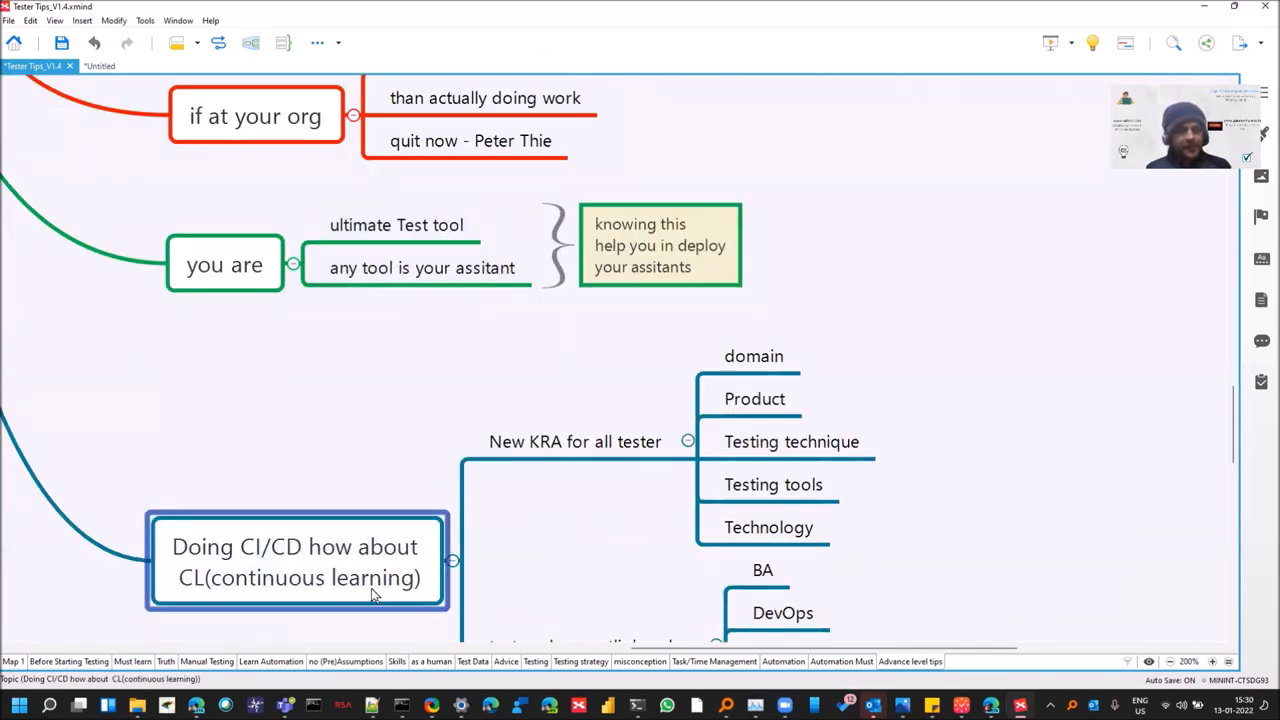
mouse_move(237, 600)
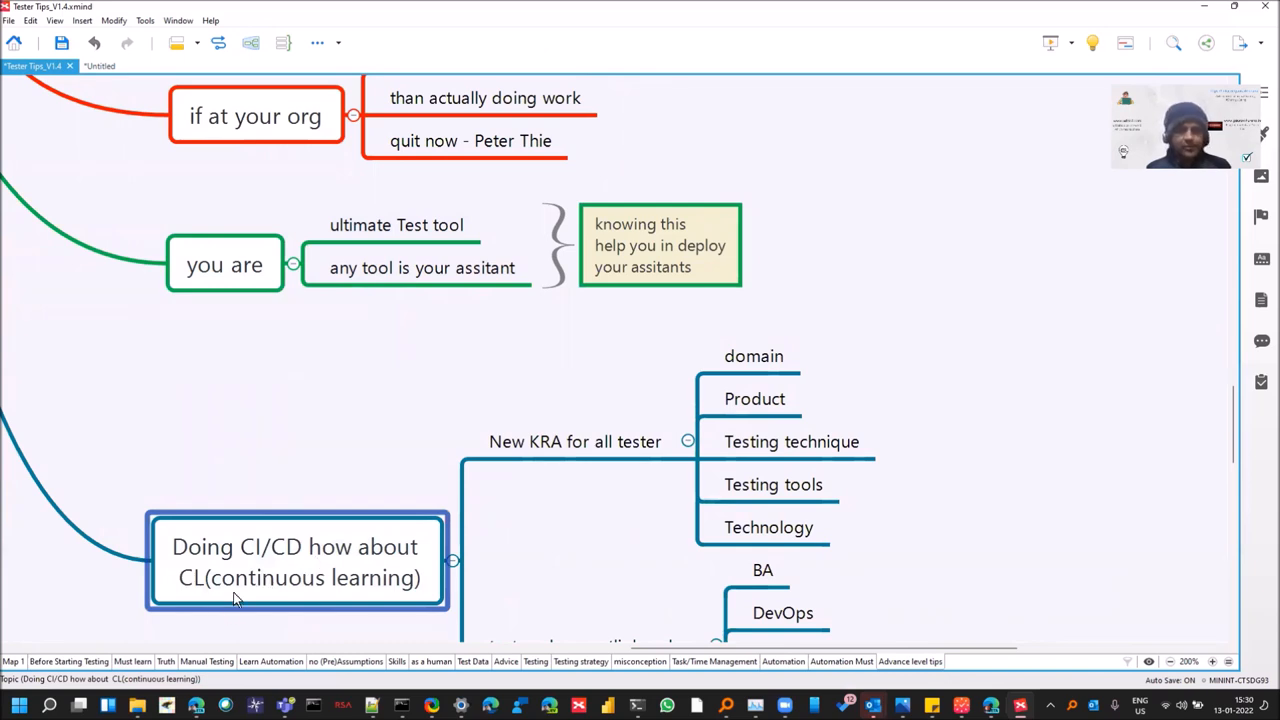
mouse_move(264, 599)
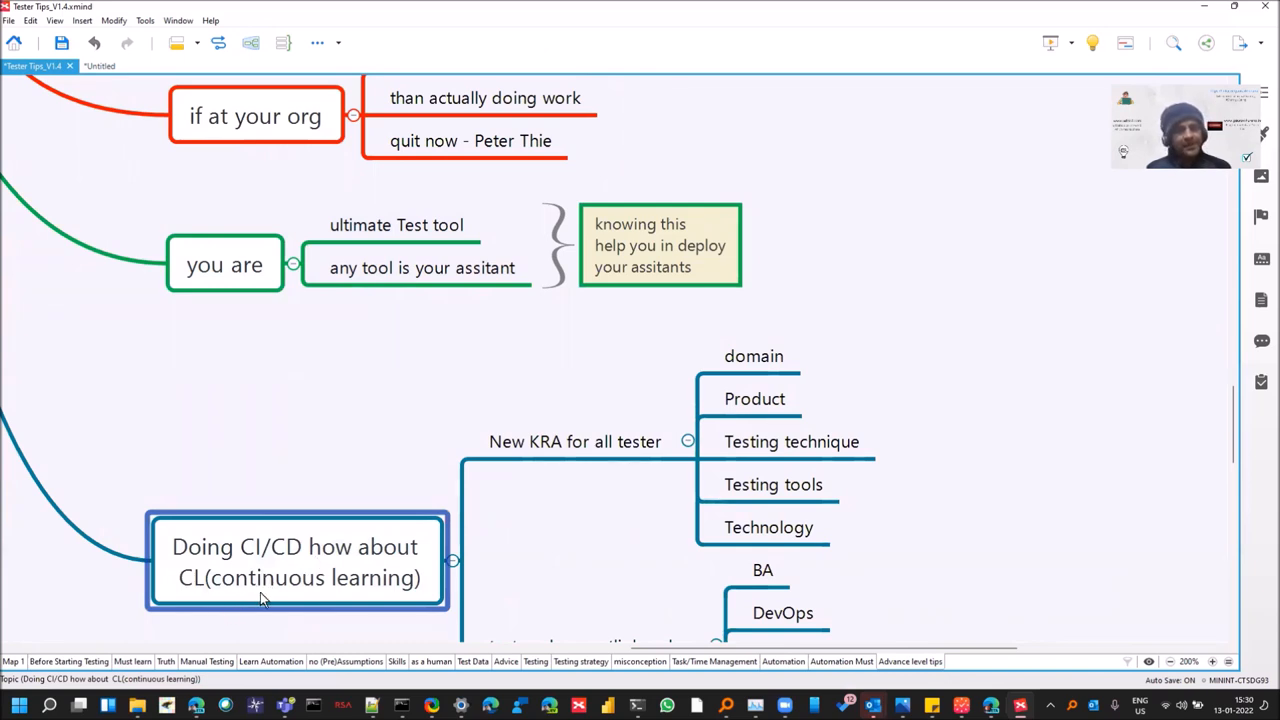
- Select the Testing technique, Testing tools and Technology sub-tips, then move toward 'Constantly Read'
click(575, 441)
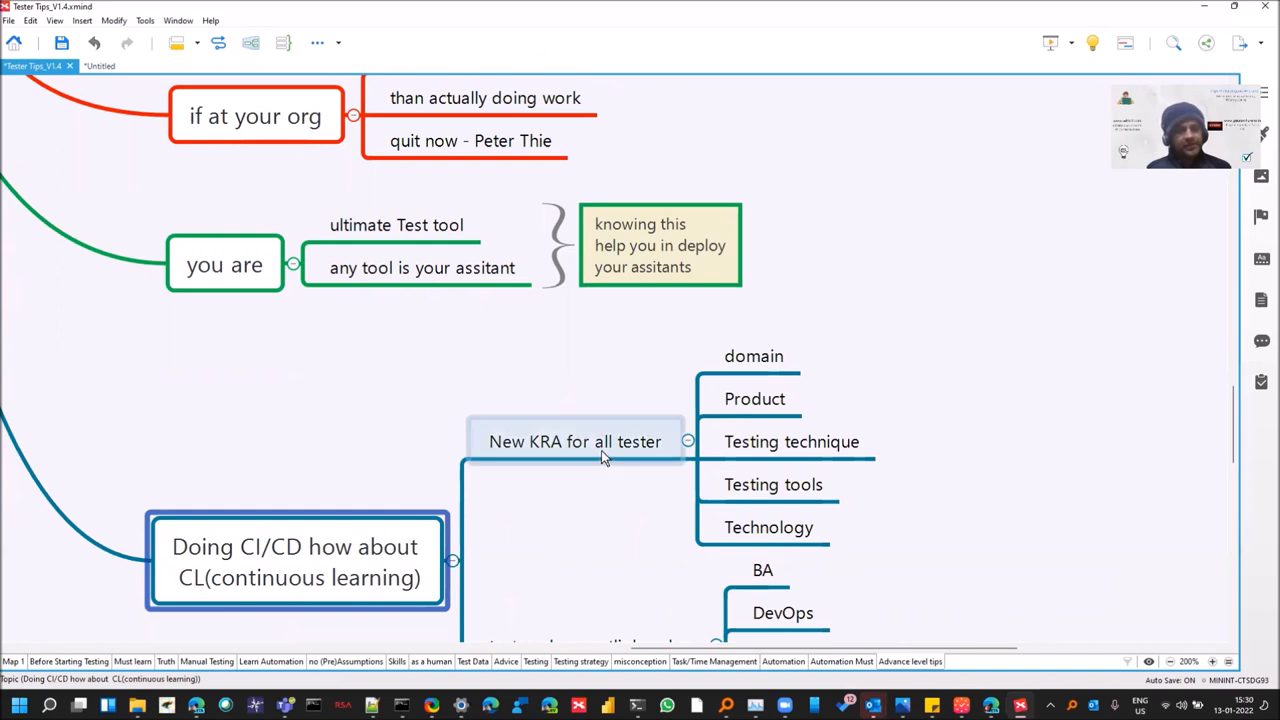
click(575, 441)
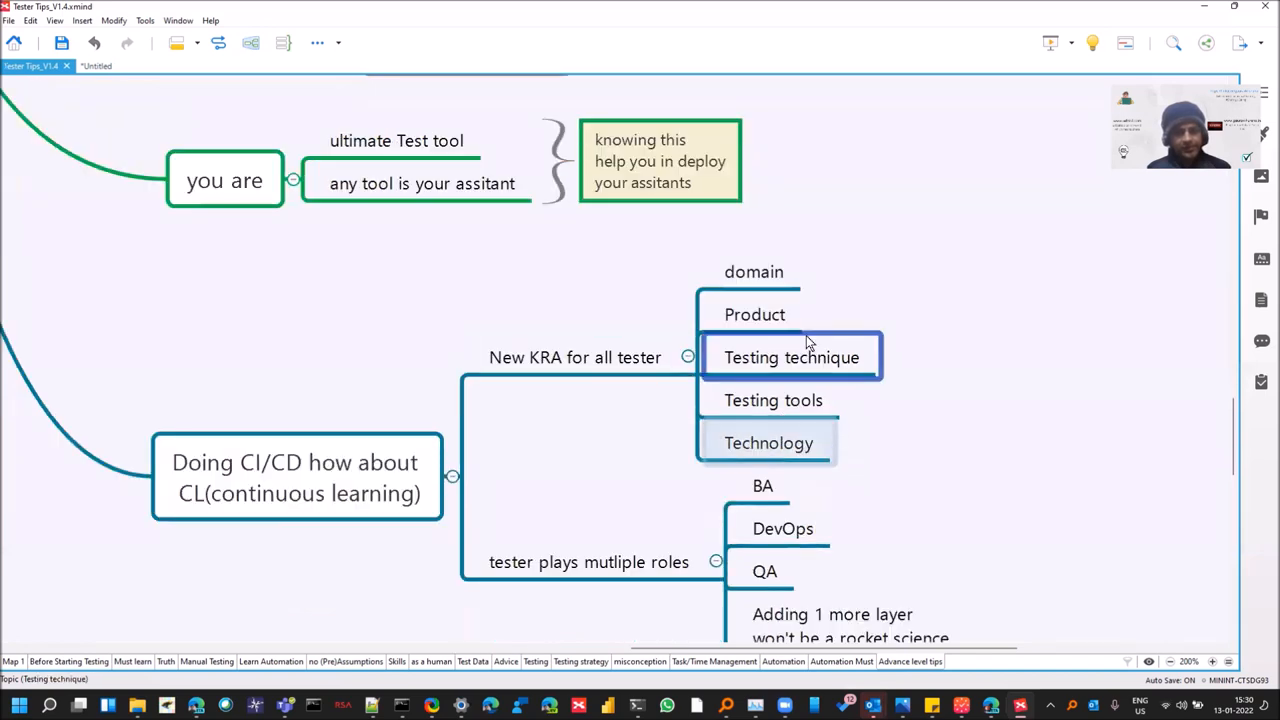
click(773, 400)
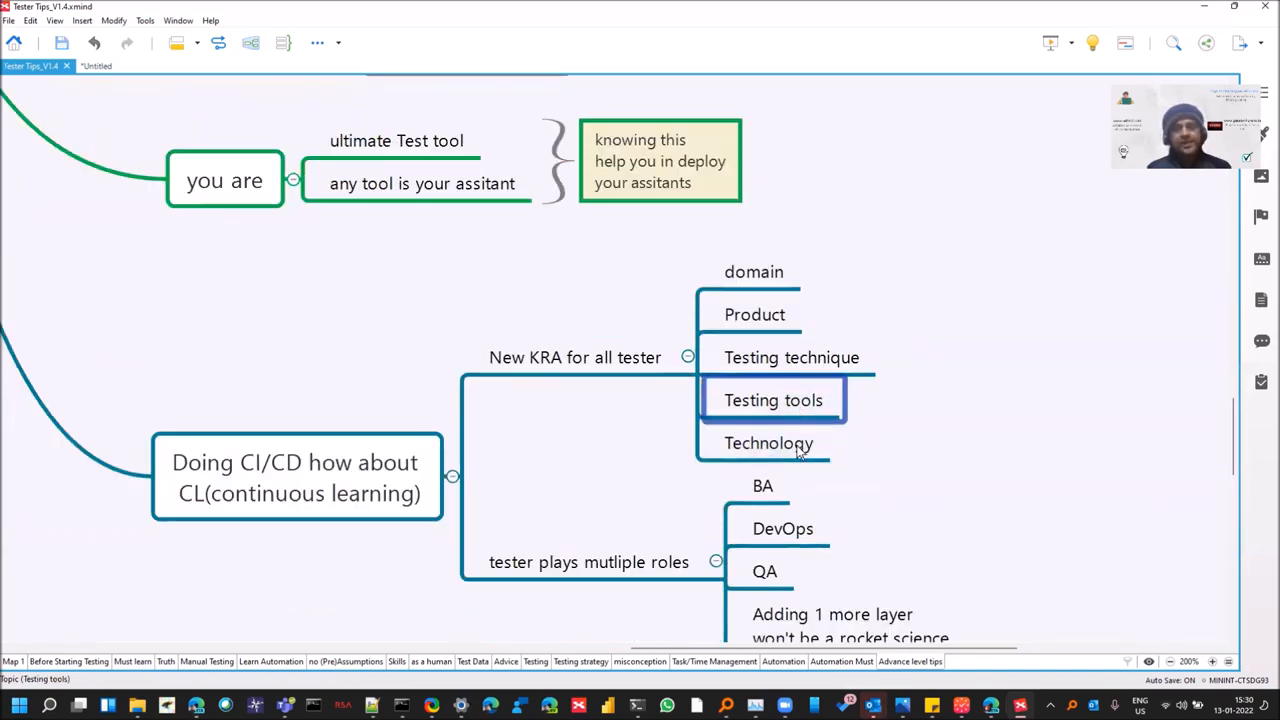
click(768, 443)
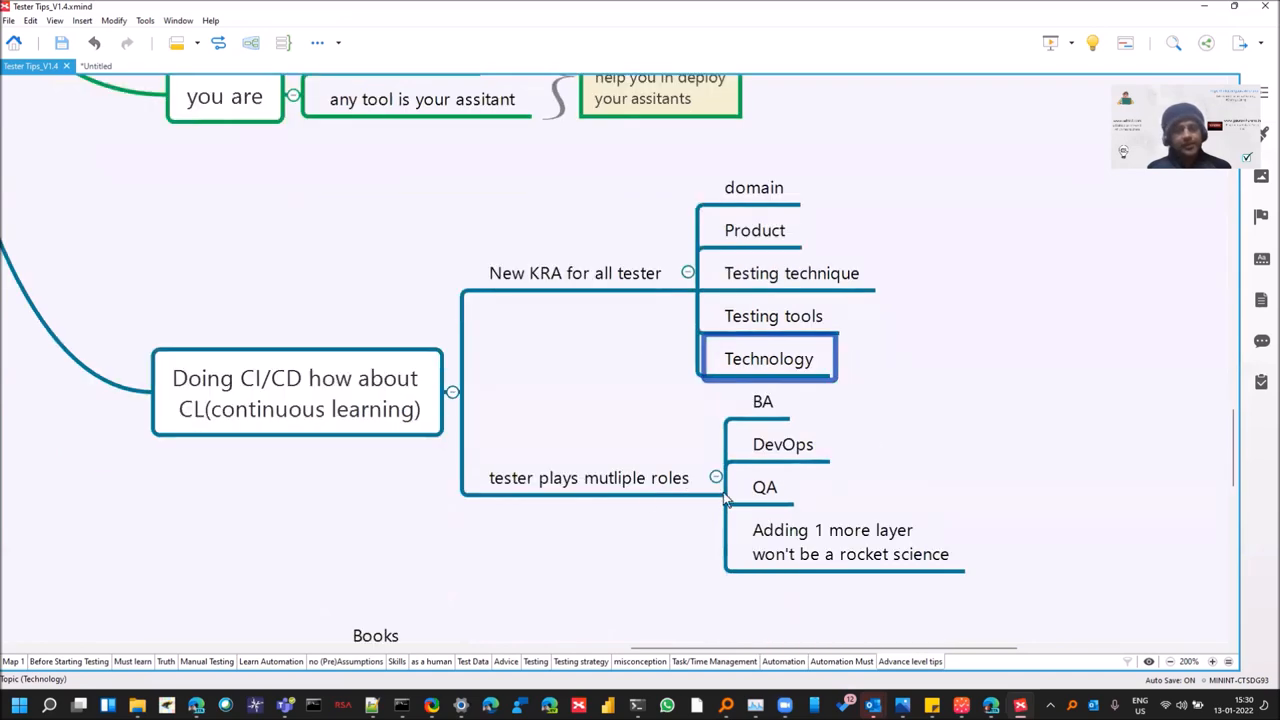
click(588, 478)
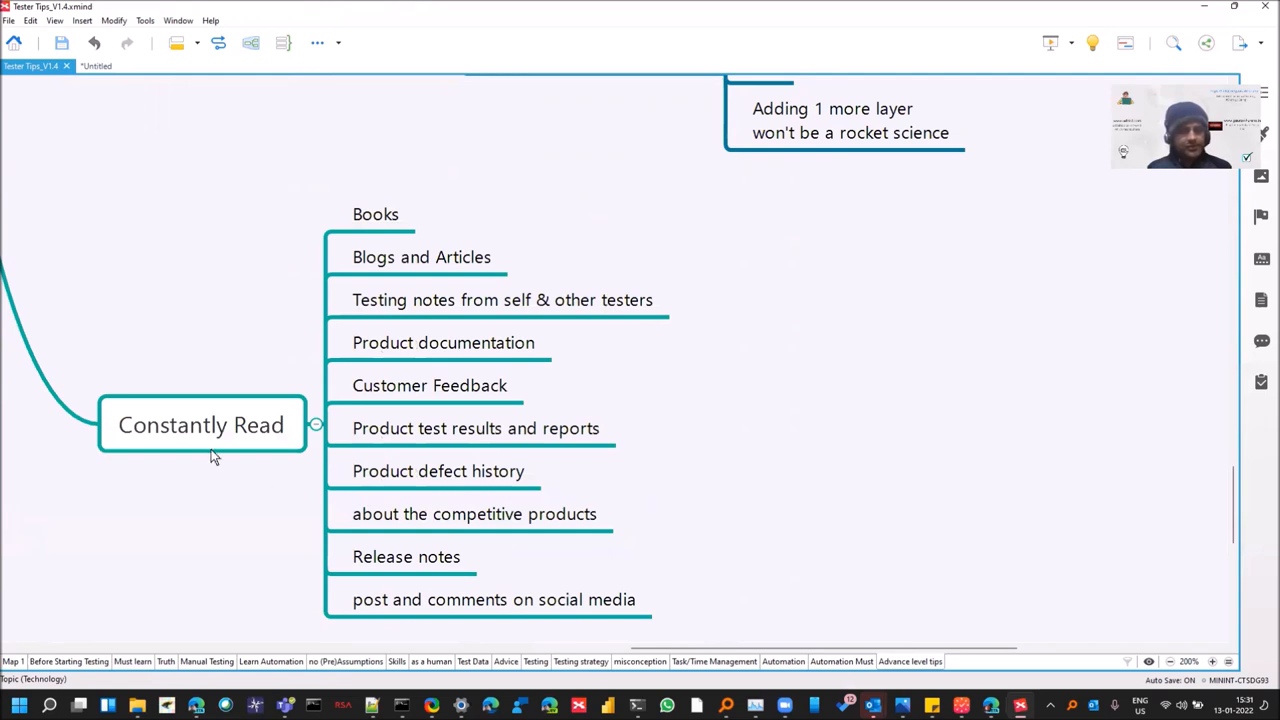
- Select Constantly Read items: product test results and reports, defect history, and competitive products
click(375, 214)
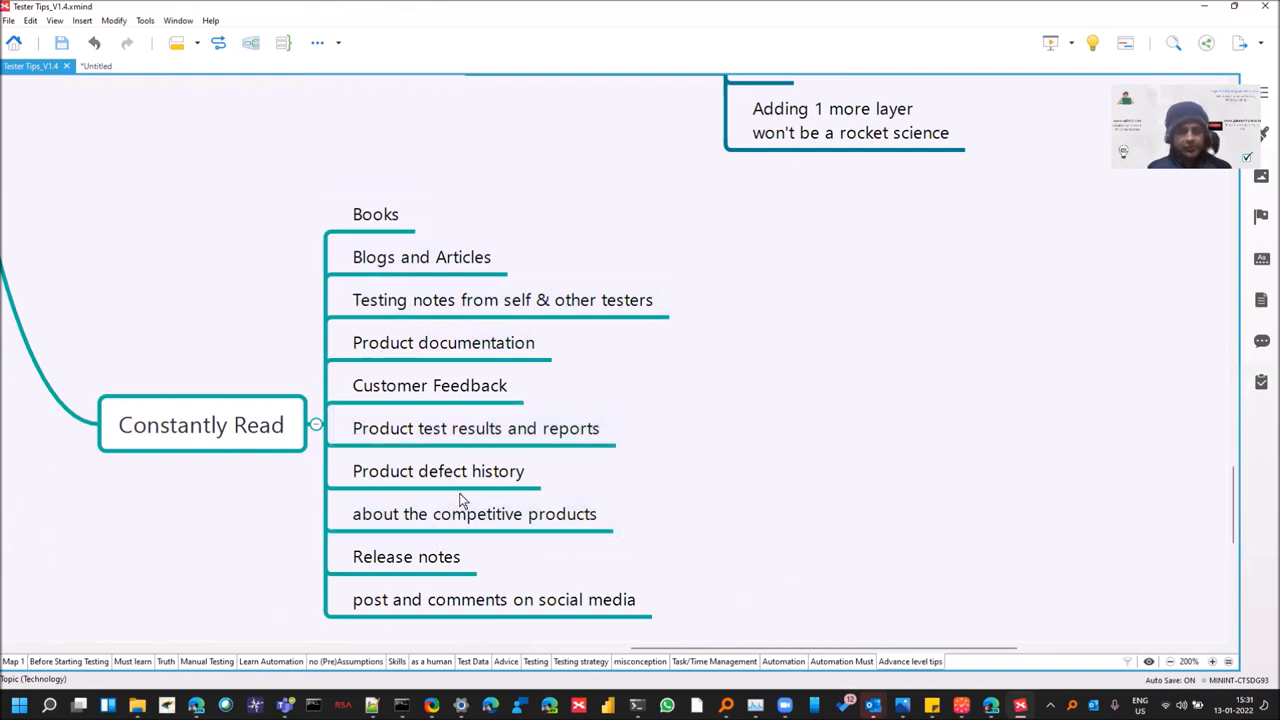
click(475, 428)
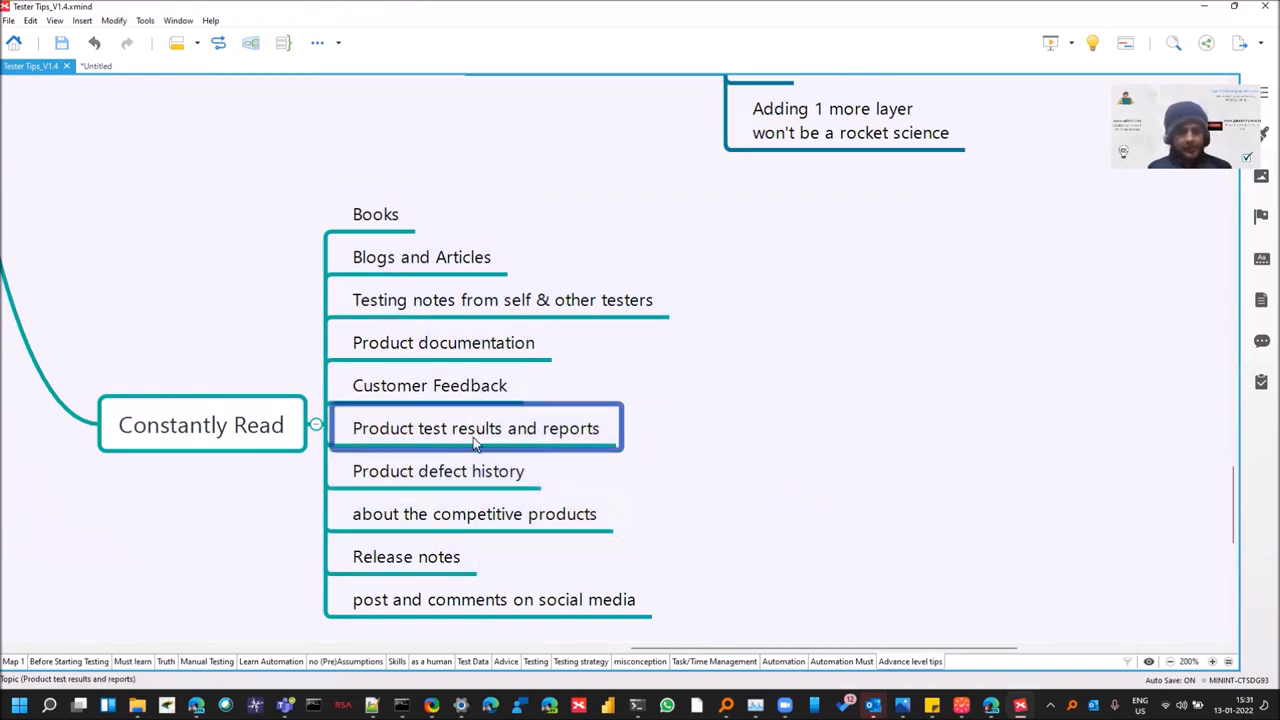
click(438, 471)
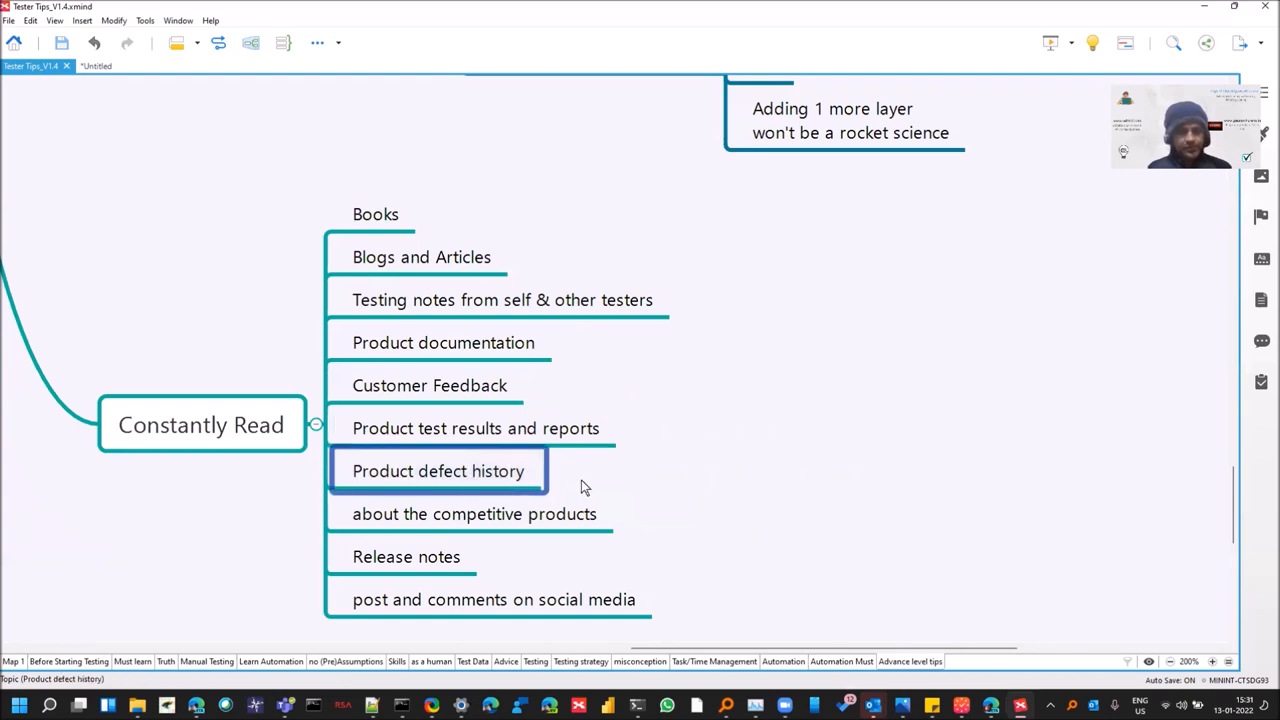
click(474, 513)
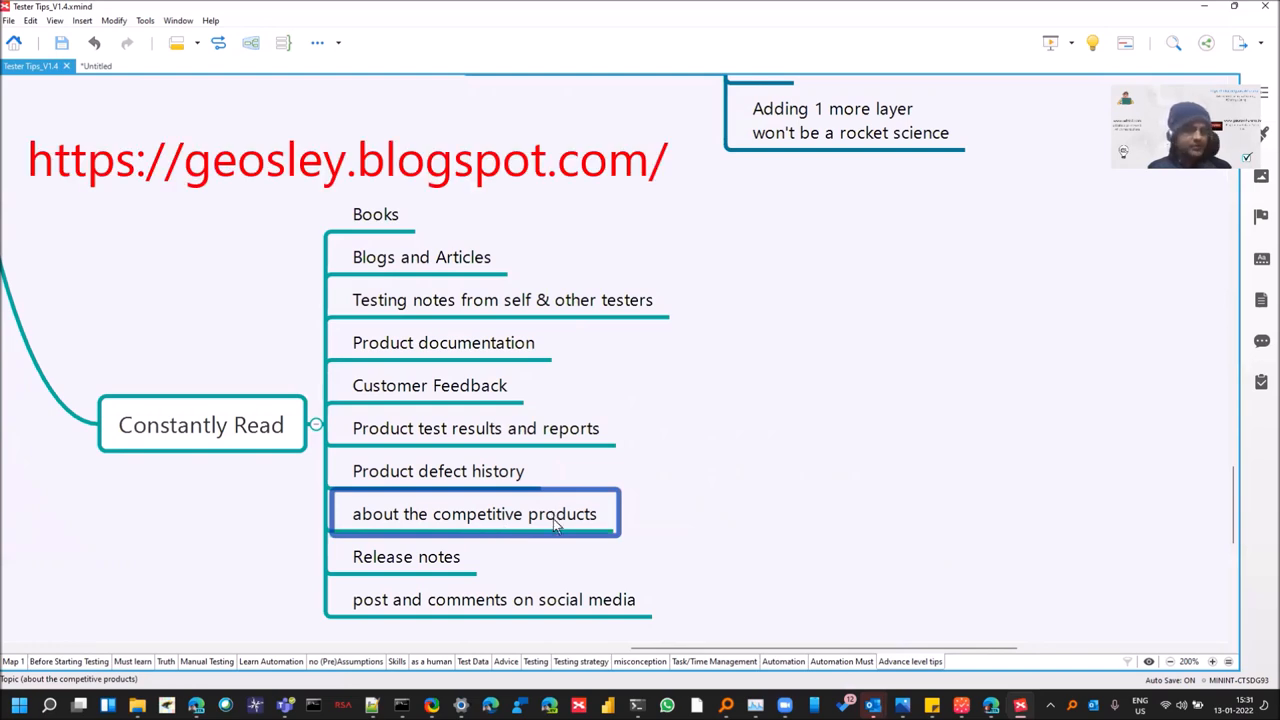
mouse_move(648, 528)
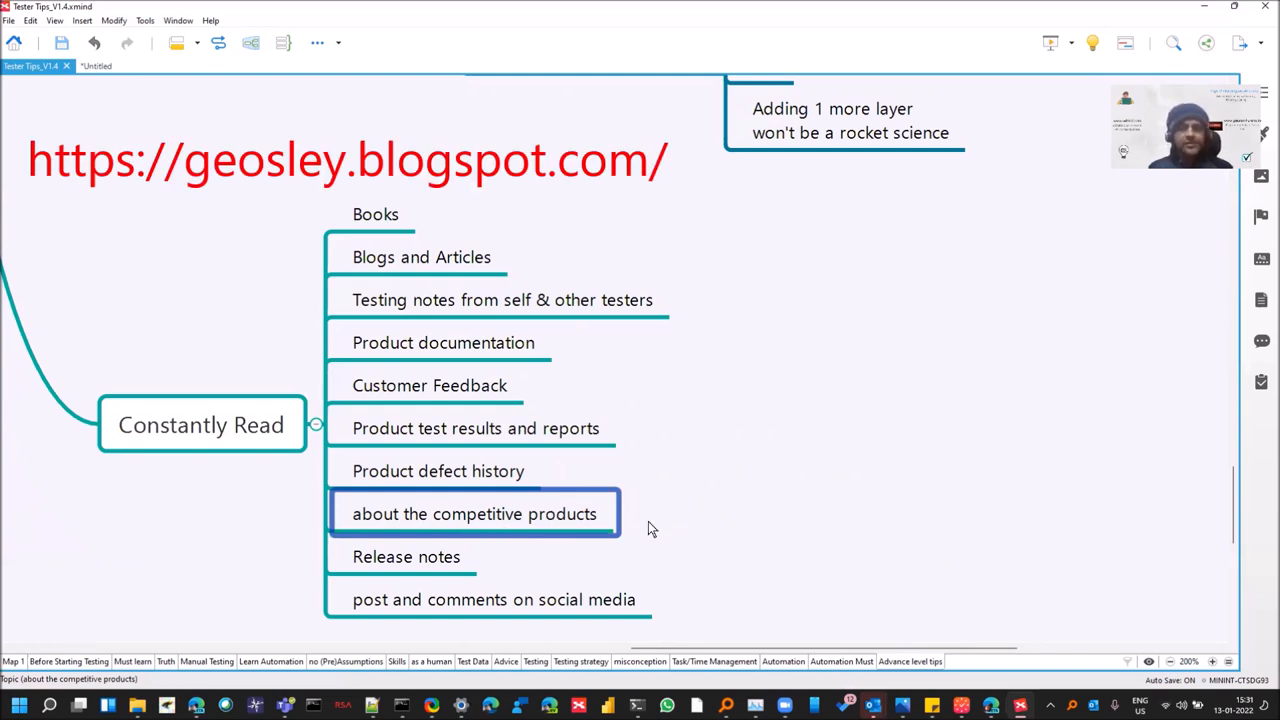
mouse_move(650, 550)
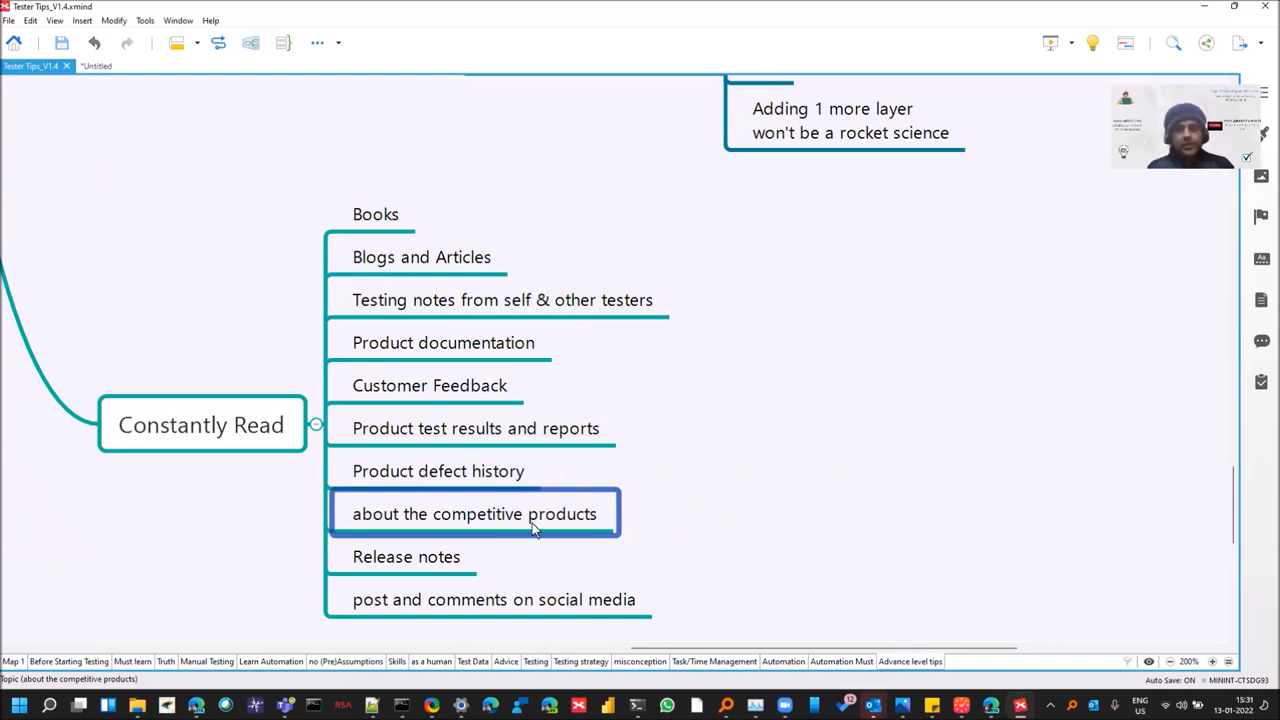
mouse_move(668, 568)
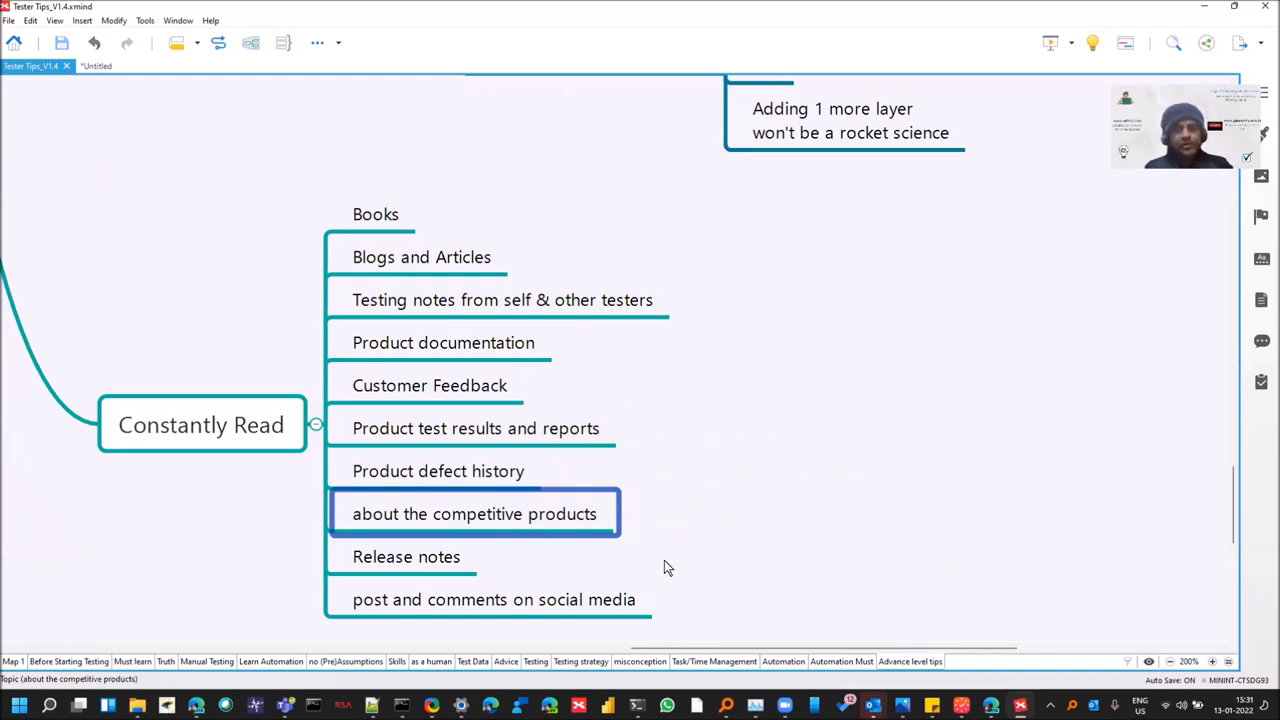
mouse_move(671, 564)
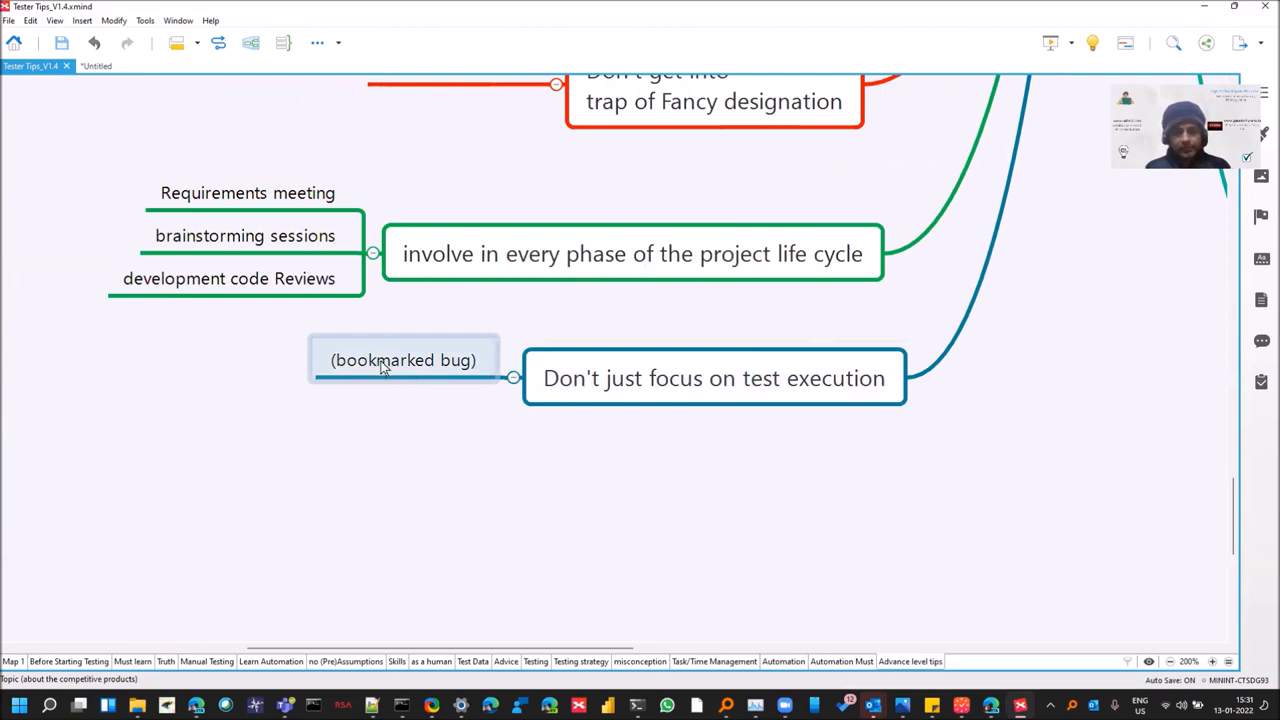
- Select the test-execution and project life cycle tips, then the 'Requirements meeting' item
click(713, 378)
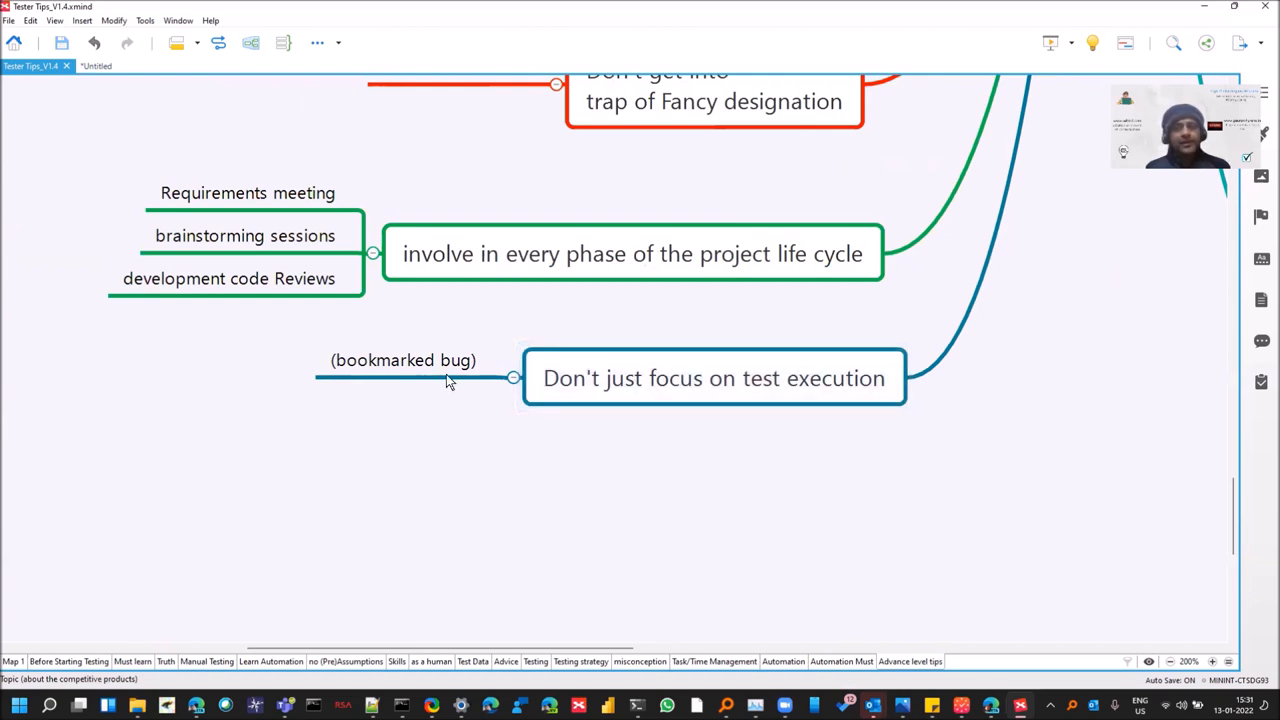
click(403, 360)
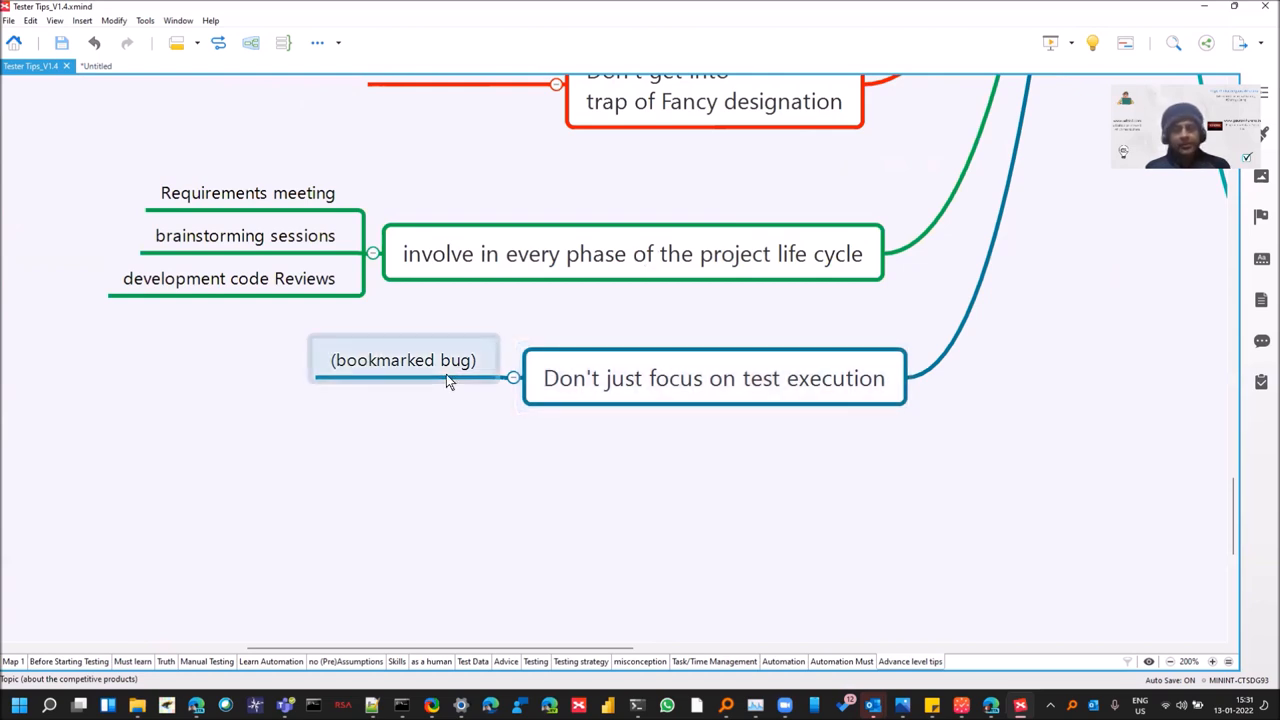
click(713, 378)
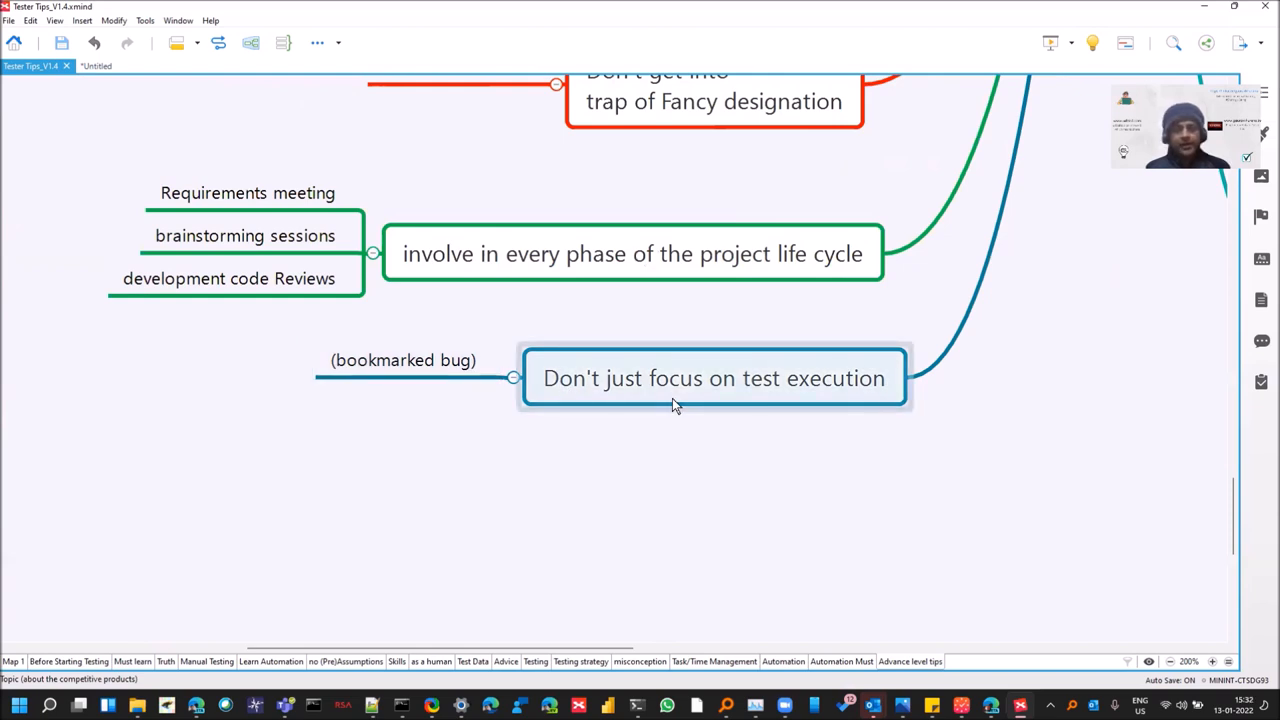
click(632, 253)
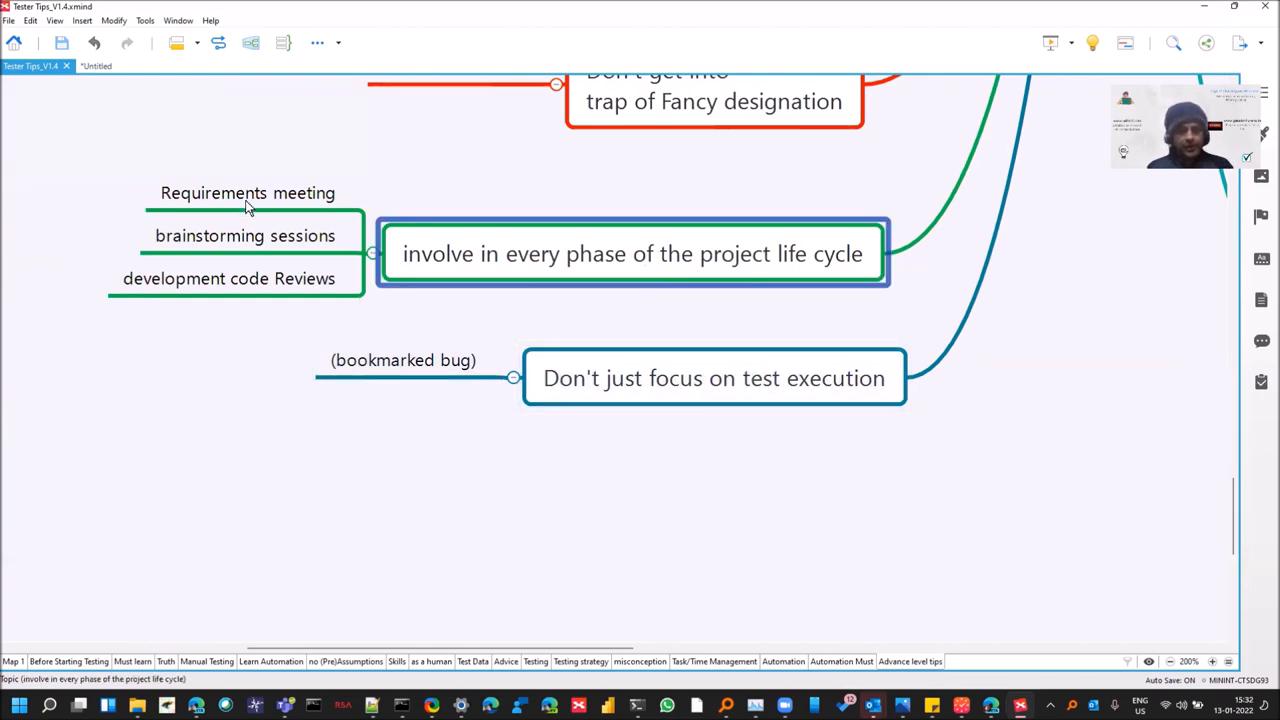
click(248, 192)
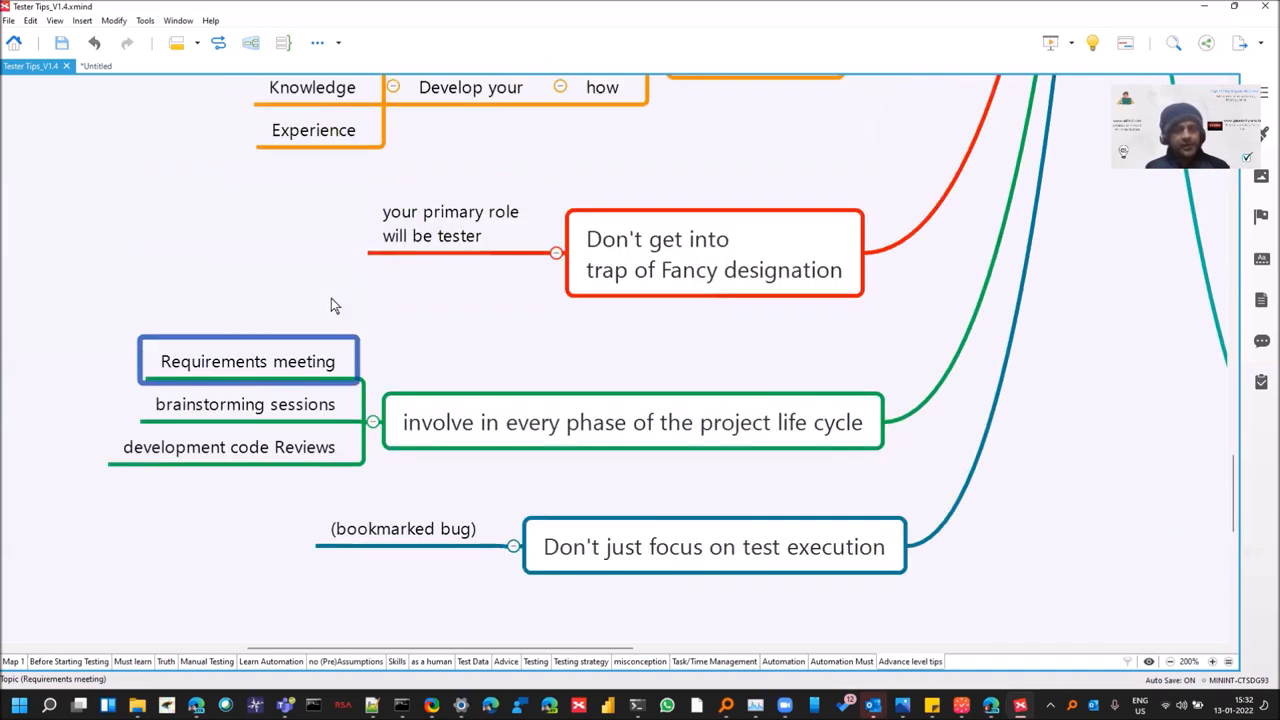
- Select the 'your primary role will be tester' note under the Fancy designation tip
click(714, 254)
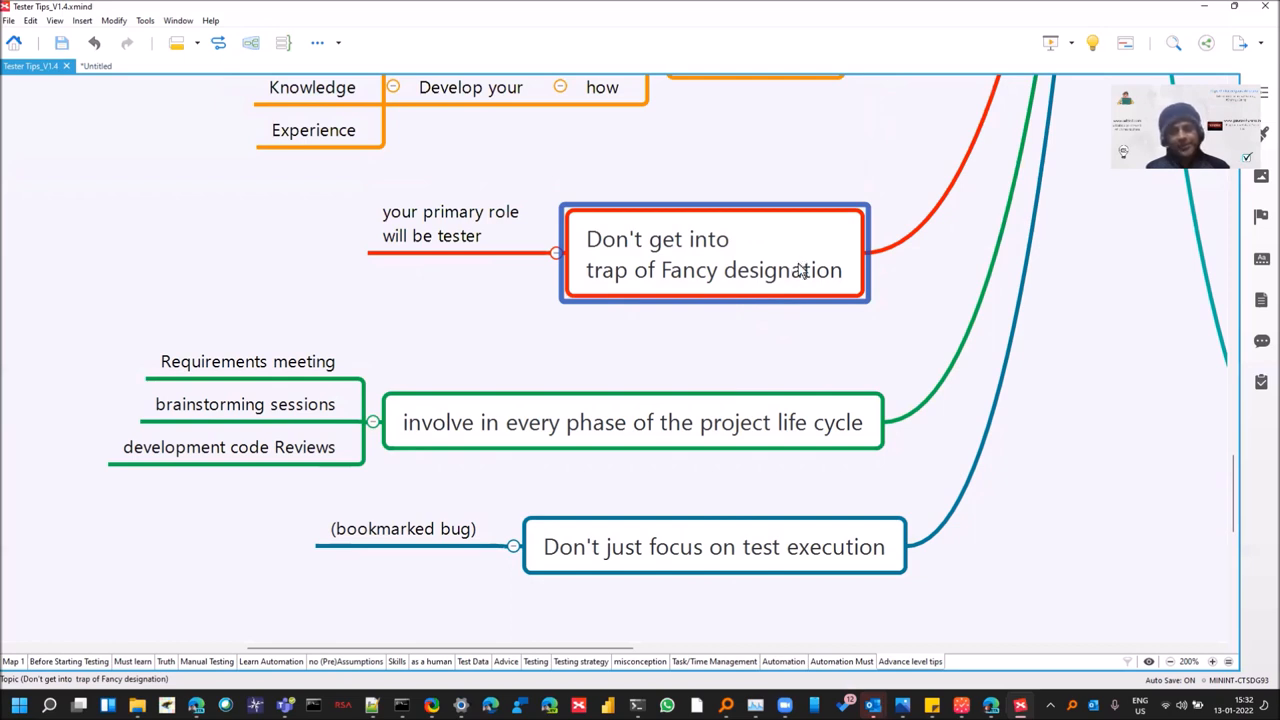
mouse_move(803, 291)
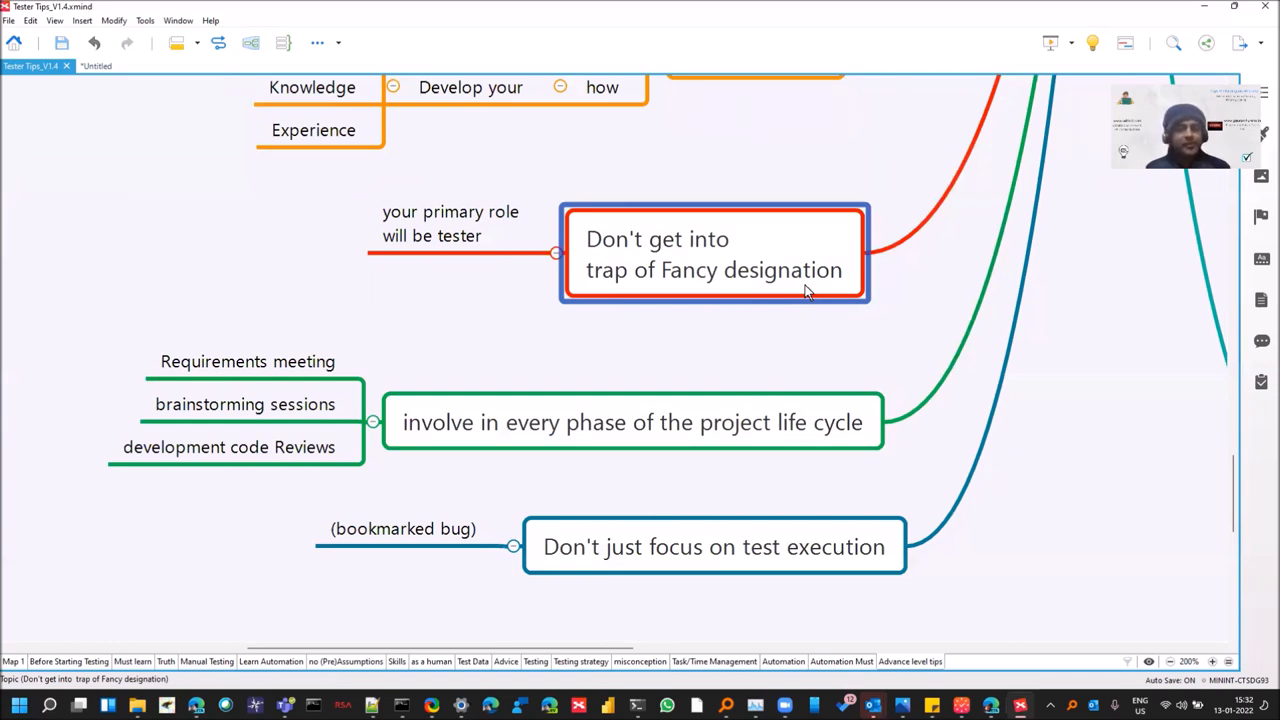
click(450, 223)
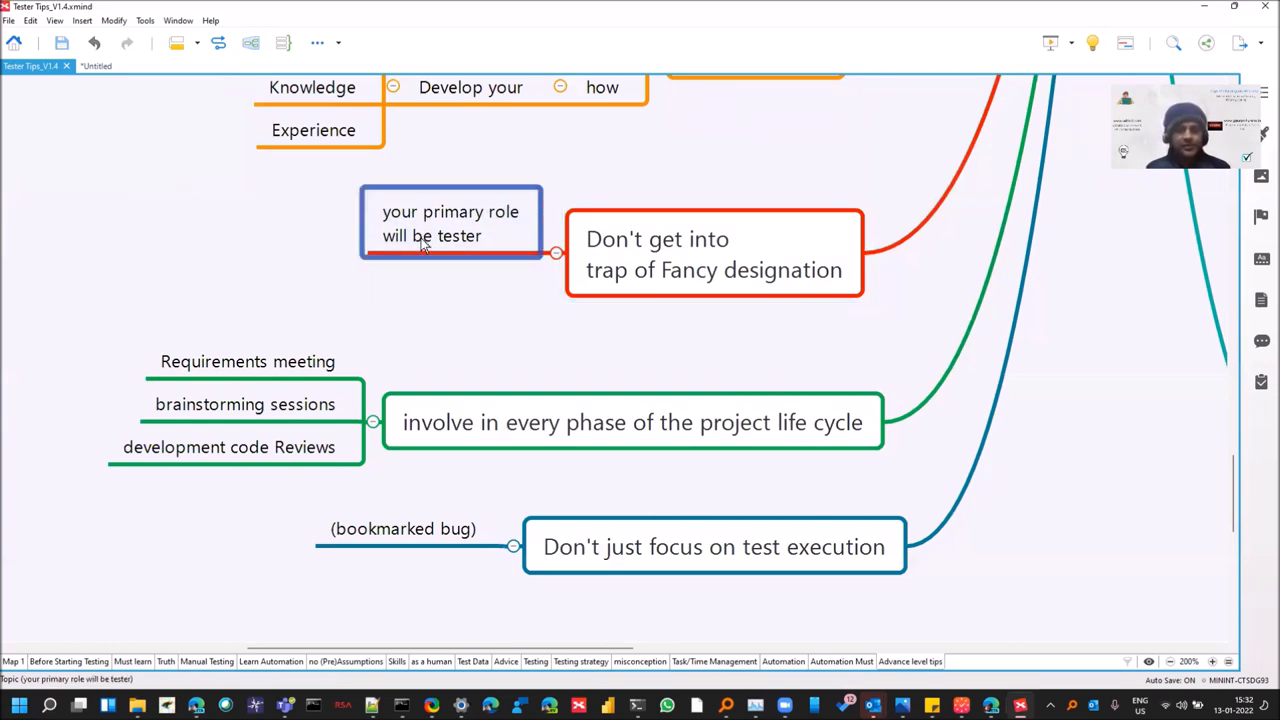
scroll(down, 3)
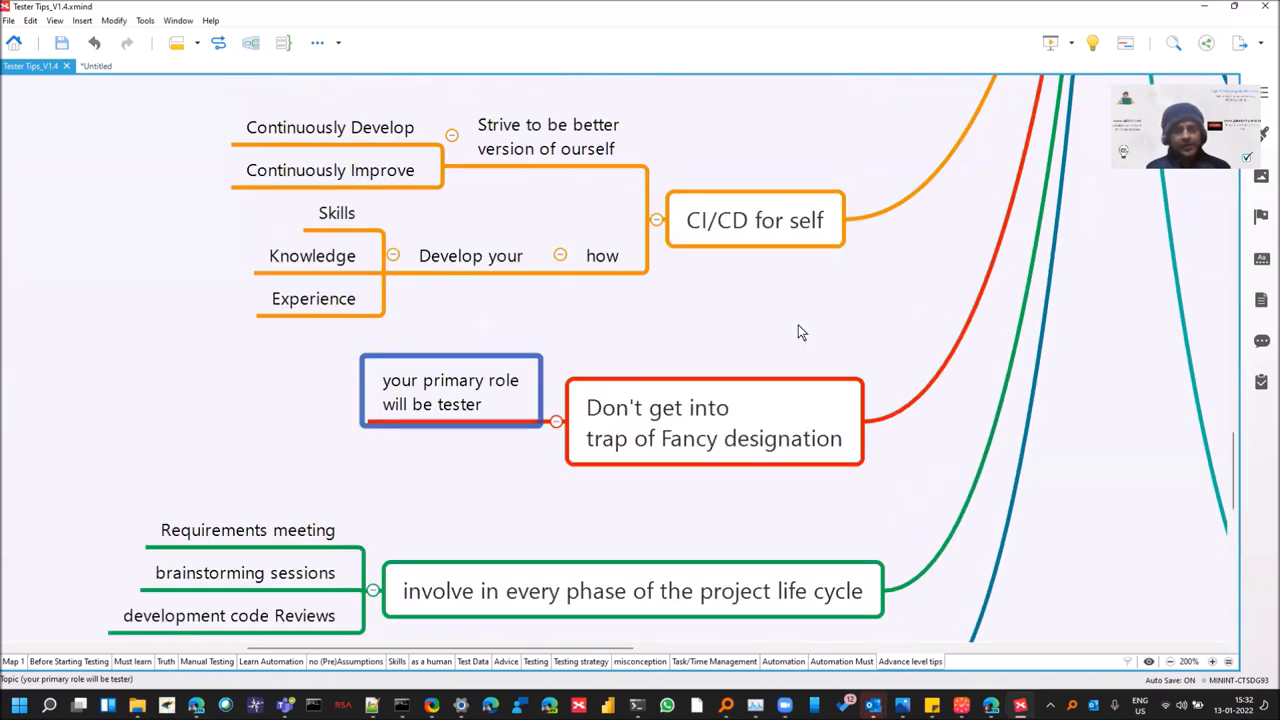
- Focus on the 'CI/CD for self' tip and the topics above it
click(754, 220)
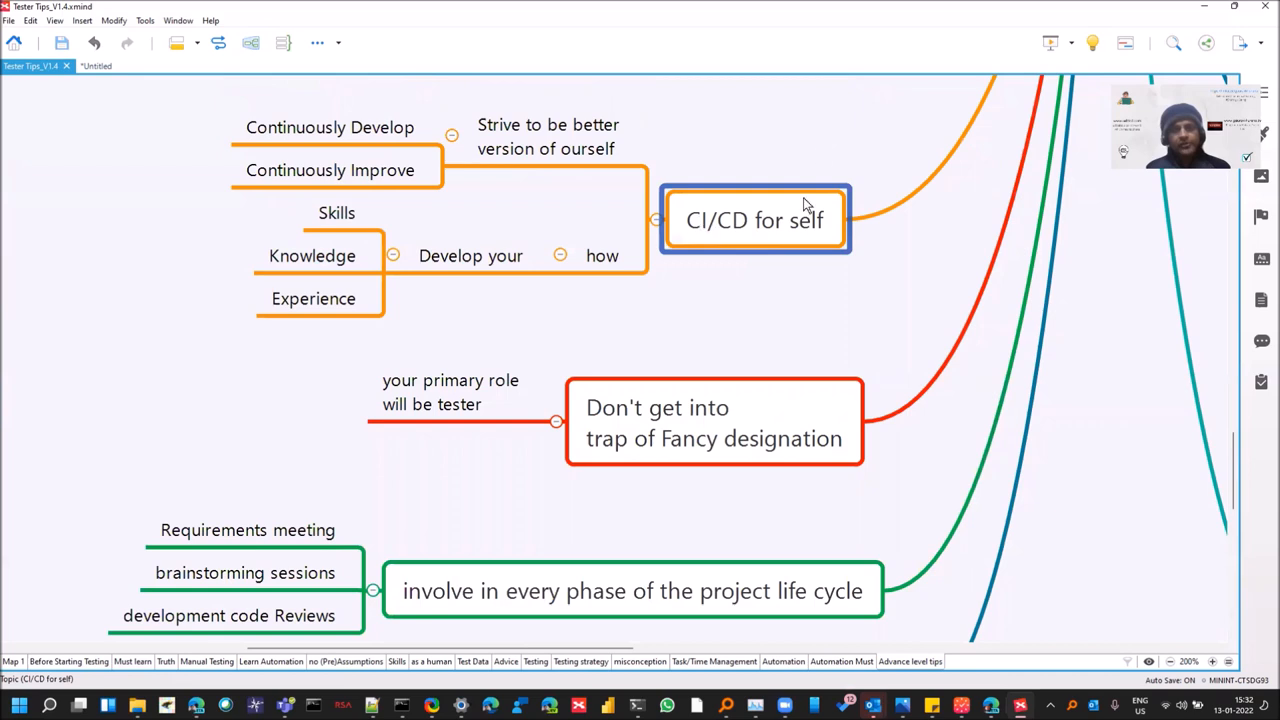
mouse_move(690, 238)
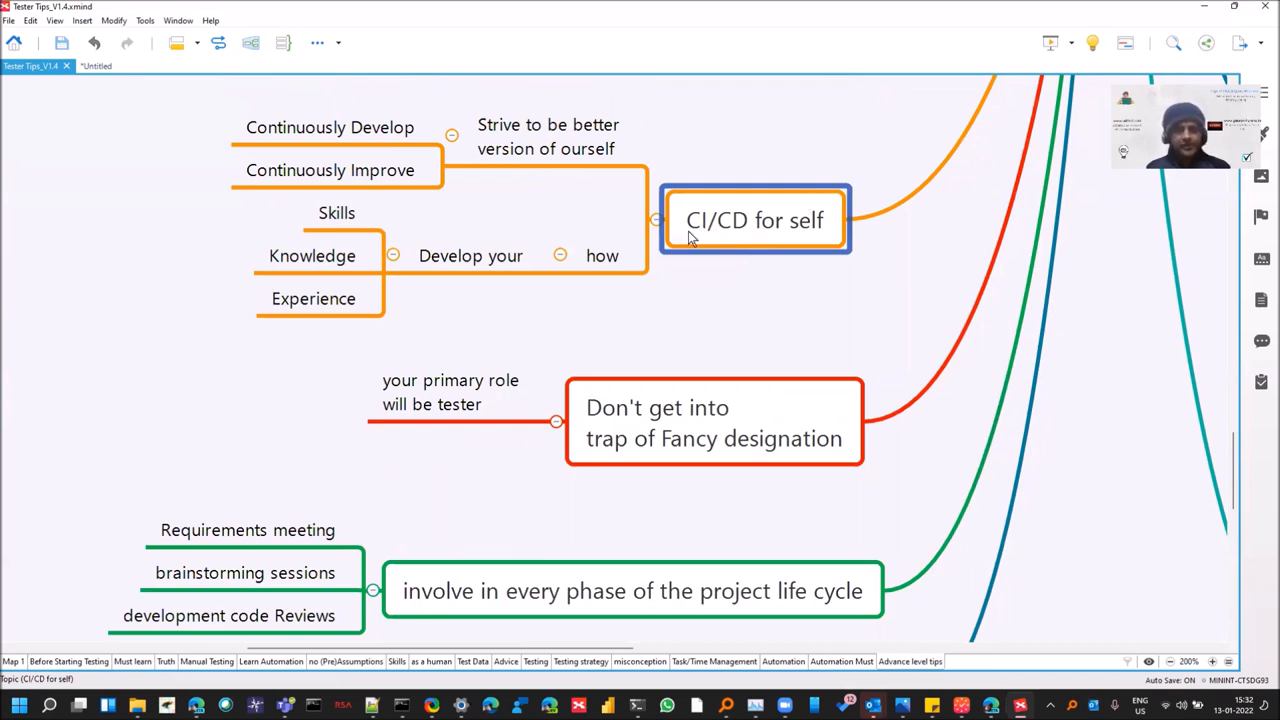
mouse_move(575, 288)
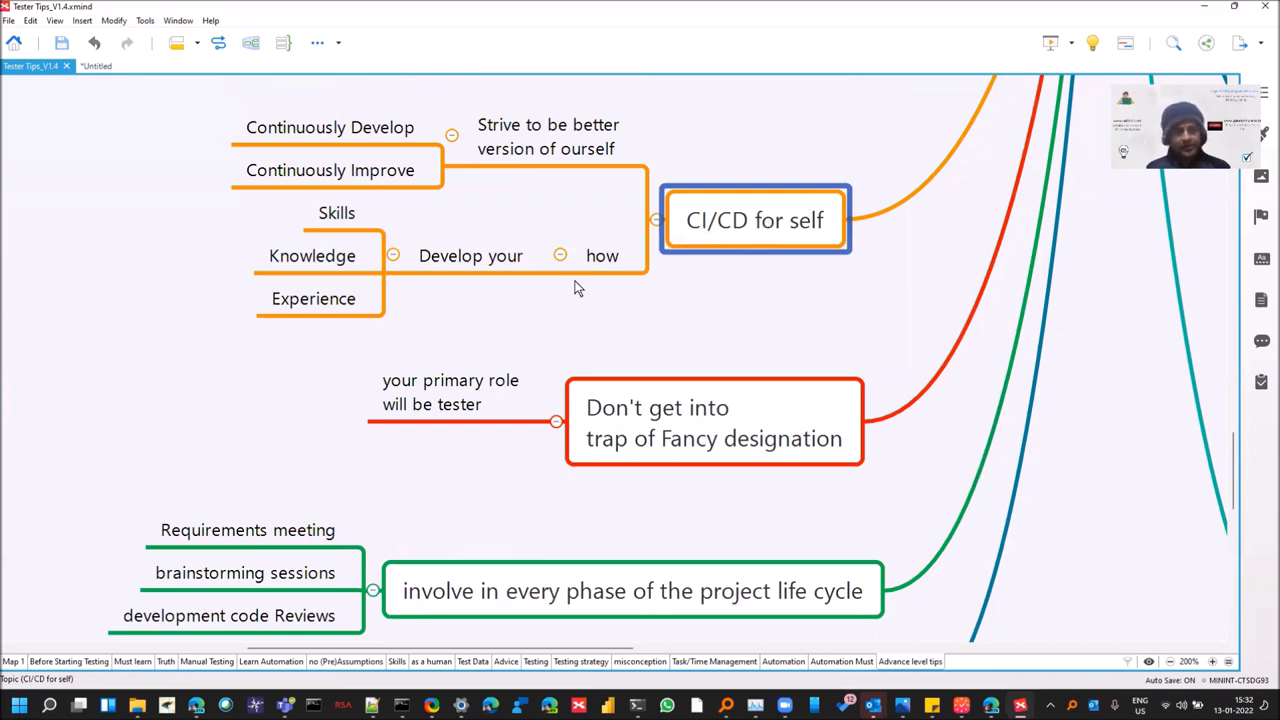
click(337, 212)
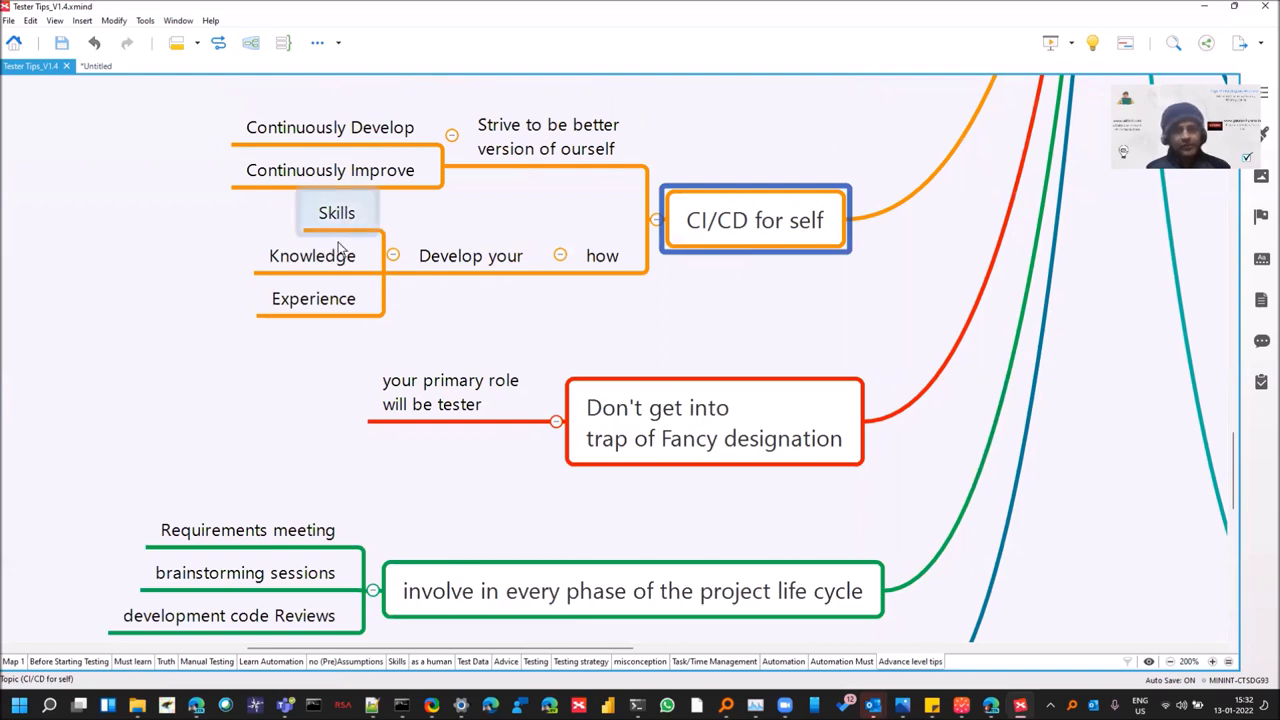
click(313, 298)
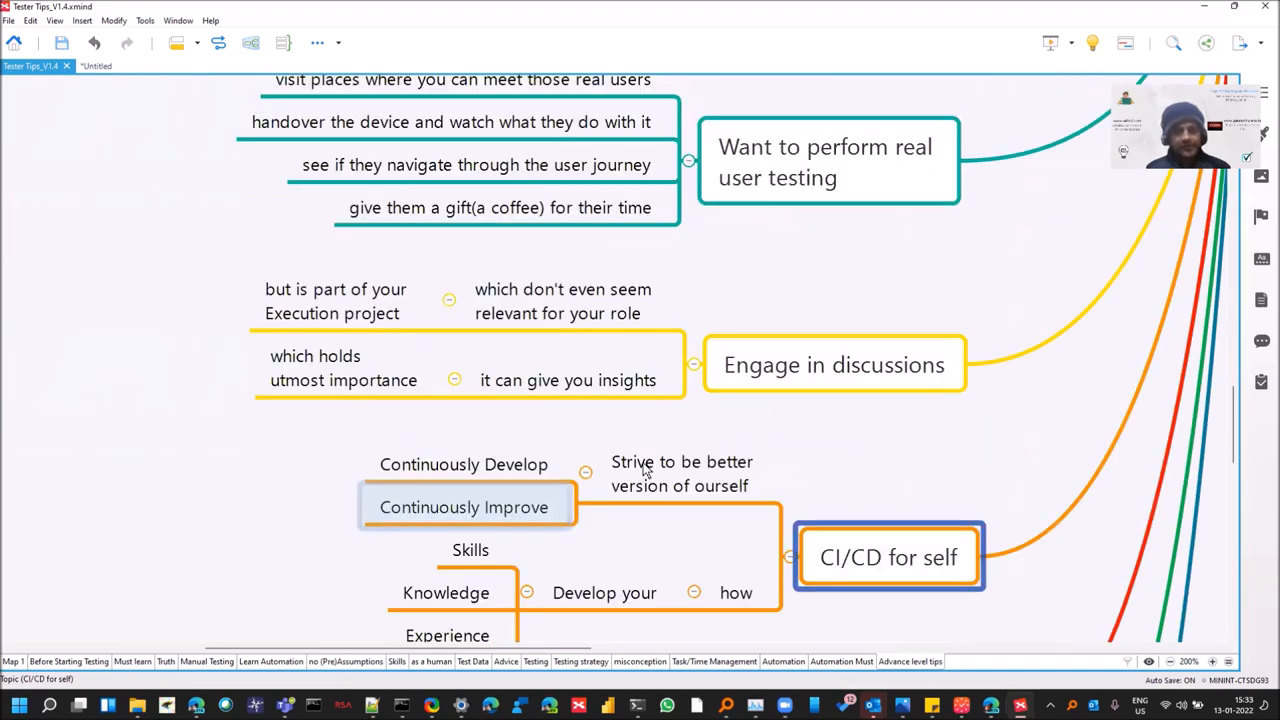
- Select 'Engage in discussions', then its Execution project and utmost importance points
click(833, 364)
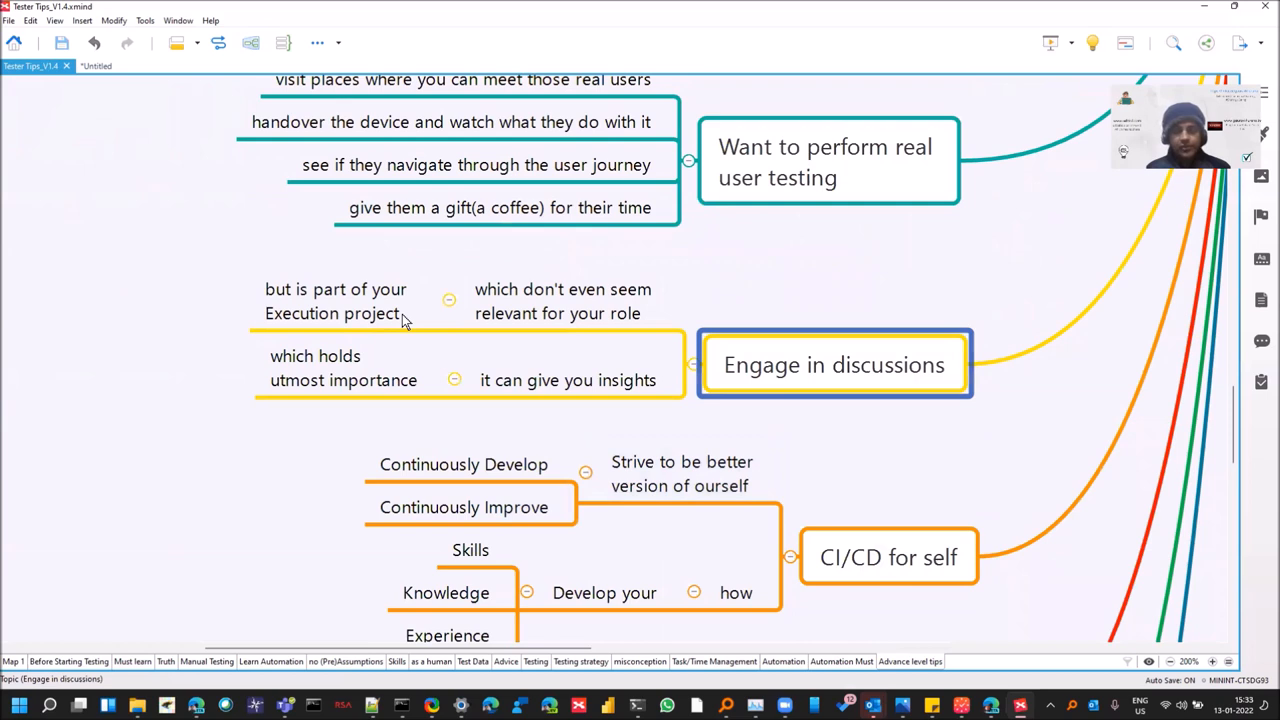
click(335, 300)
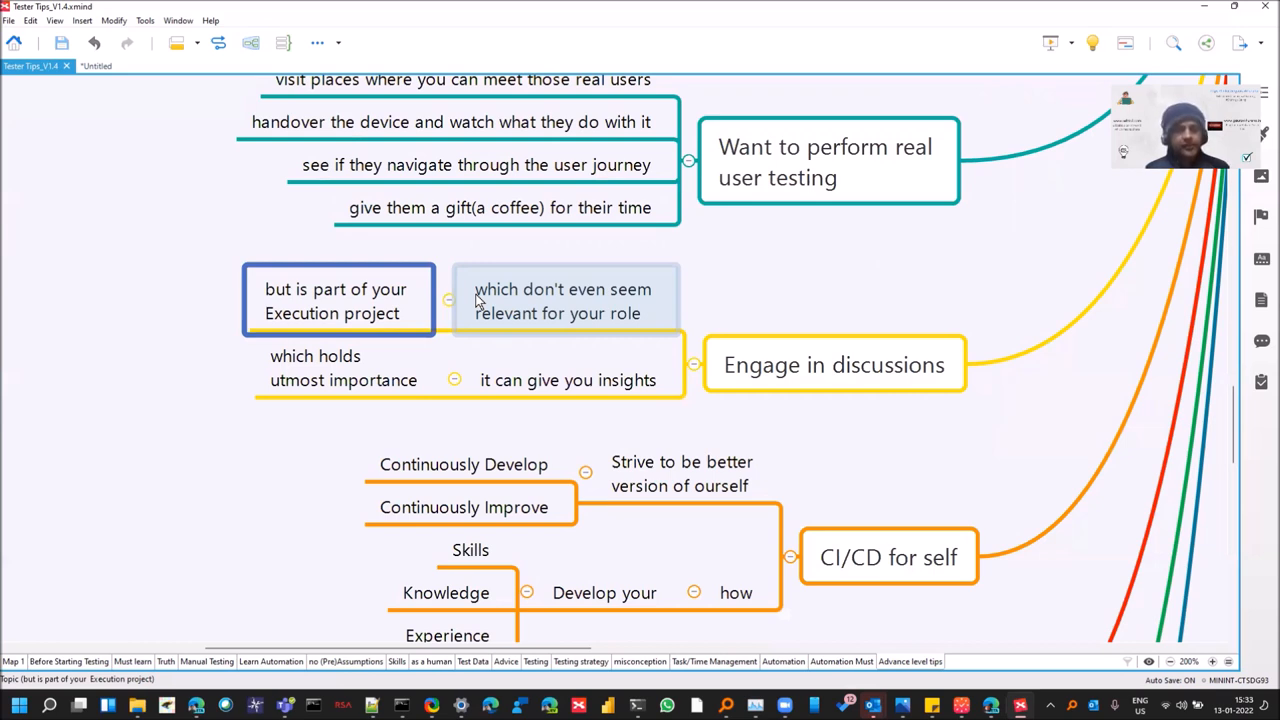
click(568, 380)
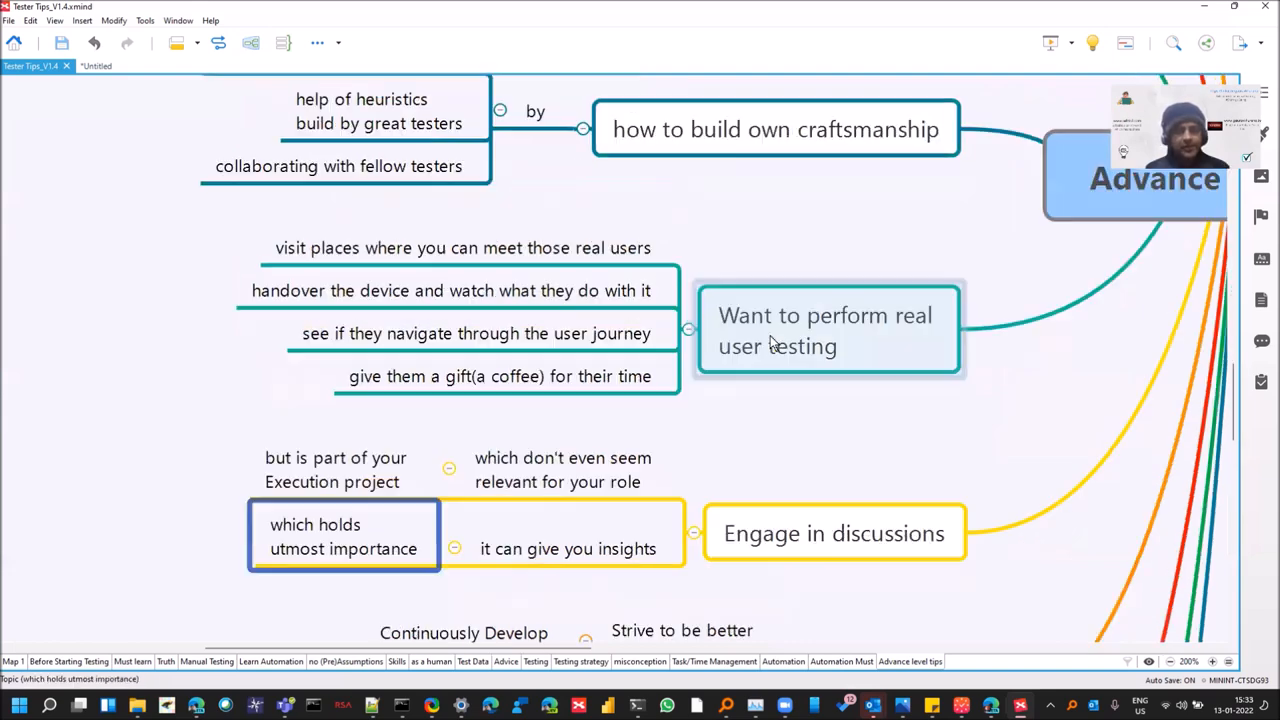
- Select the visiting real users, handing over the device, and user journey points
click(828, 330)
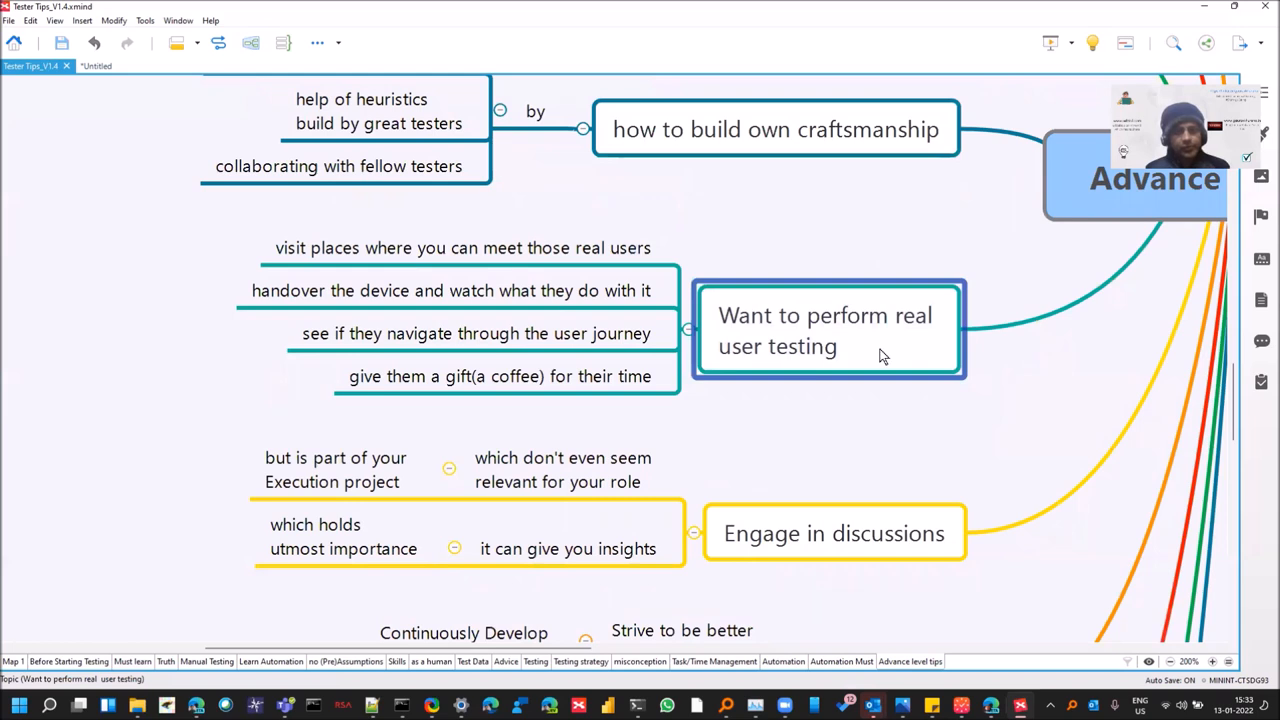
click(462, 247)
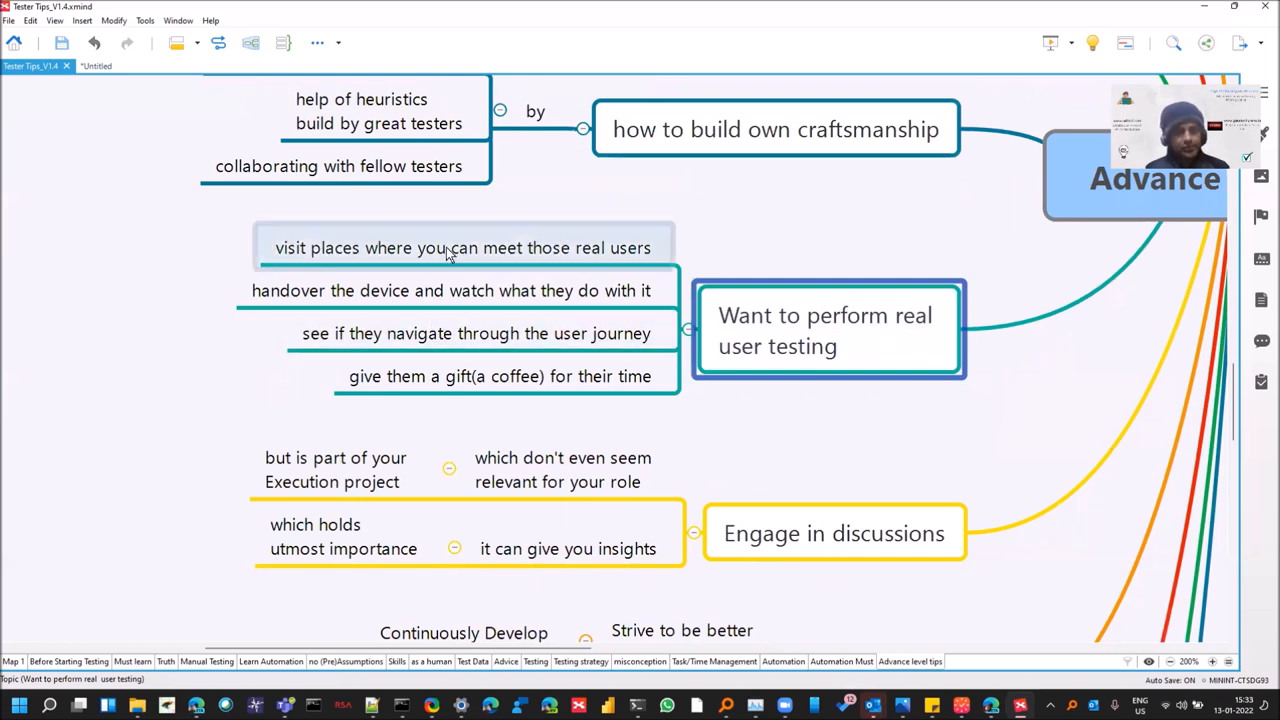
click(463, 247)
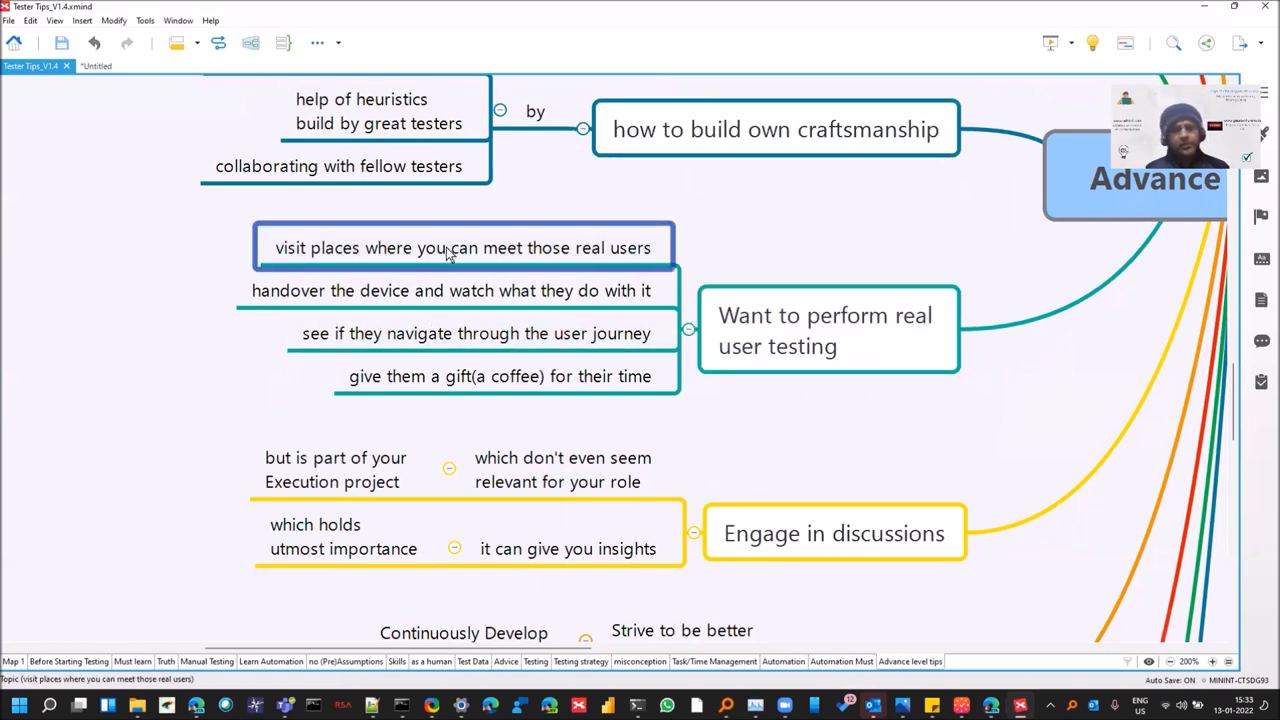
mouse_move(372, 258)
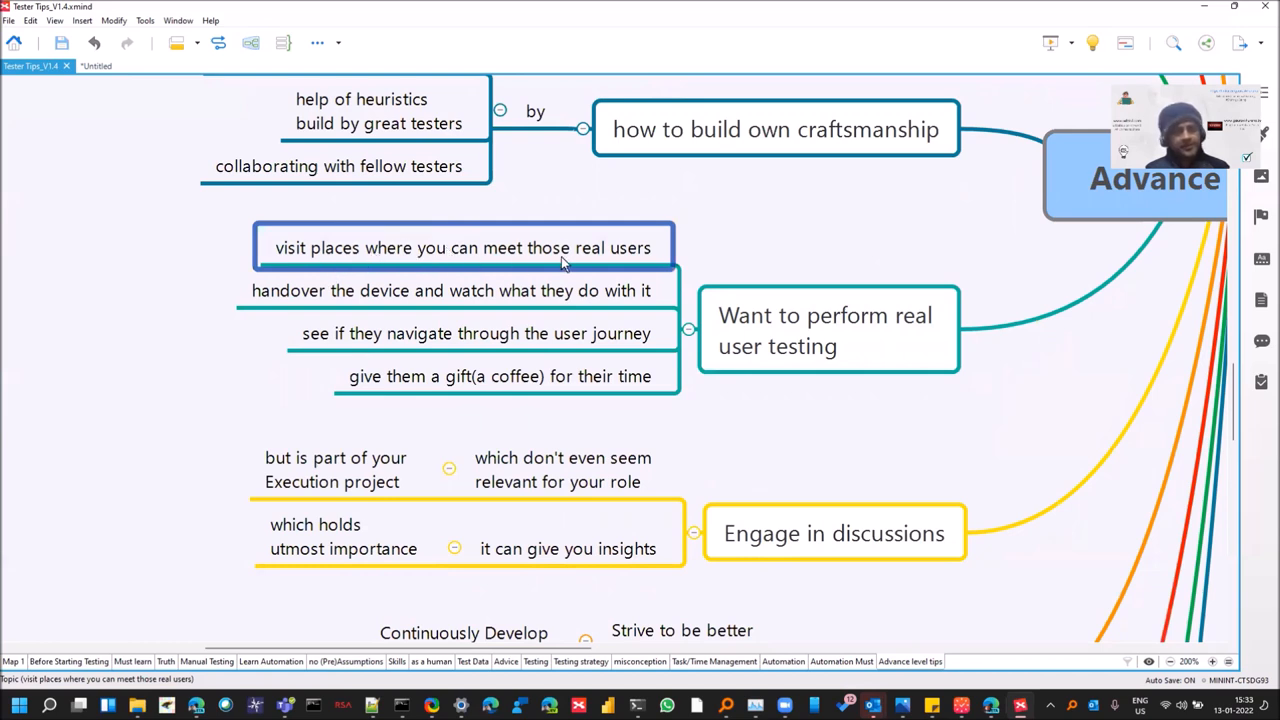
click(450, 290)
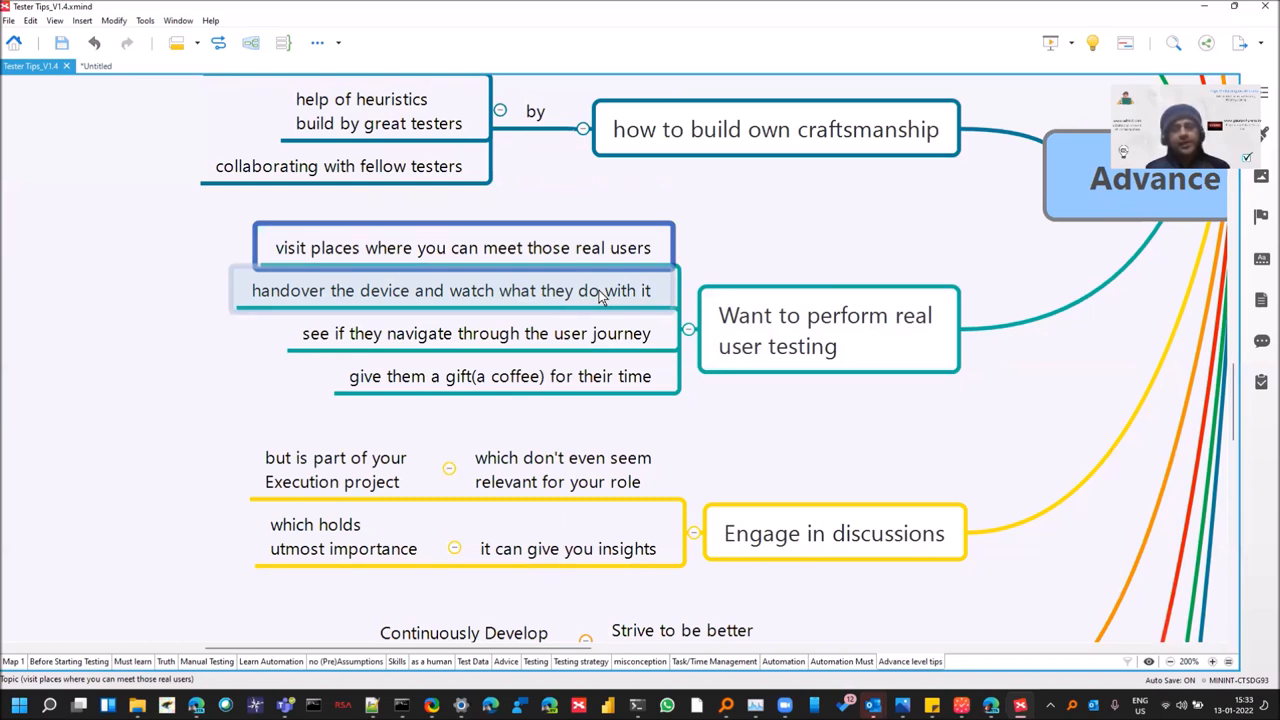
click(450, 290)
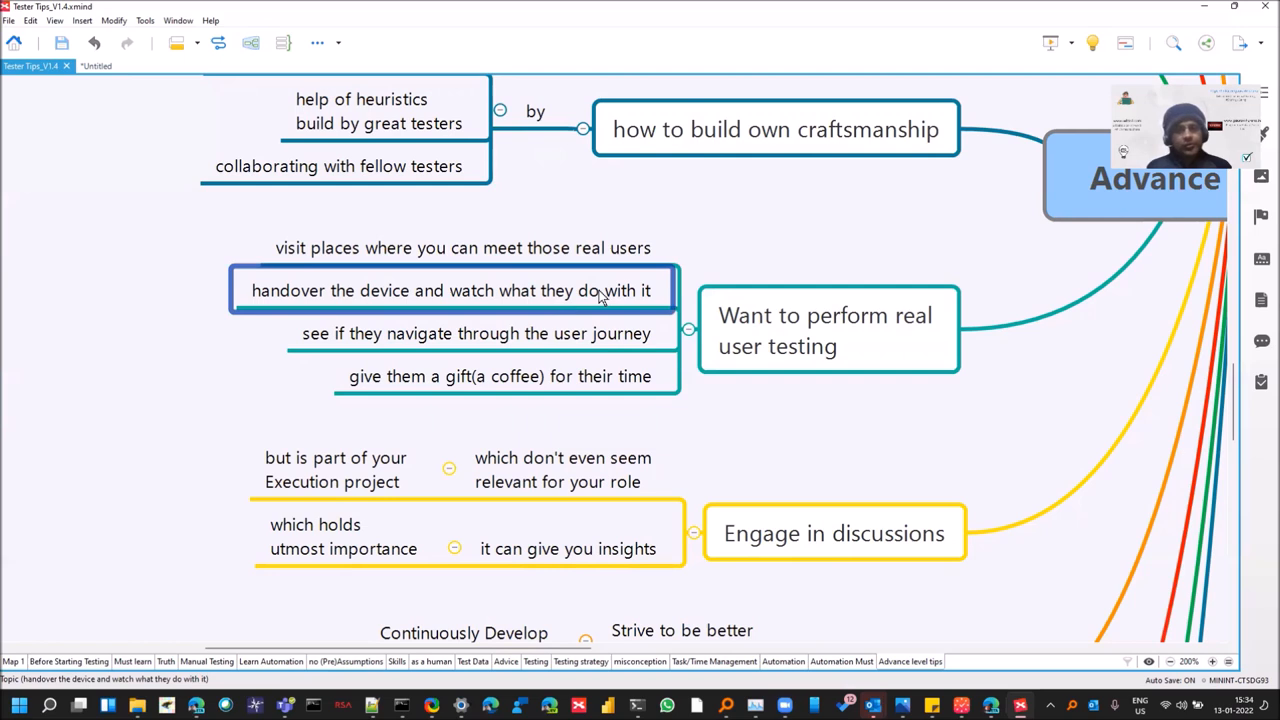
click(475, 333)
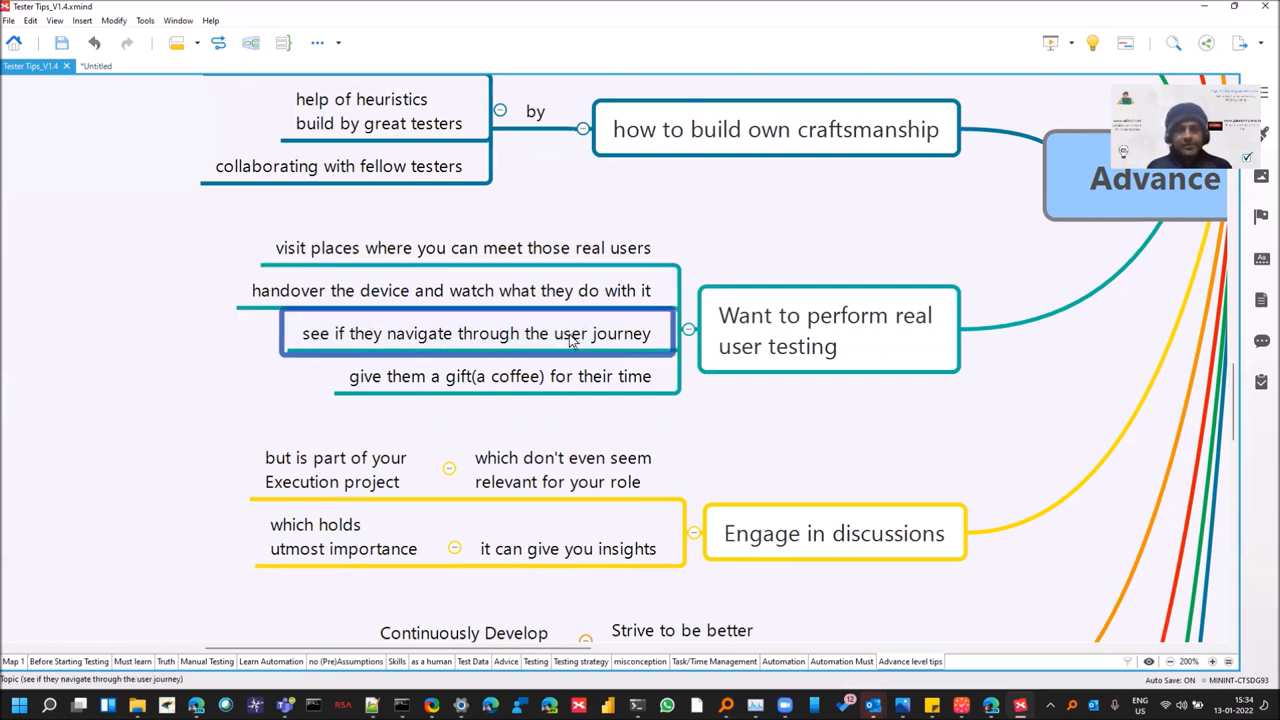
mouse_move(580, 343)
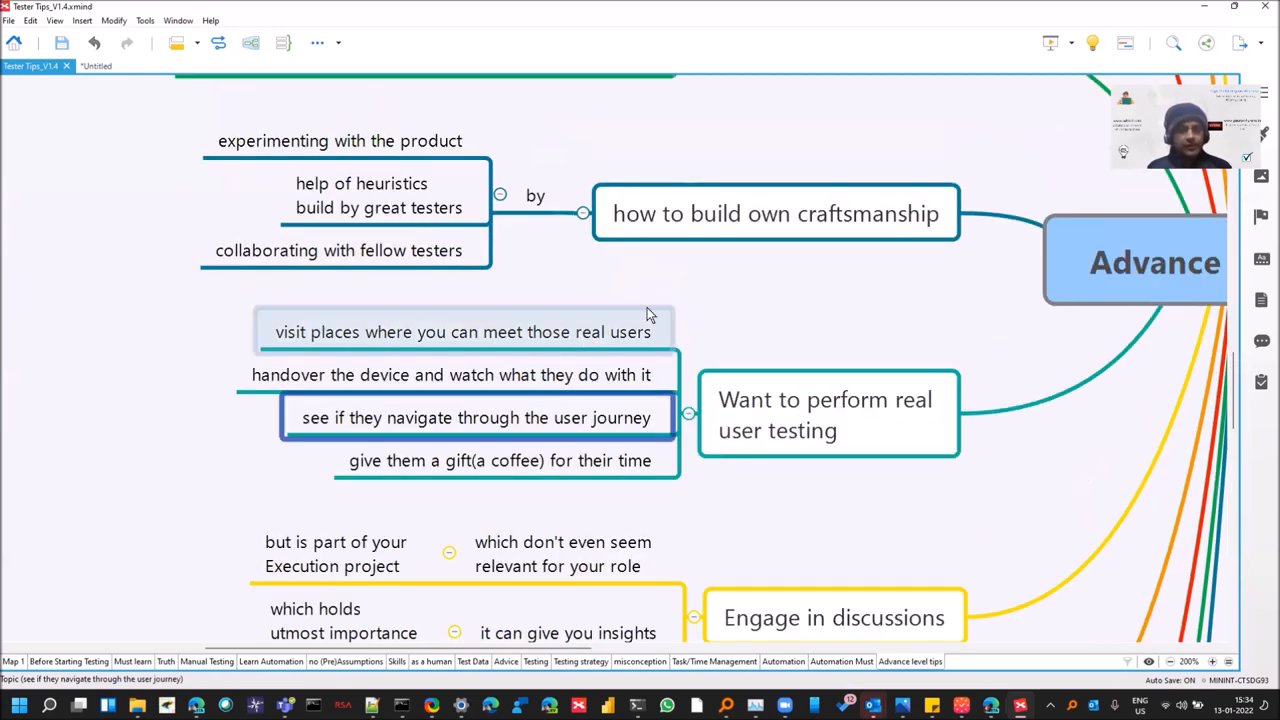
- Select the 'help of heuristics' point of the craftsmanship tip and open its text
click(776, 213)
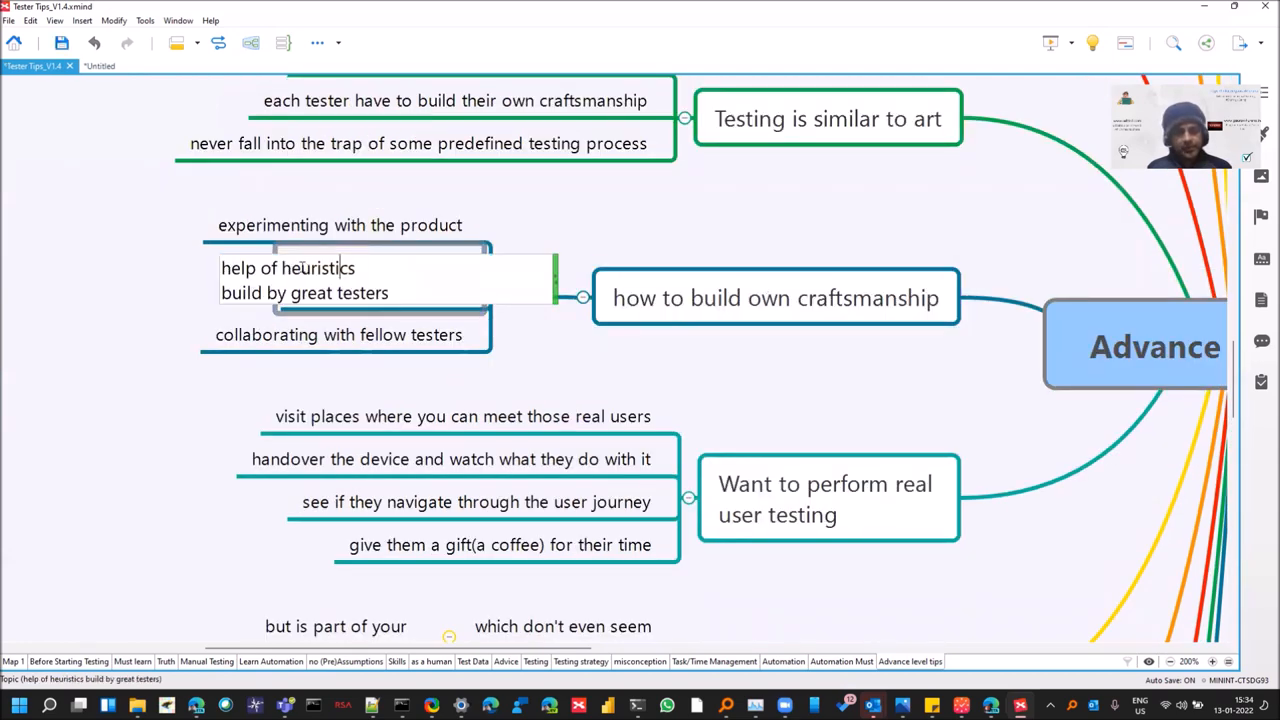
double_click(318, 268)
text(by)
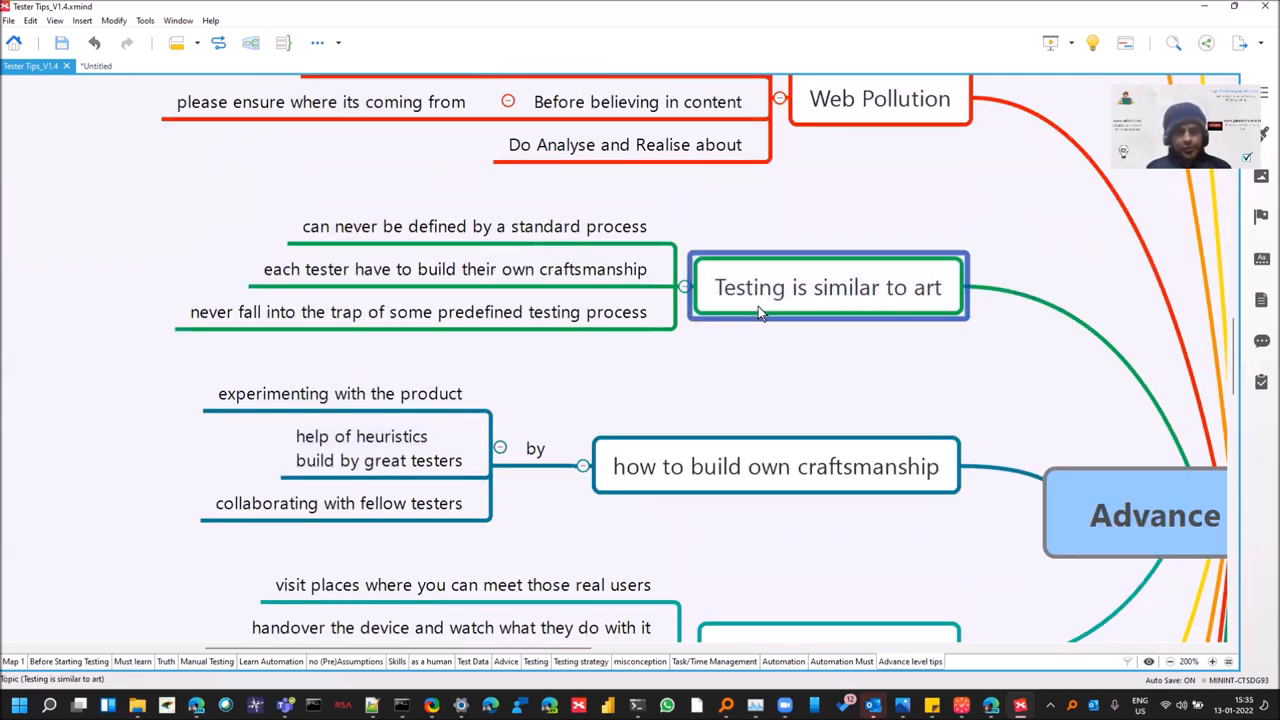
- Step through the 'Testing is similar to art' tips: standard process, own craftsmanship, predefined processes
click(474, 226)
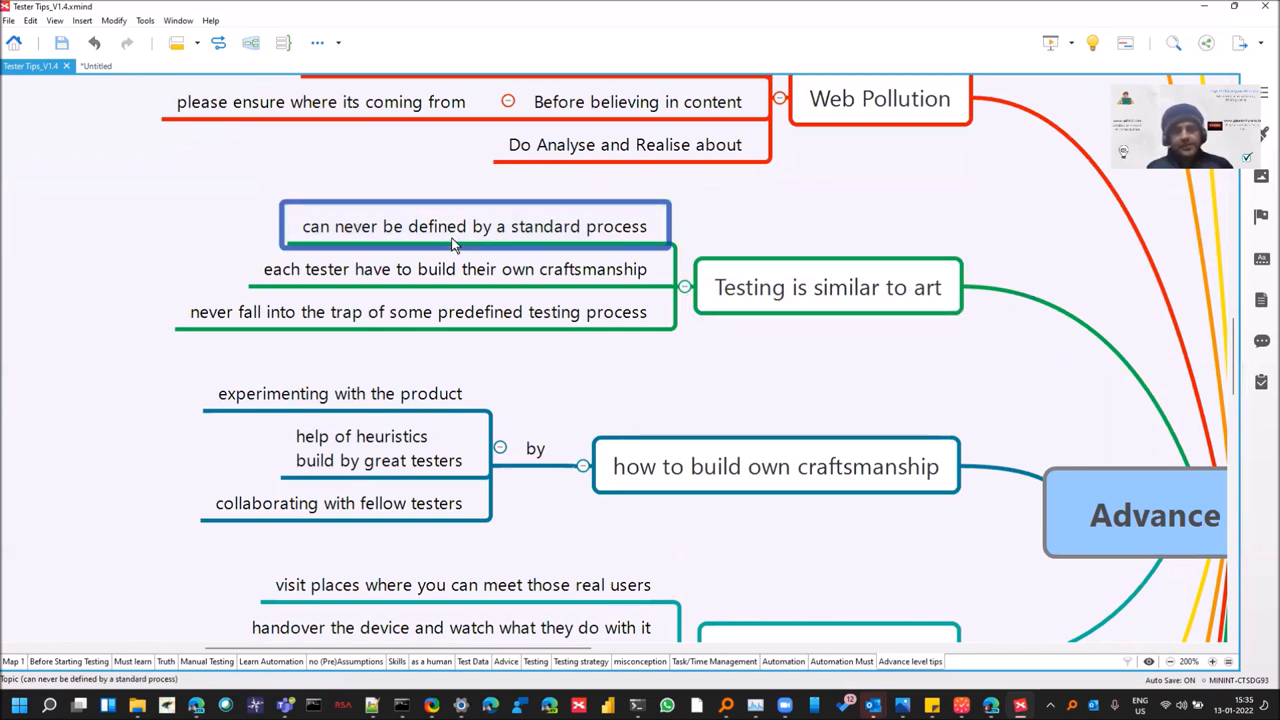
click(455, 269)
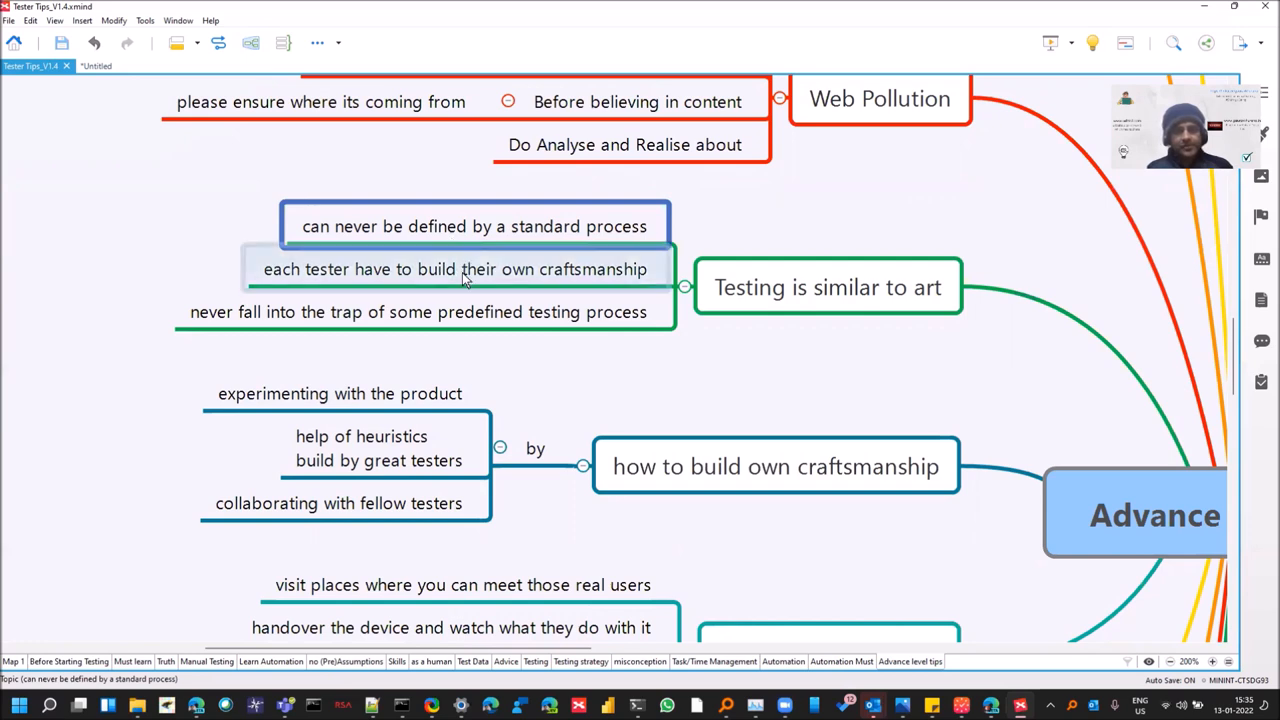
click(455, 269)
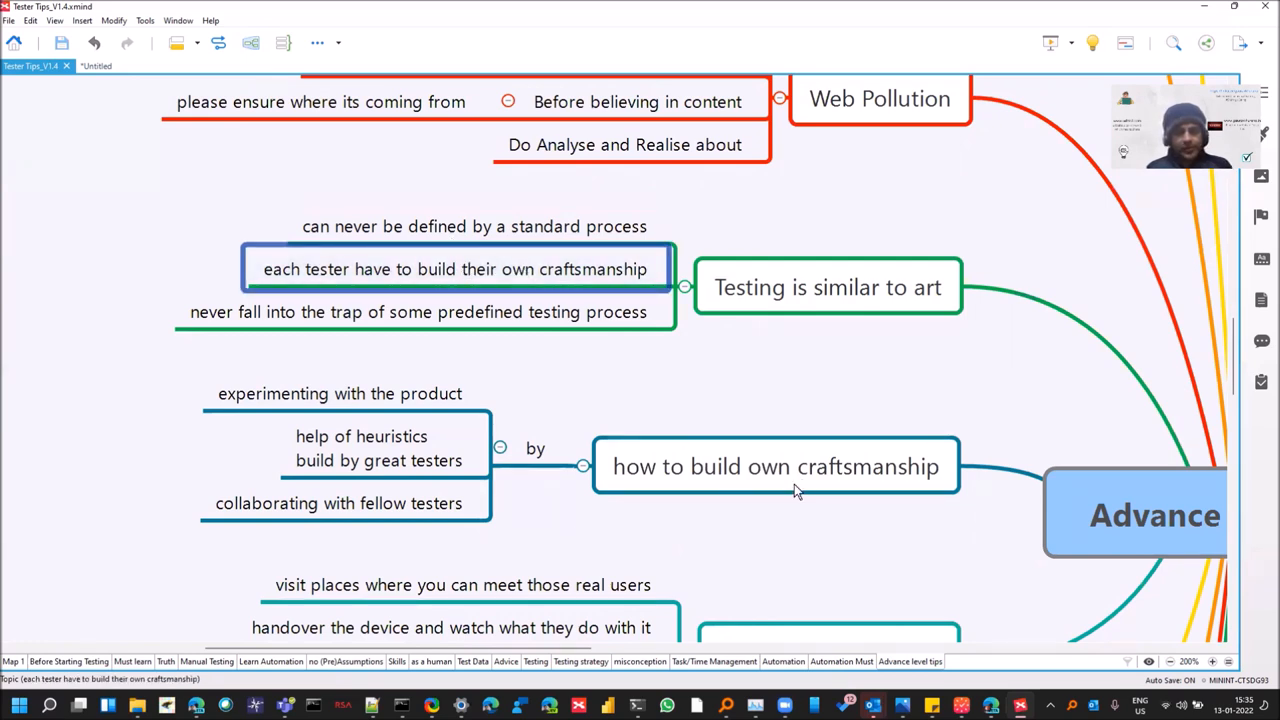
click(776, 466)
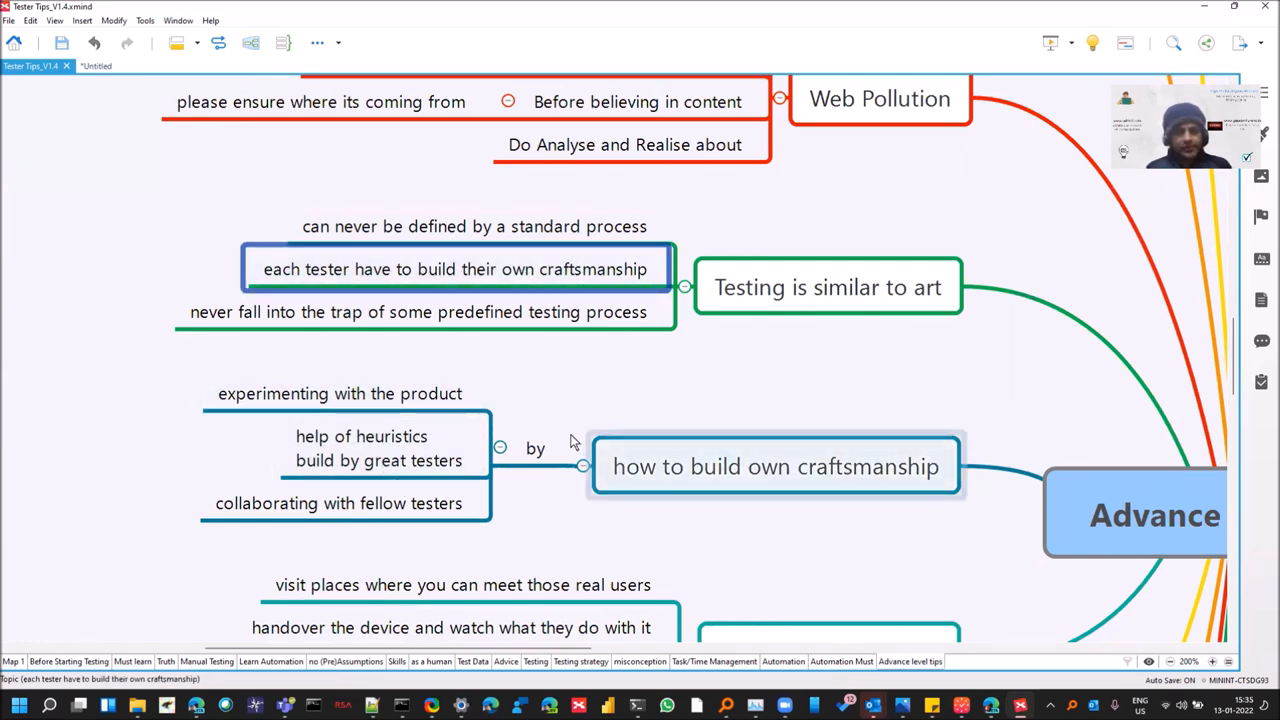
click(418, 311)
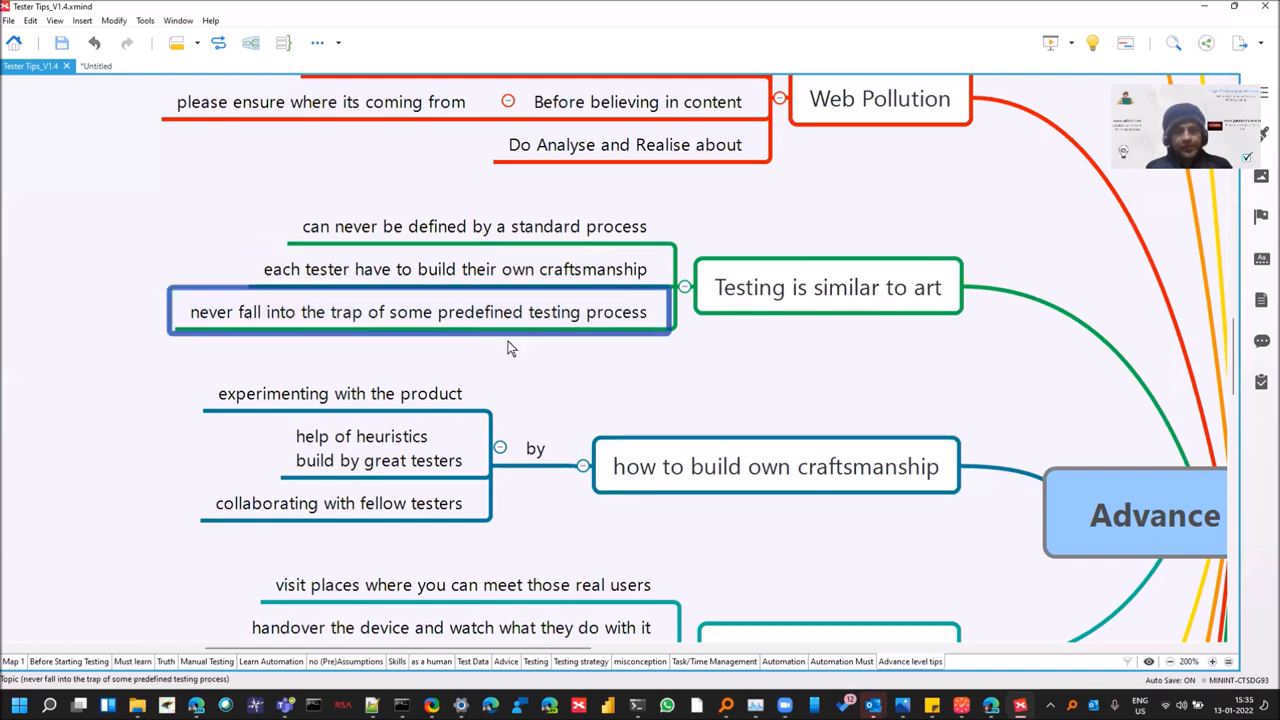
mouse_move(527, 355)
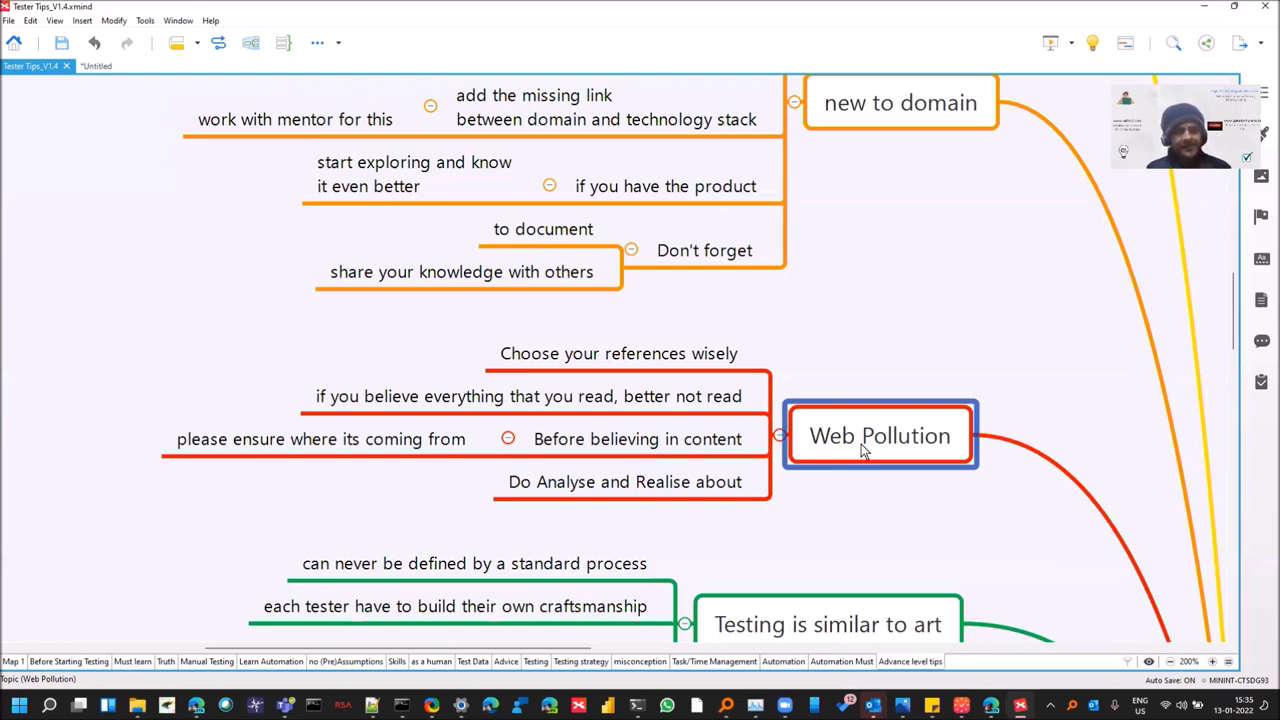
- Select the 'new to domain' topic showing its mentor, terminology and knowledge-sharing tips
click(530, 396)
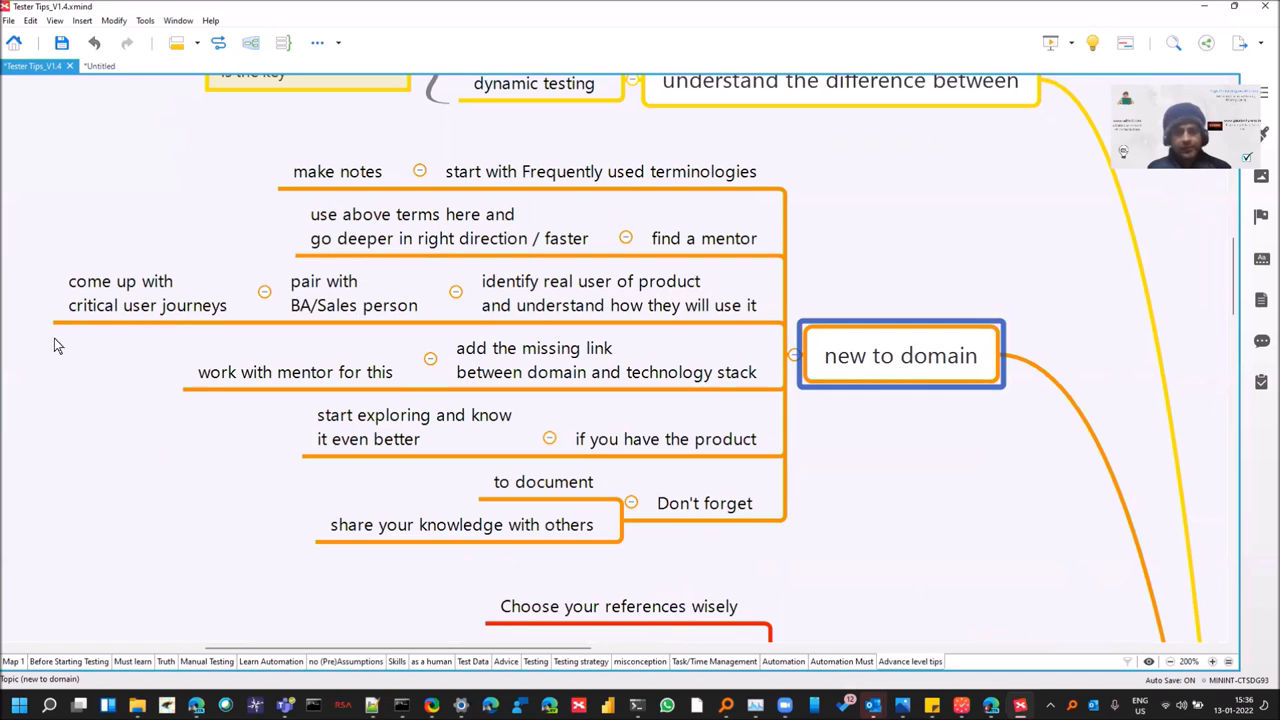
mouse_move(810, 489)
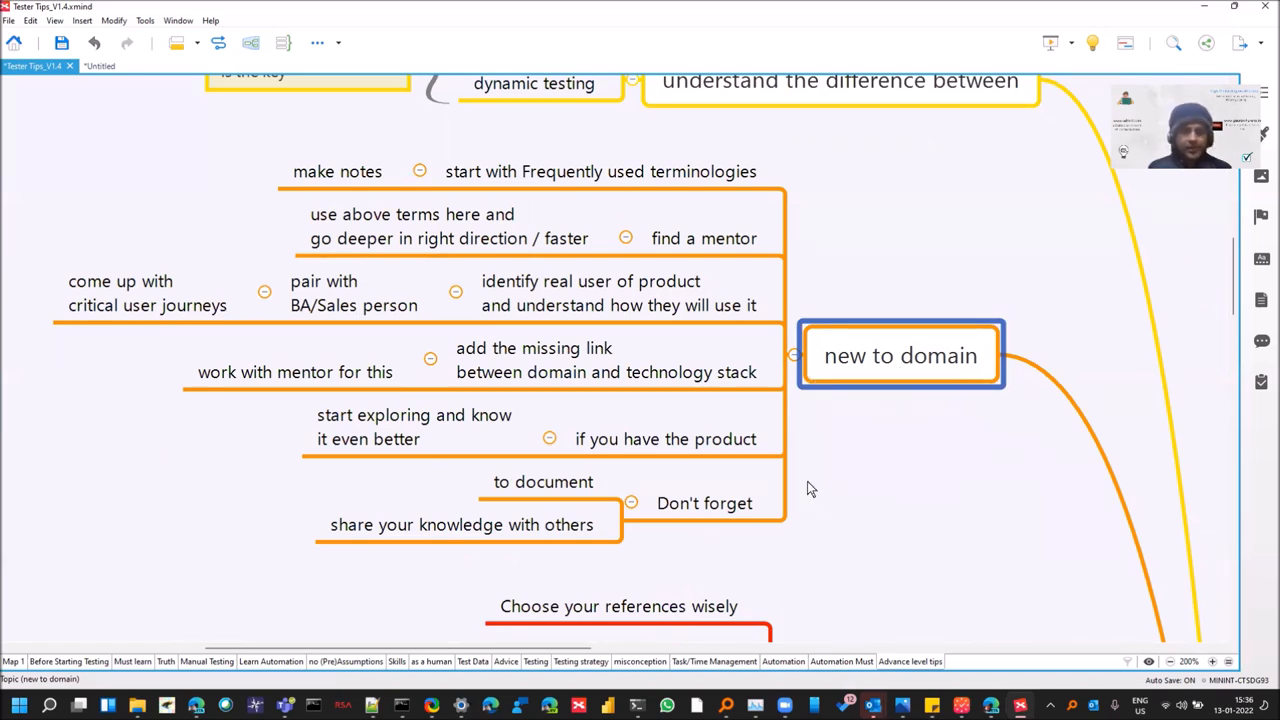
- Go through 'find a mentor', 'identify real user of product' and 'add the missing link' tips
click(600, 171)
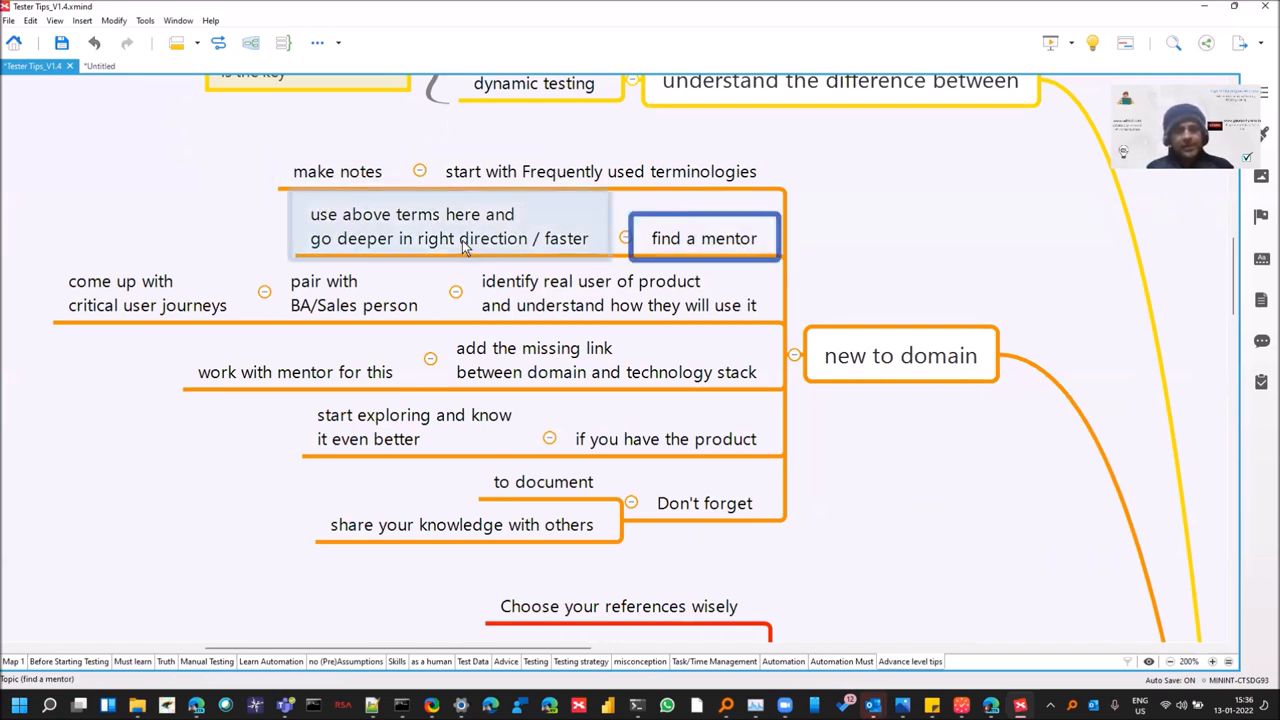
mouse_move(475, 240)
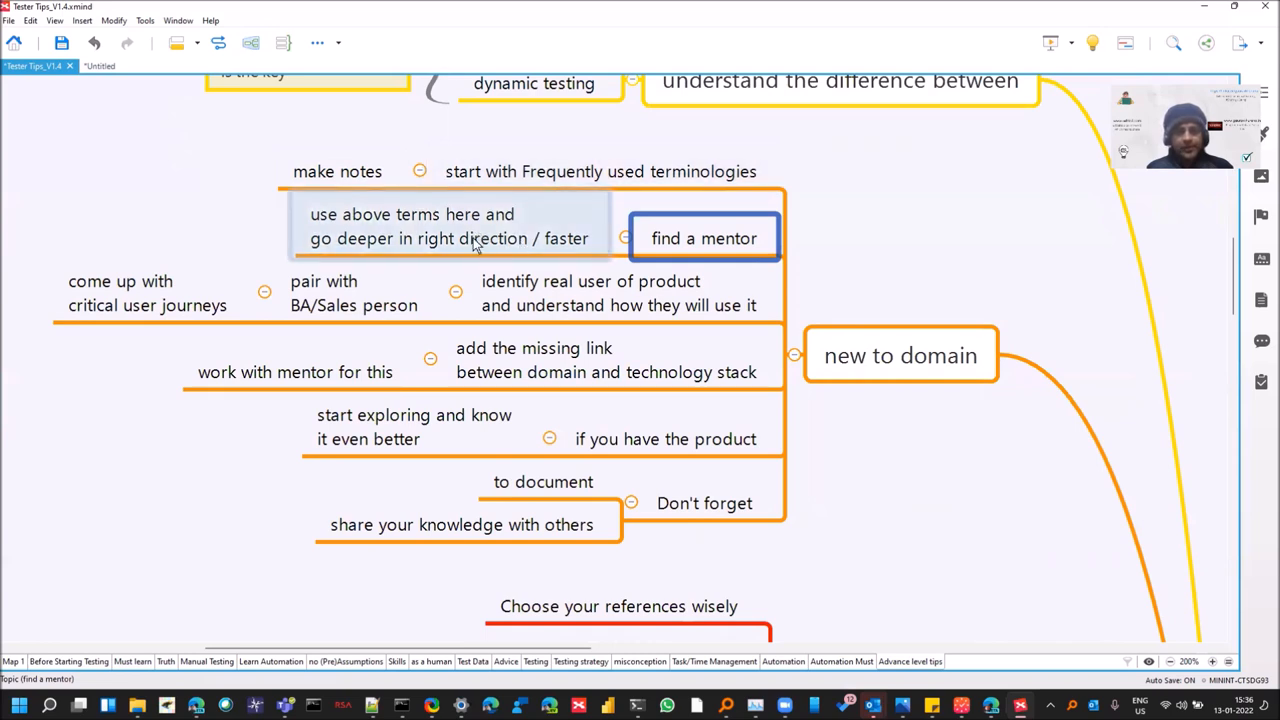
click(590, 293)
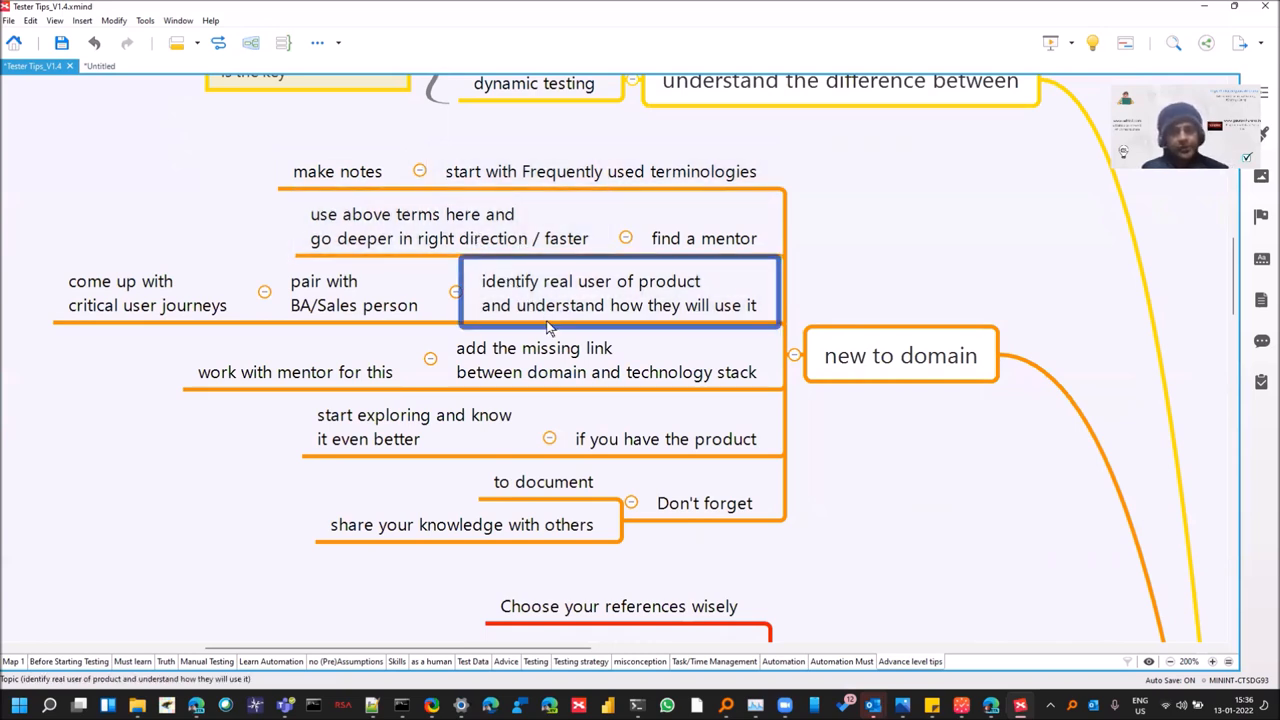
mouse_move(500, 323)
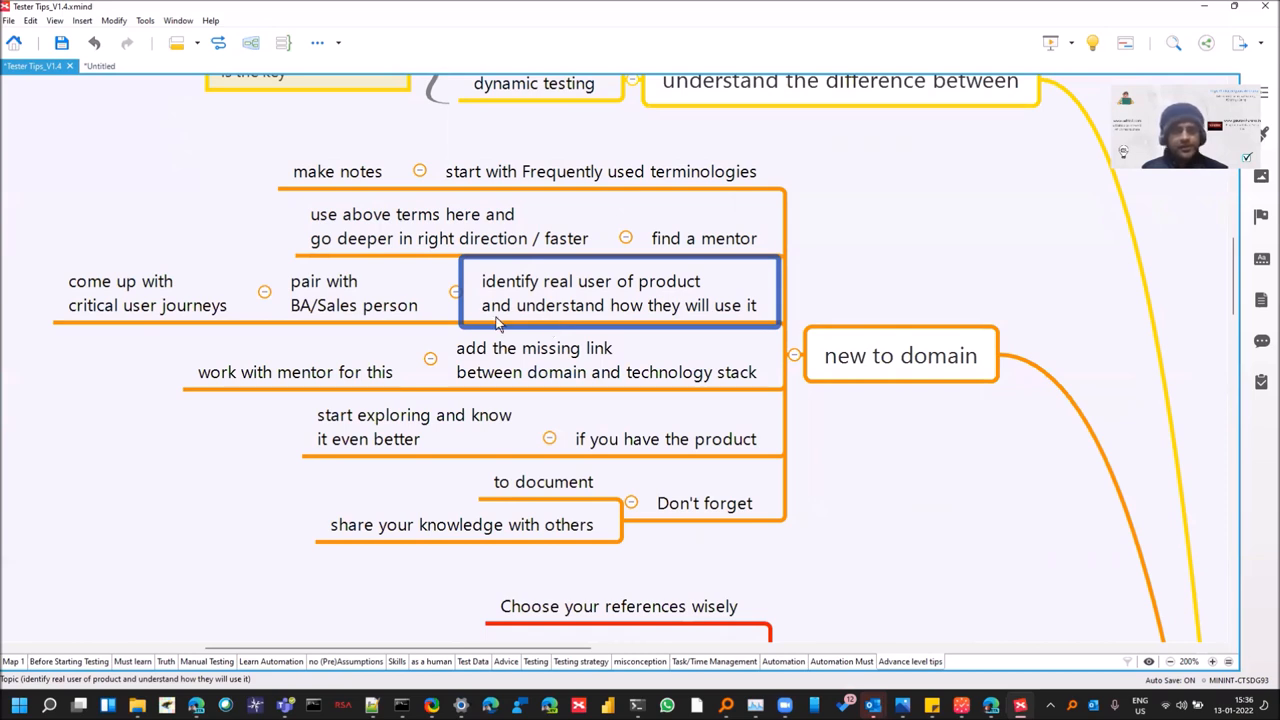
click(353, 293)
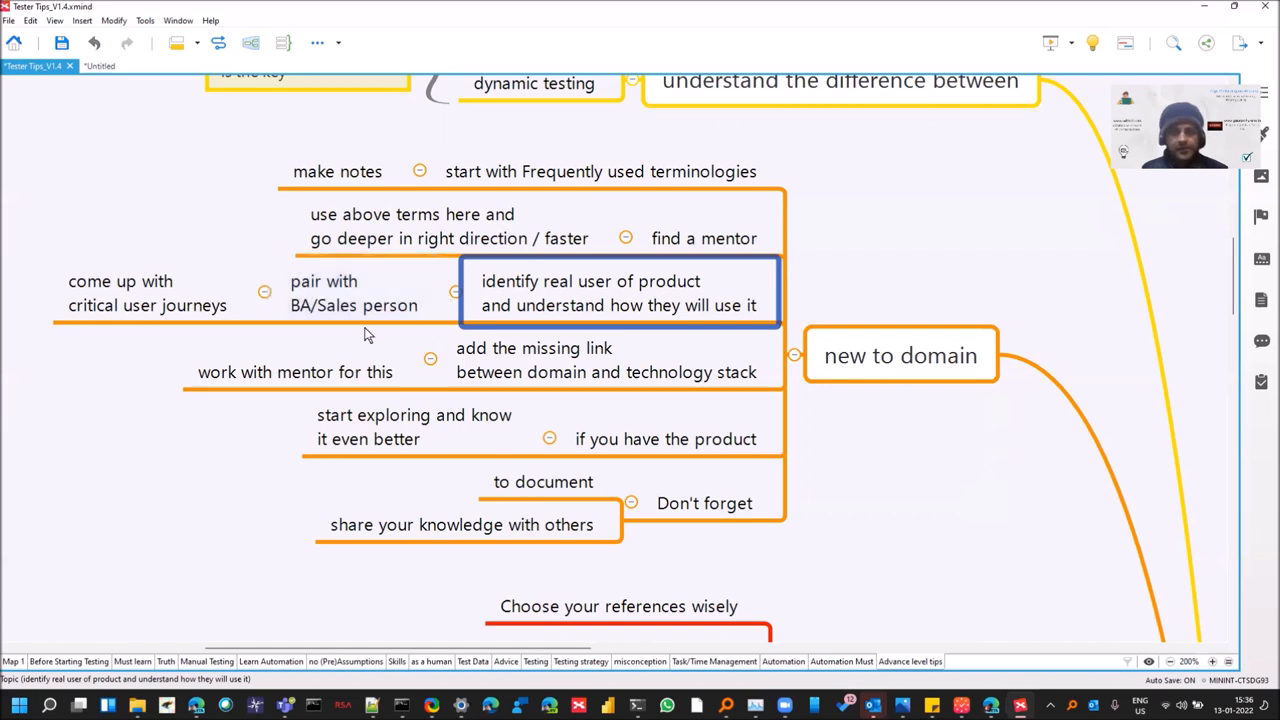
click(606, 360)
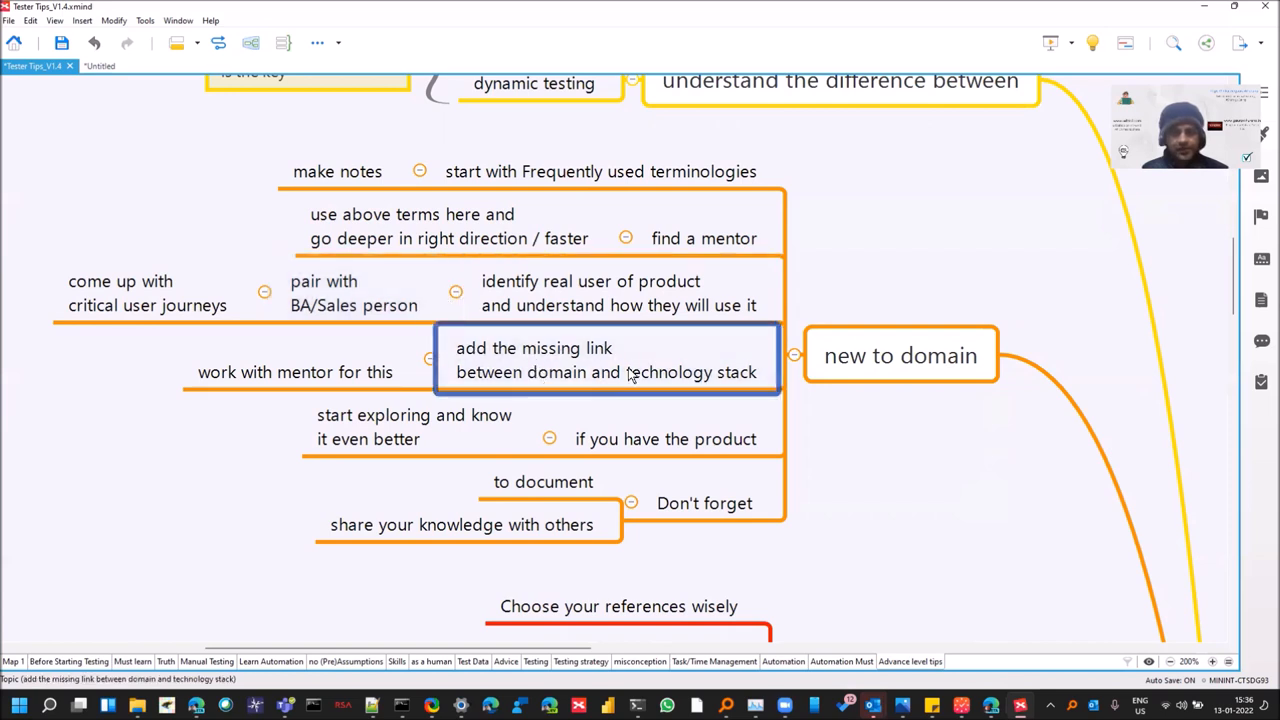
mouse_move(645, 385)
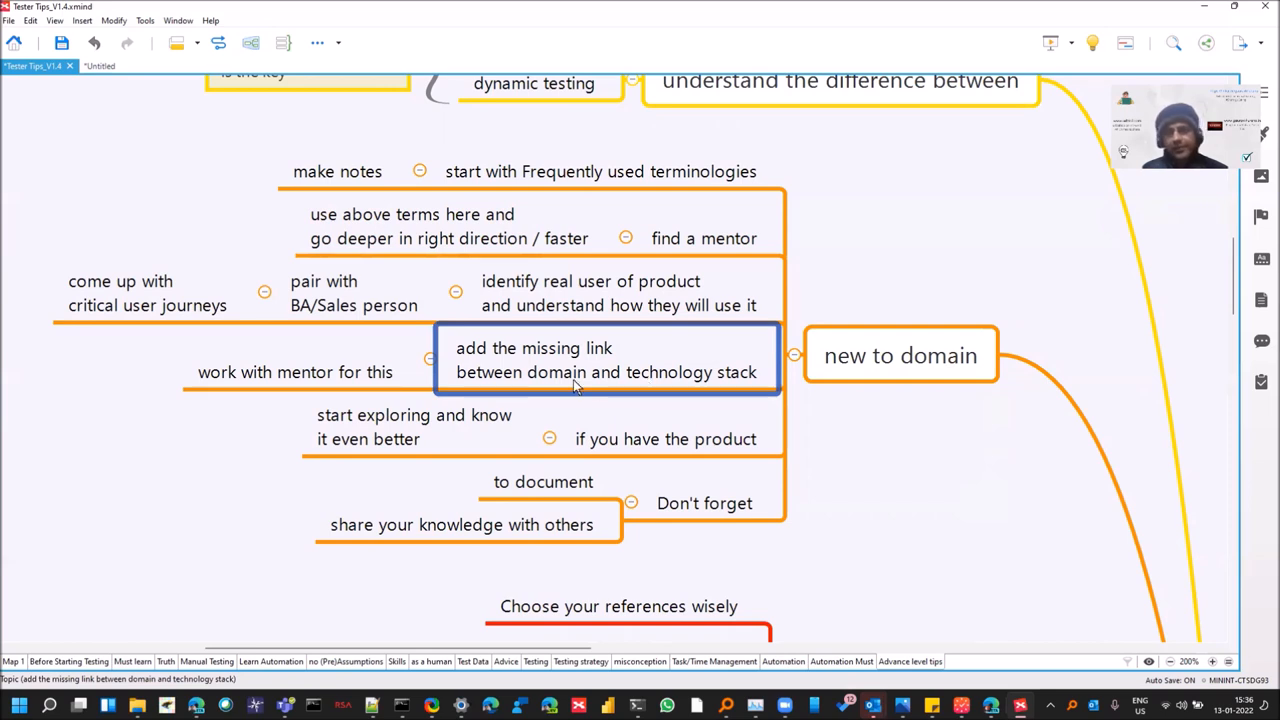
click(414, 427)
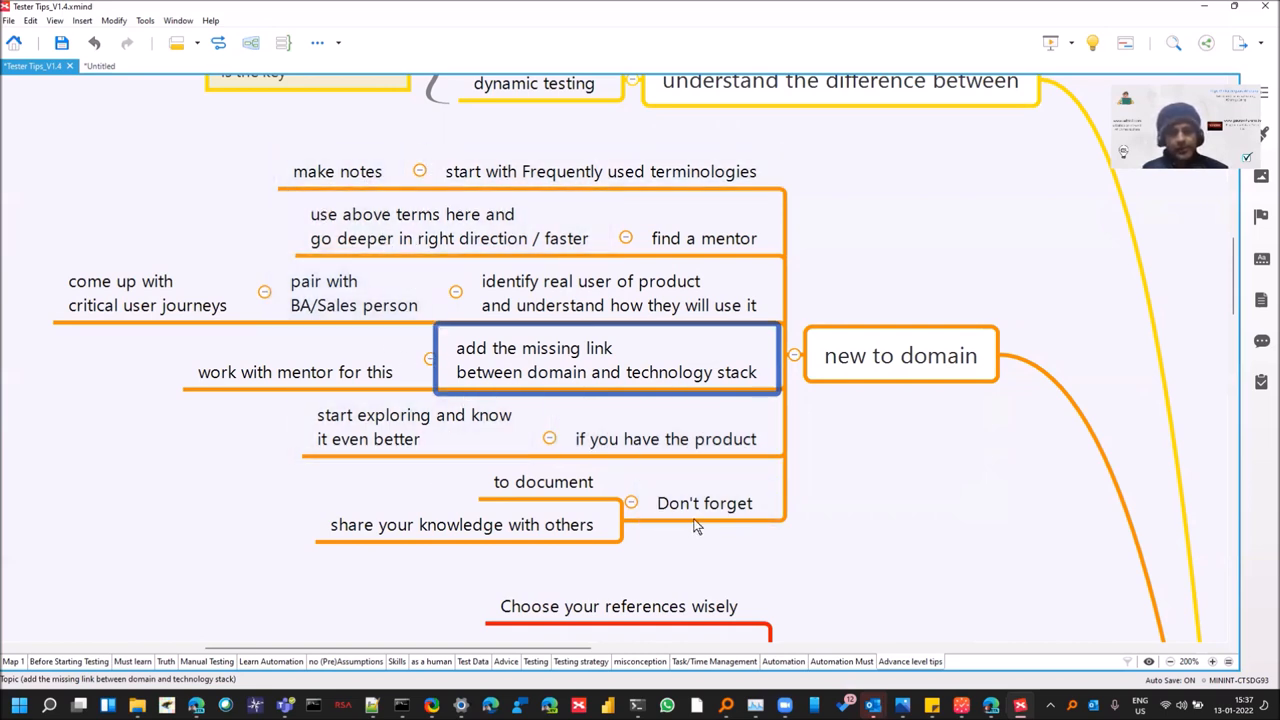
click(461, 524)
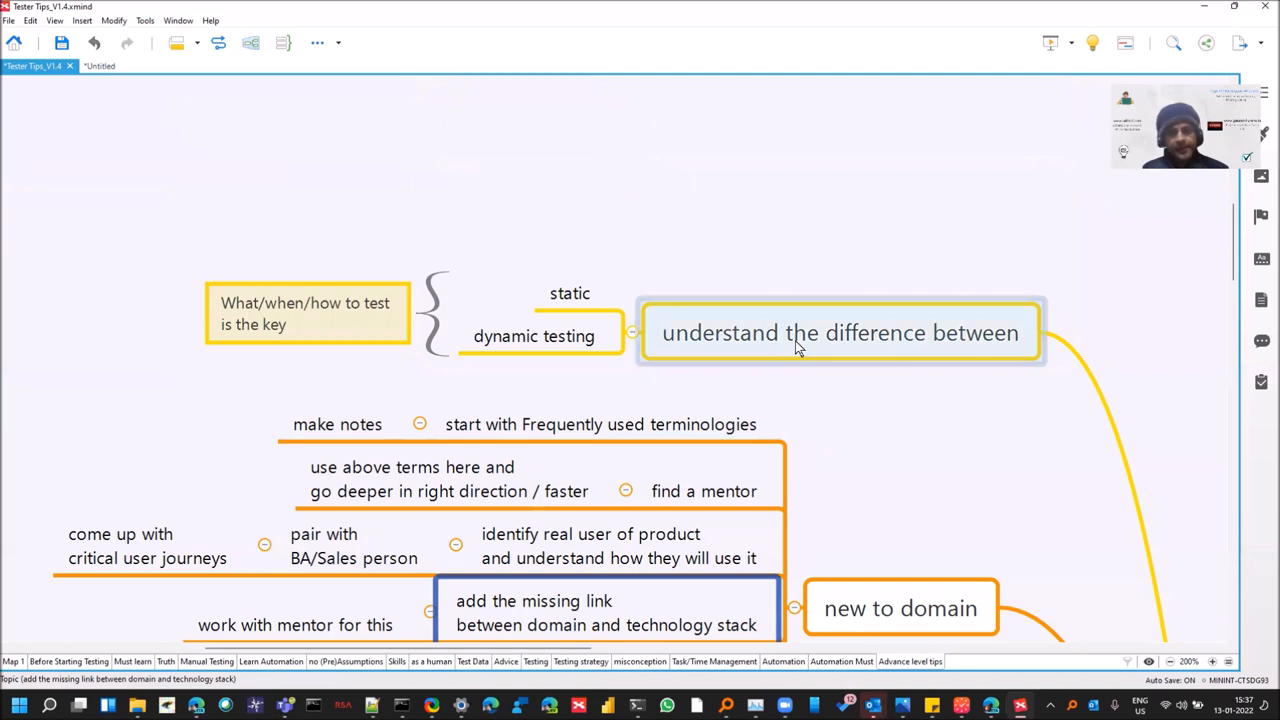
- Select the 'understand the difference between' topic, then switch to the Map 1 overview sheet
click(840, 333)
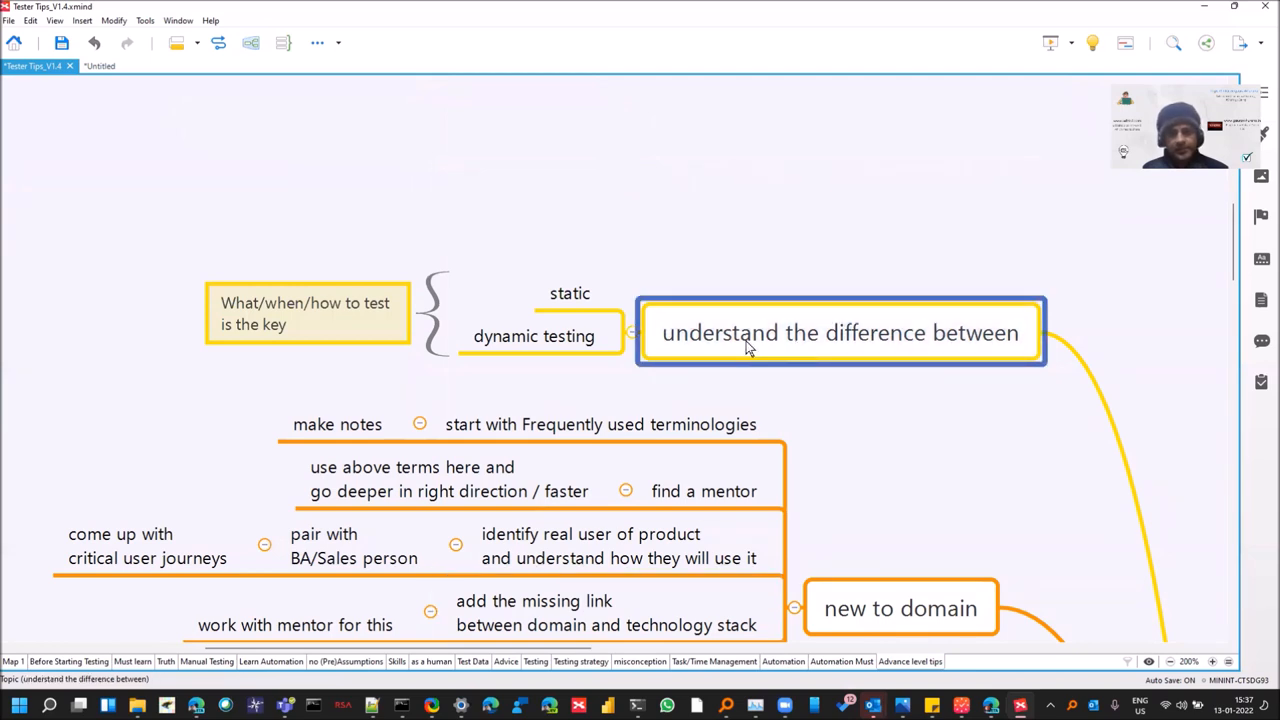
click(534, 335)
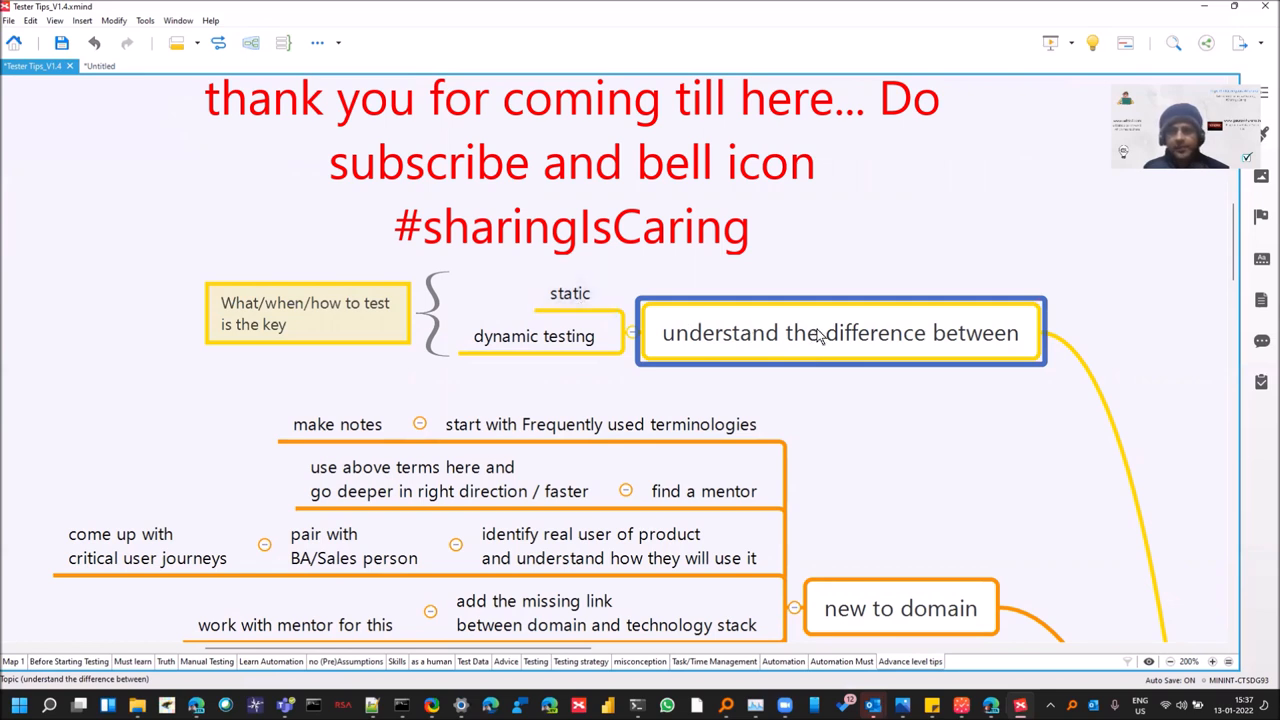
click(570, 293)
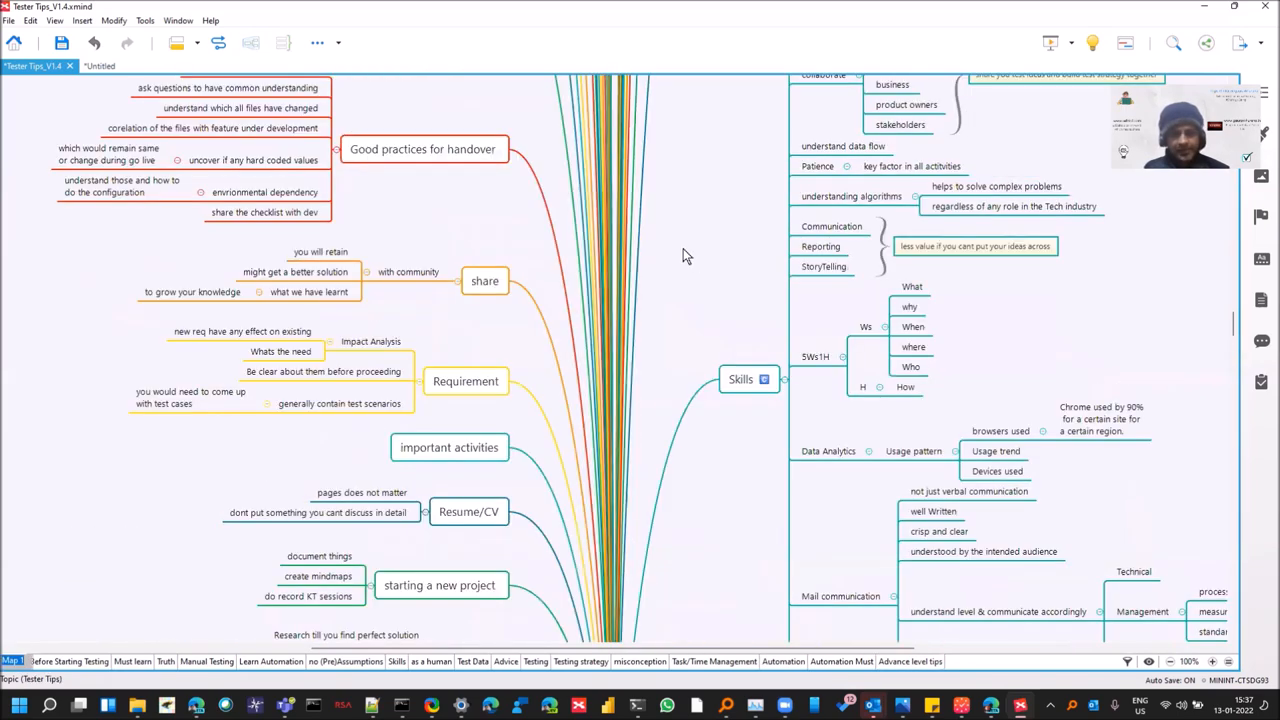
- Scroll over the Map 1 overview, then maximize the browser showing the Udzial testing channel
scroll(down, 3)
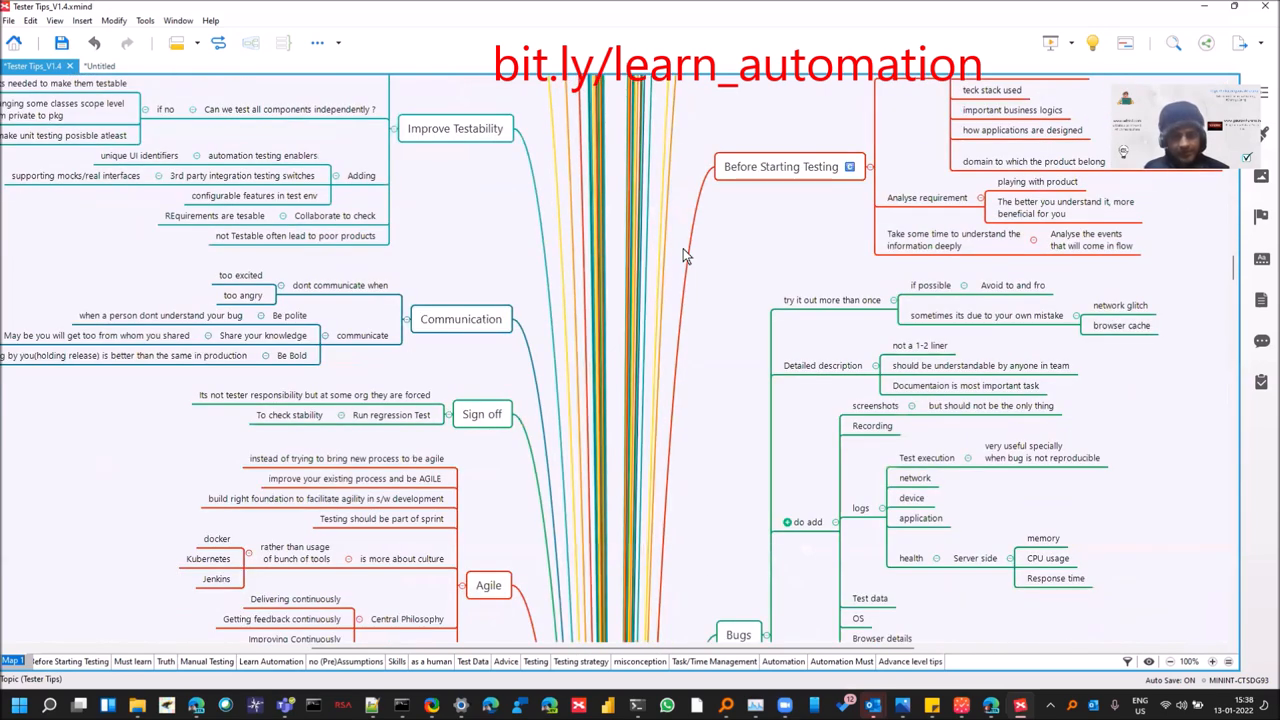
scroll(down, 3)
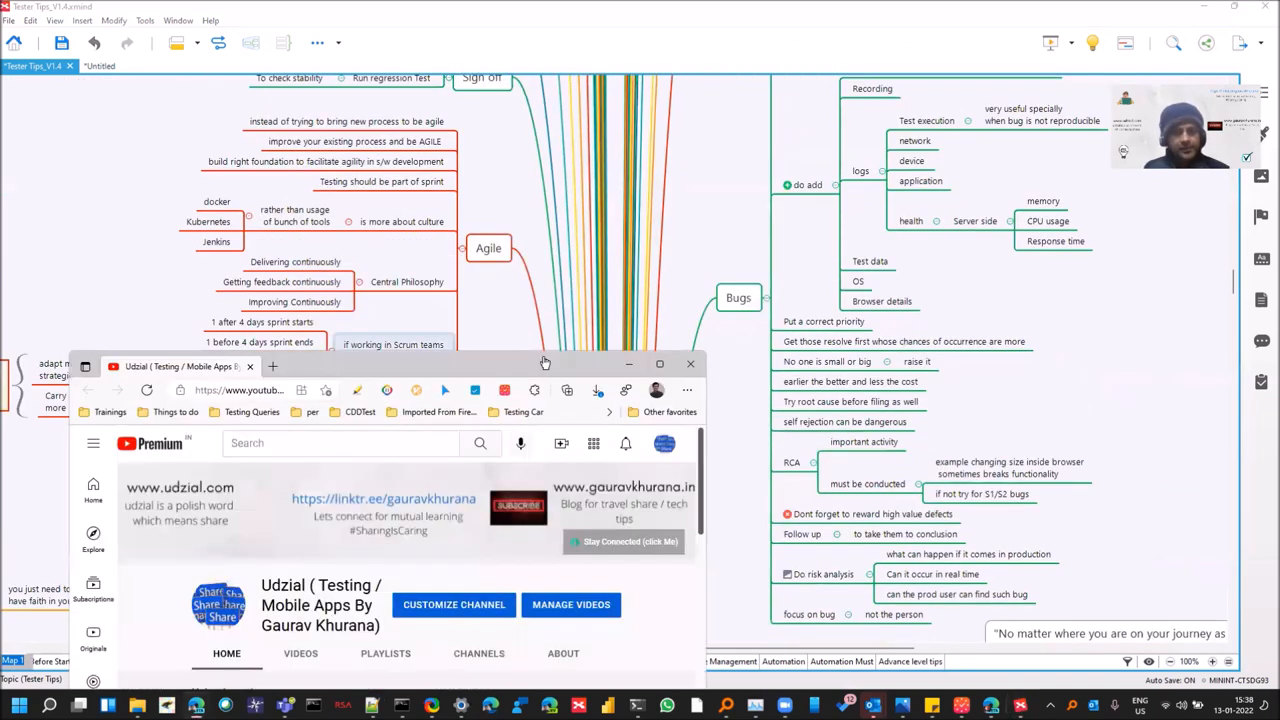
click(659, 363)
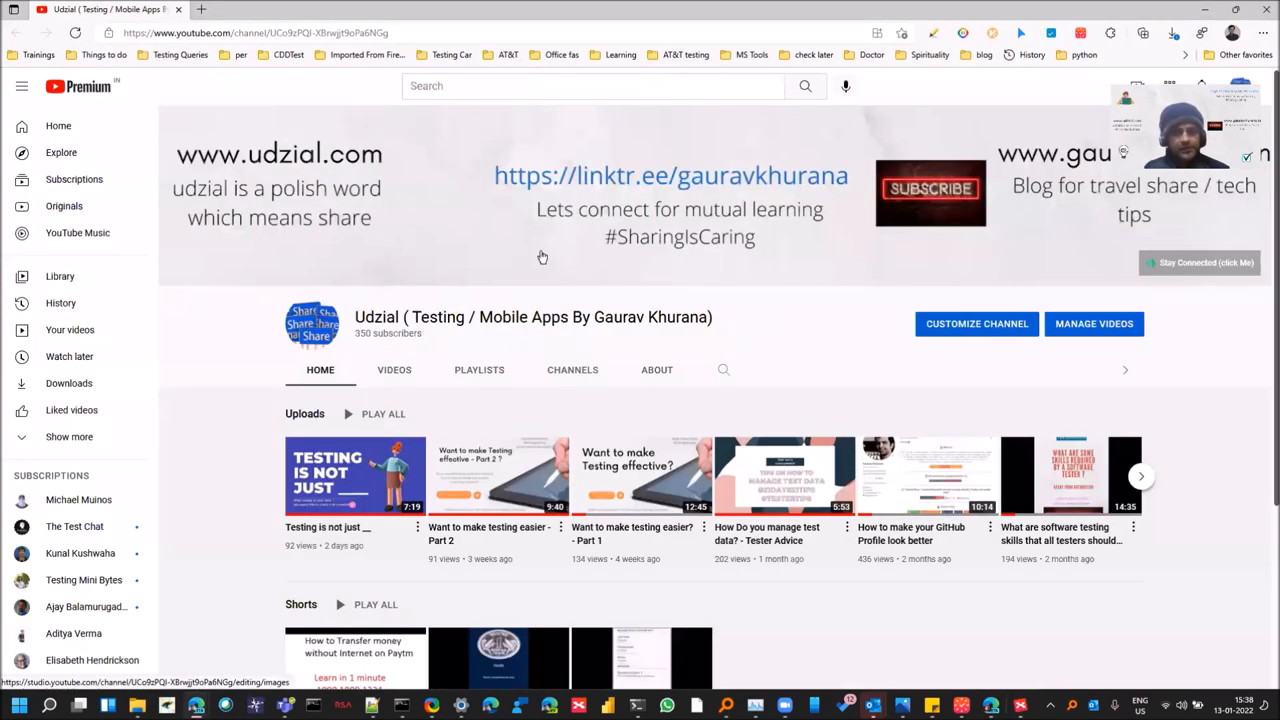
mouse_move(900, 307)
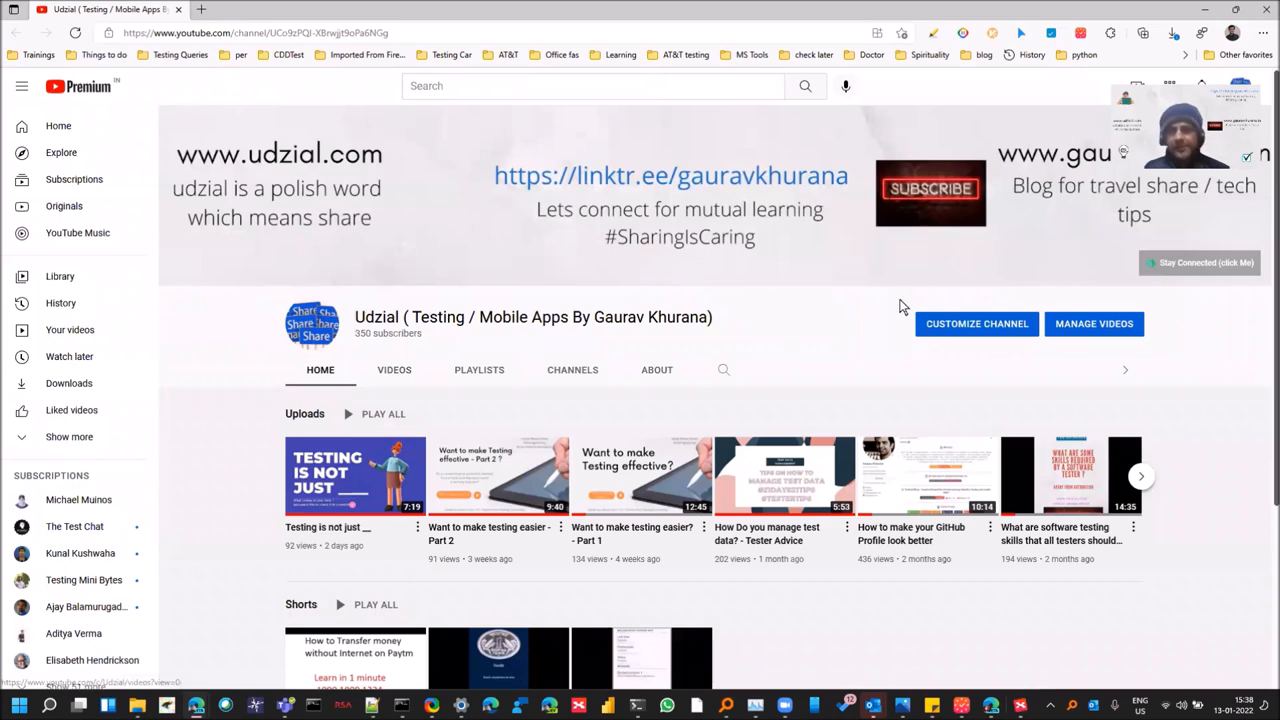
mouse_move(1125, 206)
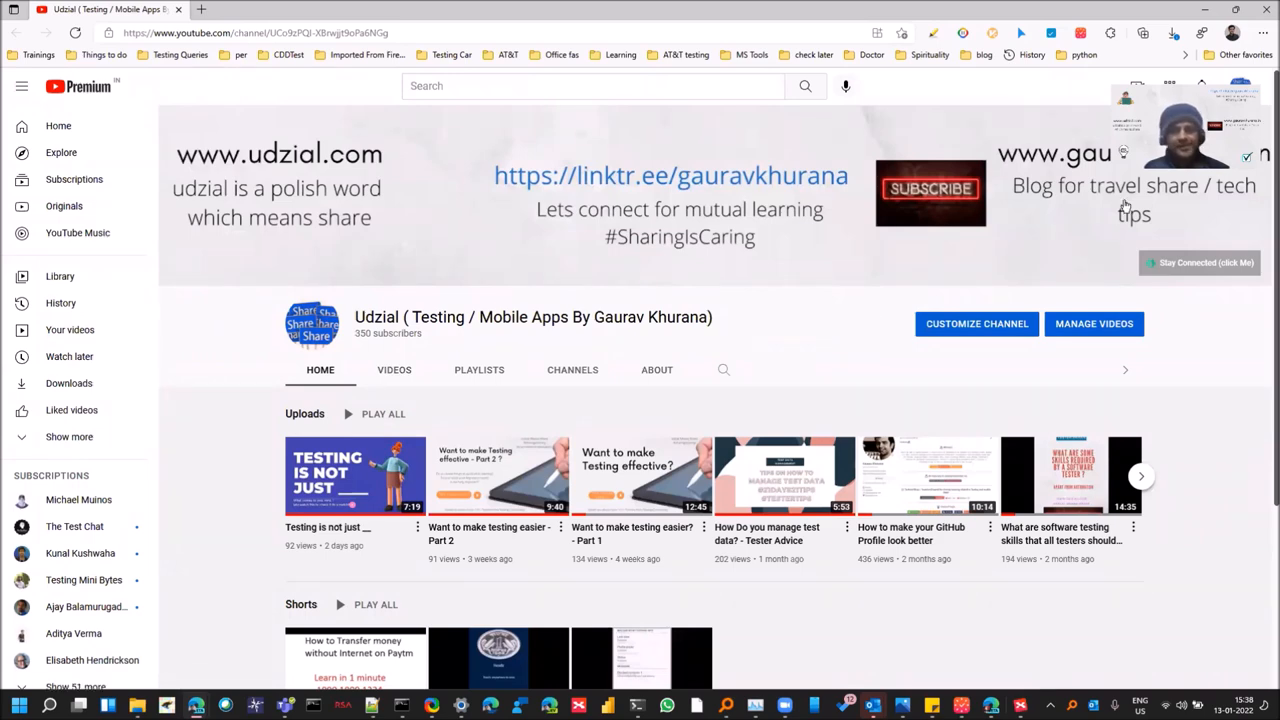